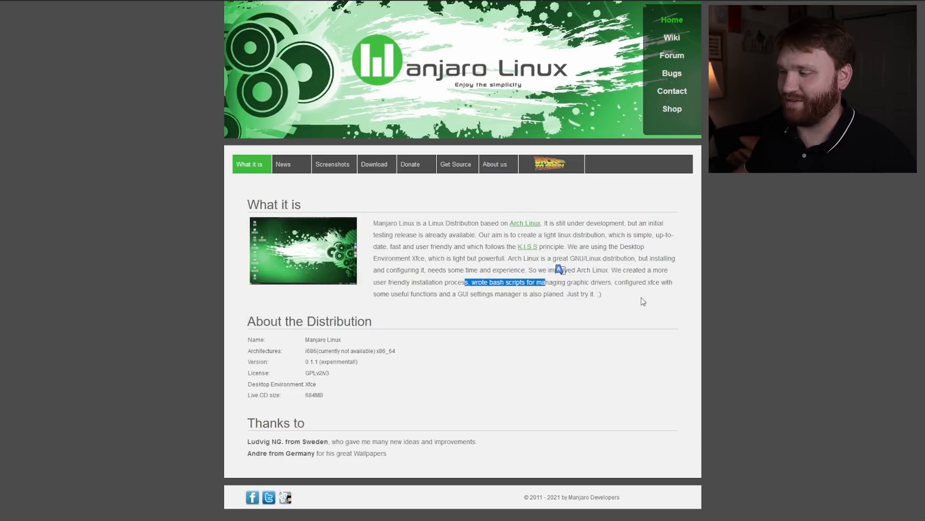
{"action": "mouse_move", "coordinate": [426, 316]}
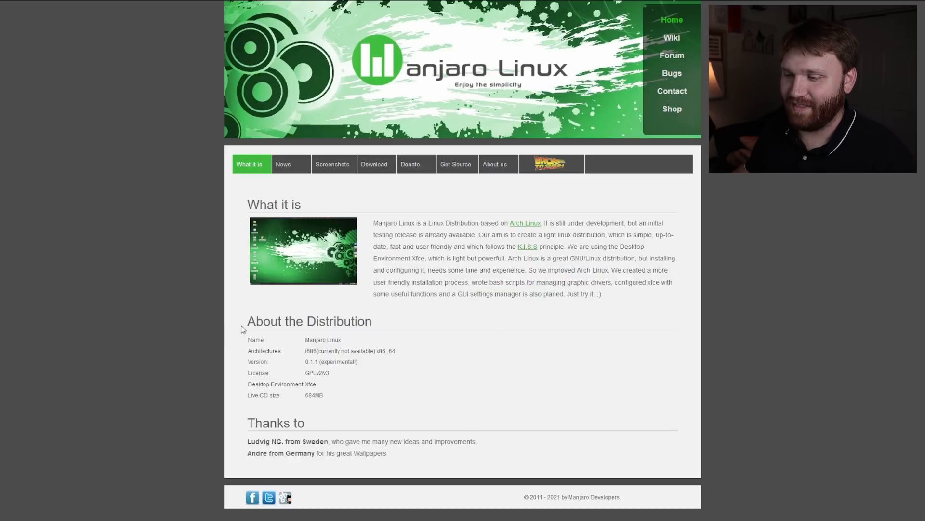
{"action": "mouse_move", "coordinate": [361, 346]}
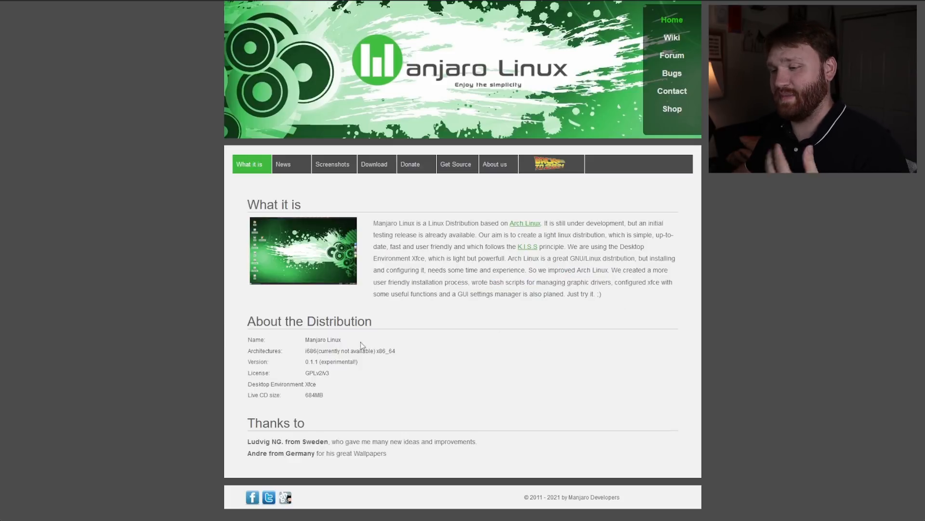
{"action": "mouse_move", "coordinate": [289, 359]}
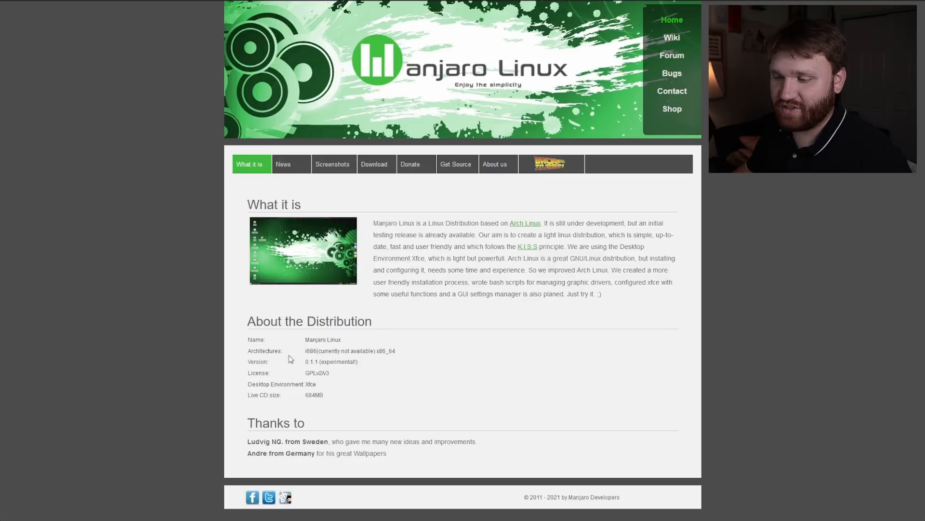
Highlight the version number, open News and highlight the 'Wow! We made it 10 years!' headline
{"action": "double_click", "coordinate": [331, 361]}
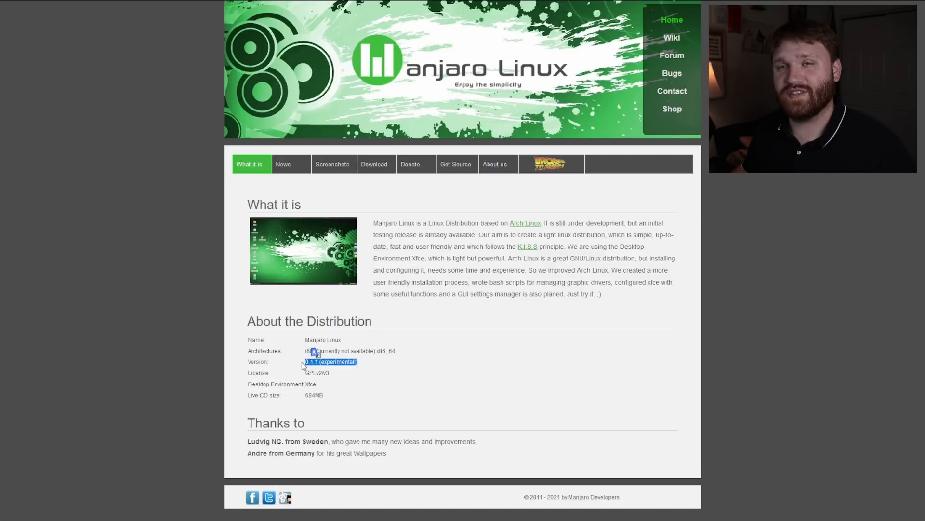
{"action": "mouse_move", "coordinate": [406, 400]}
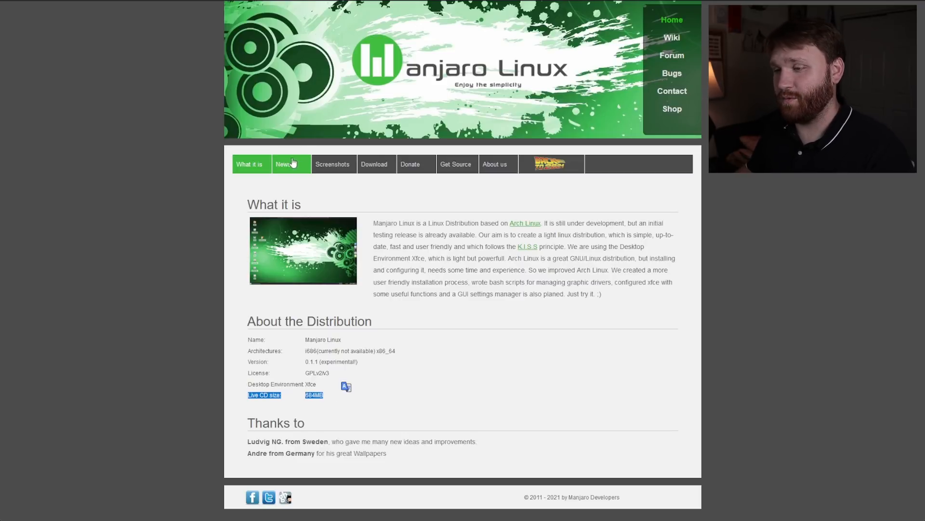
{"action": "left_click", "coordinate": [285, 164]}
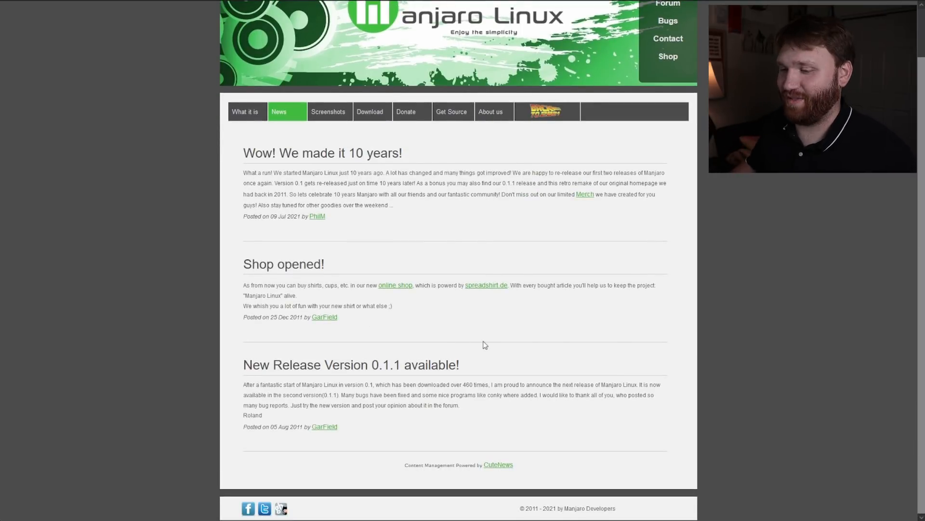
{"action": "mouse_move", "coordinate": [313, 369]}
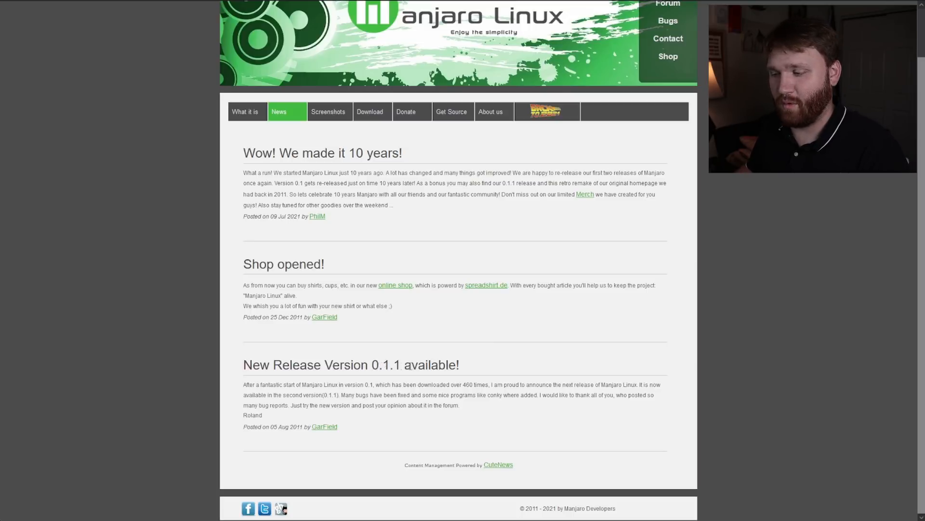
{"action": "mouse_move", "coordinate": [371, 111]}
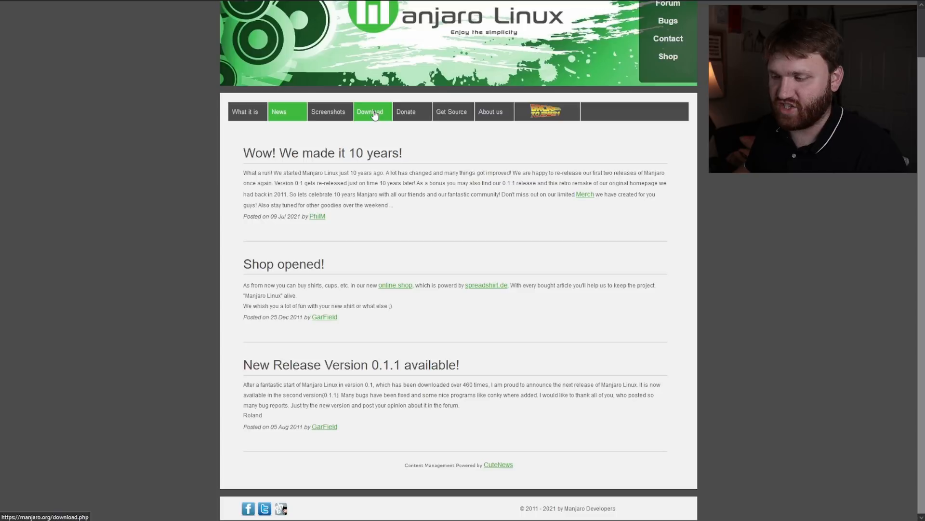
{"action": "mouse_move", "coordinate": [312, 247]}
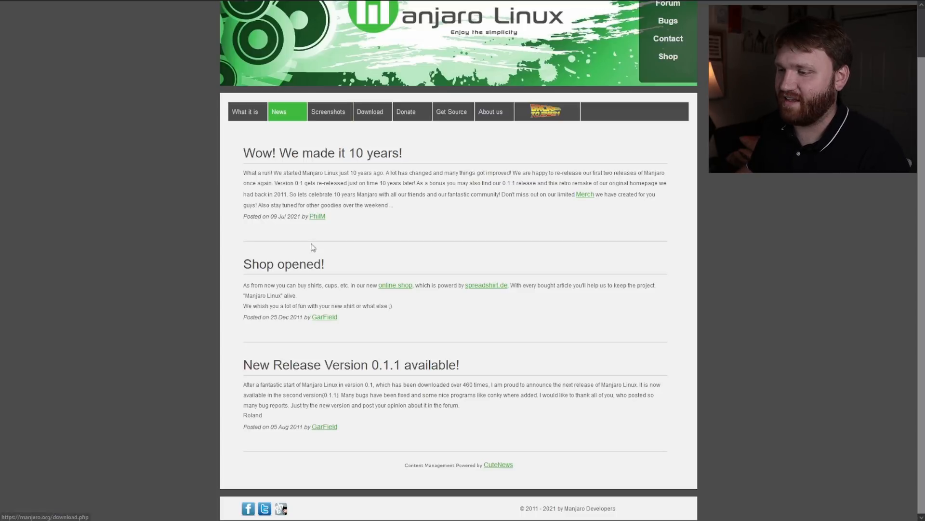
{"action": "mouse_move", "coordinate": [248, 160]}
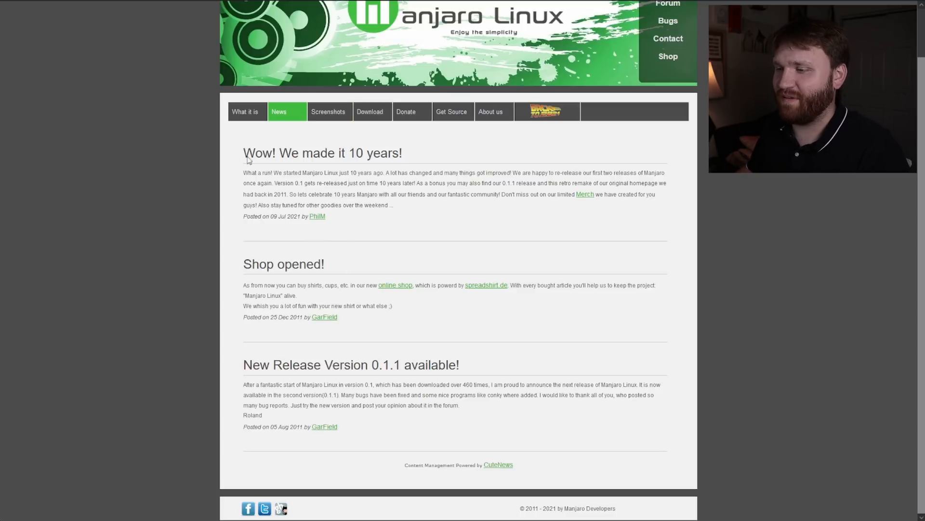
{"action": "double_click", "coordinate": [322, 153]}
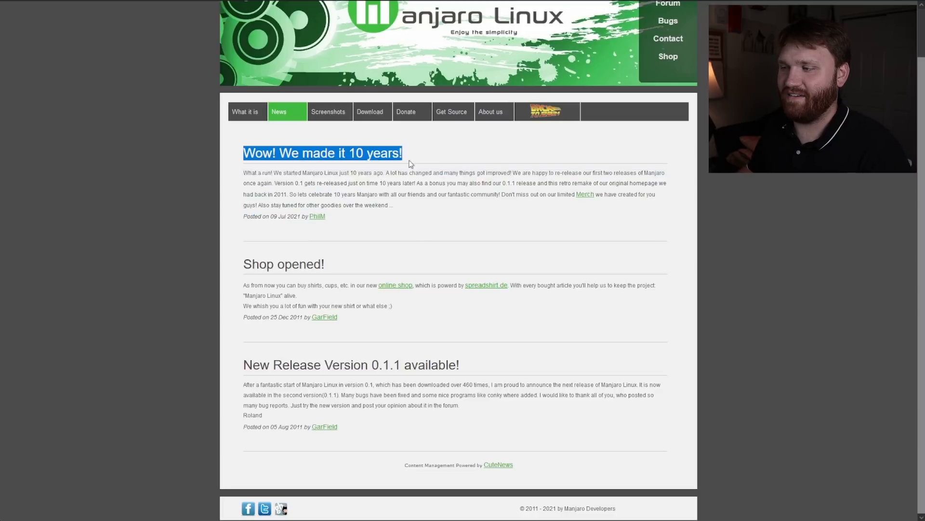
{"action": "left_click", "coordinate": [601, 199]}
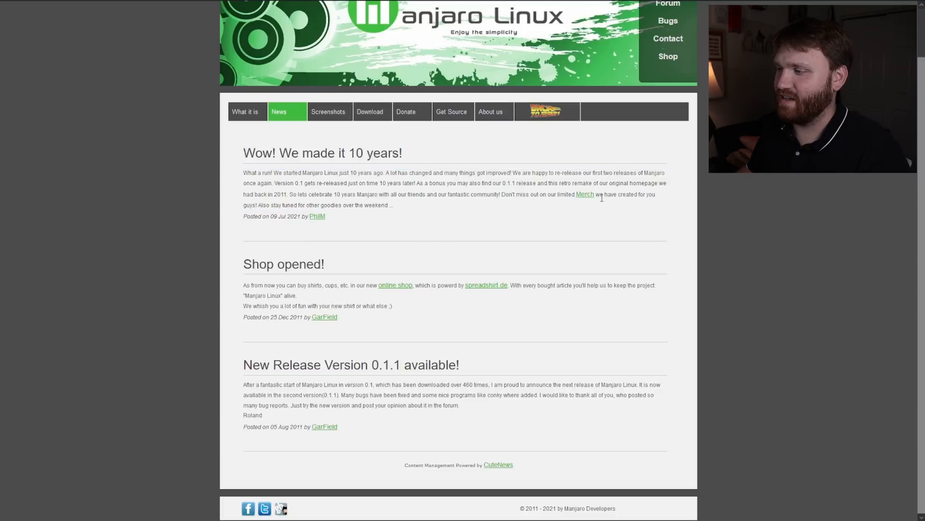
{"action": "mouse_move", "coordinate": [328, 111]}
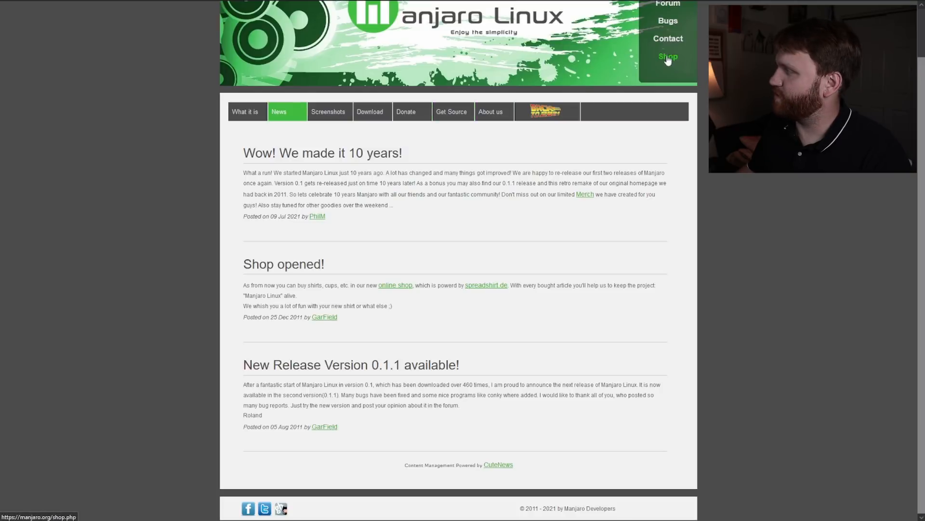
Open the Shop page and scroll through the 10-years t-shirts, bag and hoodies preview
{"action": "left_click", "coordinate": [668, 57]}
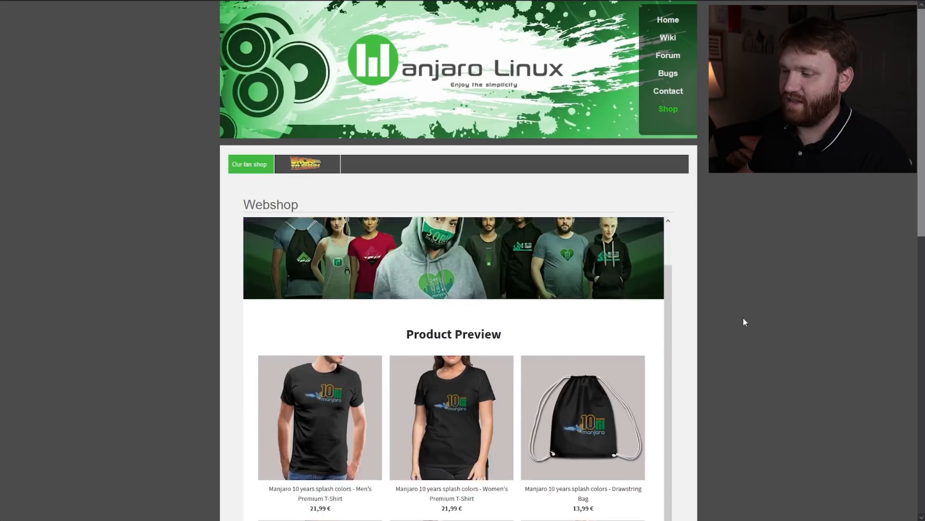
{"action": "scroll", "scroll_direction": "down", "scroll_amount": 3}
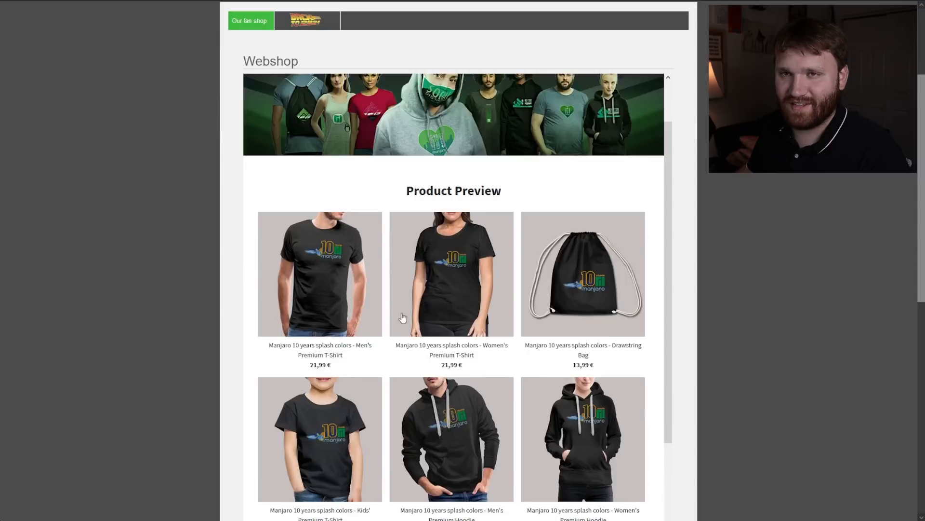
{"action": "mouse_move", "coordinate": [542, 333]}
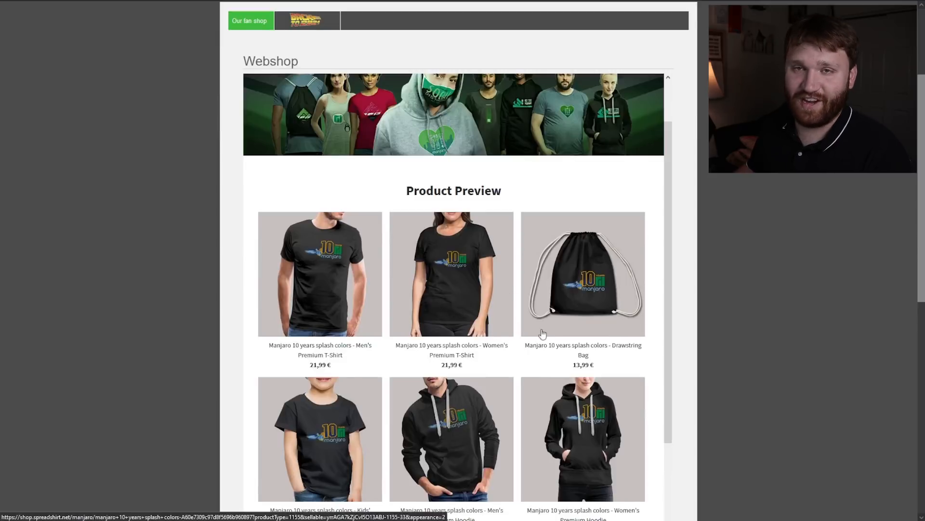
{"action": "mouse_move", "coordinate": [539, 287]}
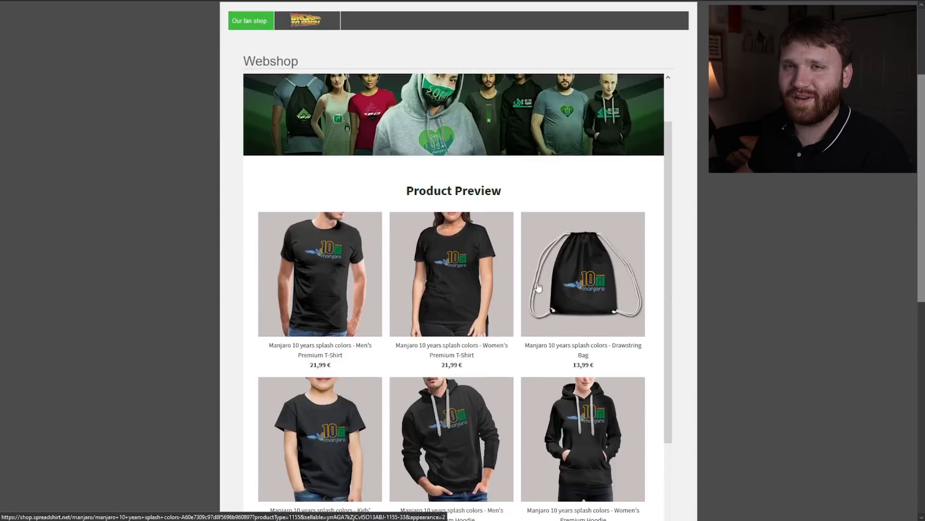
{"action": "scroll", "scroll_direction": "up", "scroll_amount": 3}
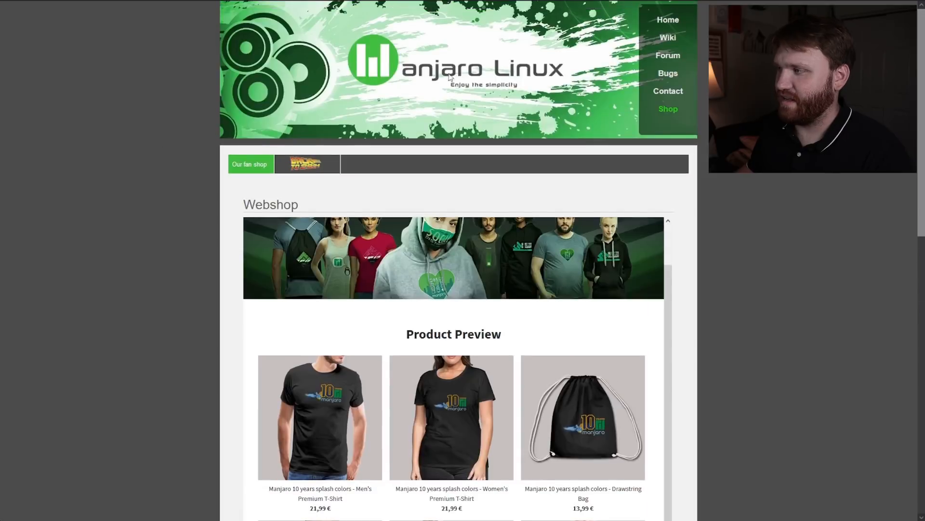
From Home, view Screenshots, then open Download and highlight the 0.1.1 release row
{"action": "left_click", "coordinate": [671, 20]}
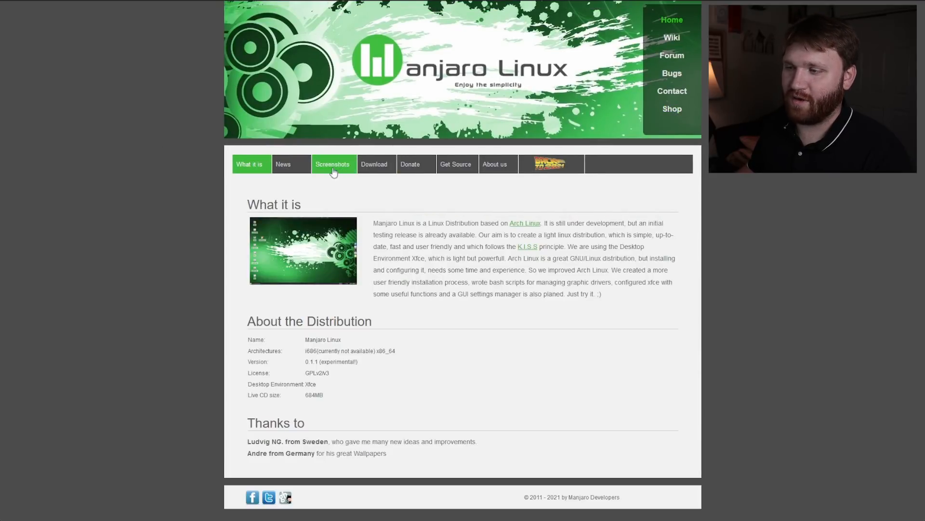
{"action": "left_click", "coordinate": [332, 164]}
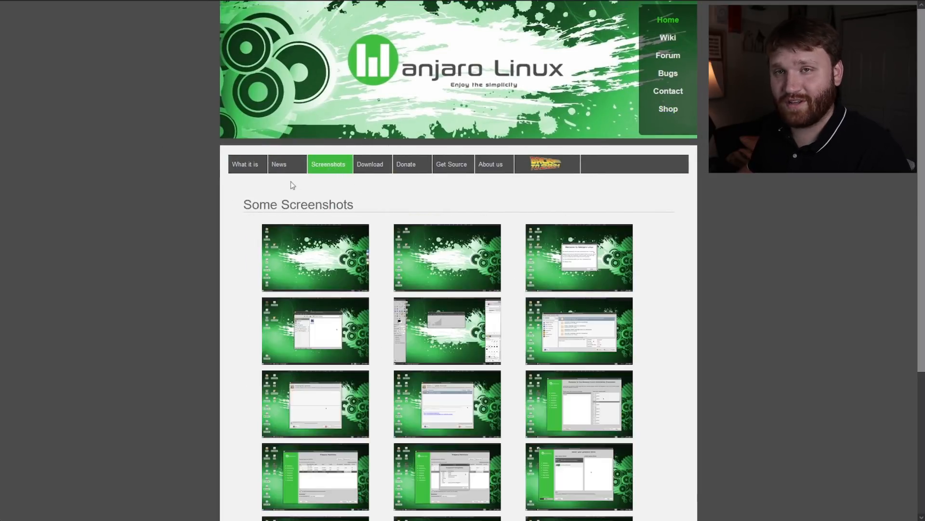
{"action": "mouse_move", "coordinate": [427, 179]}
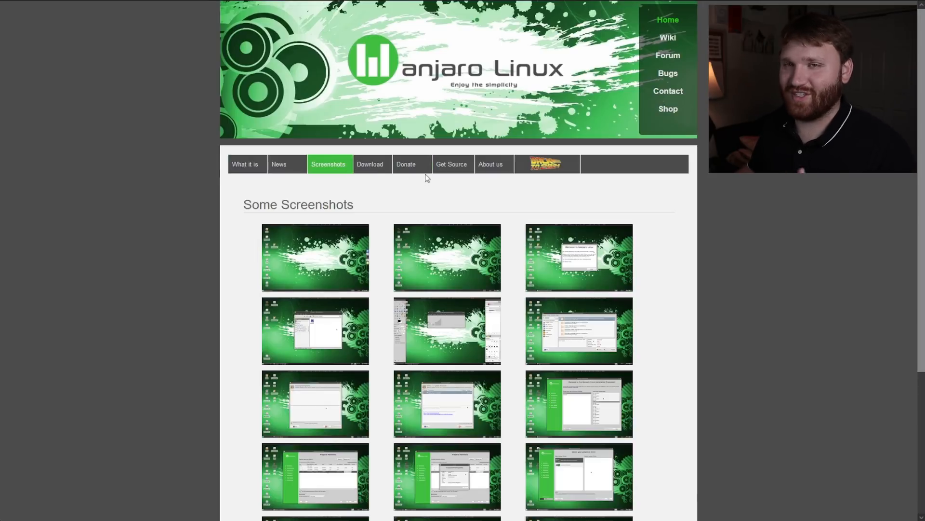
{"action": "left_click", "coordinate": [370, 164]}
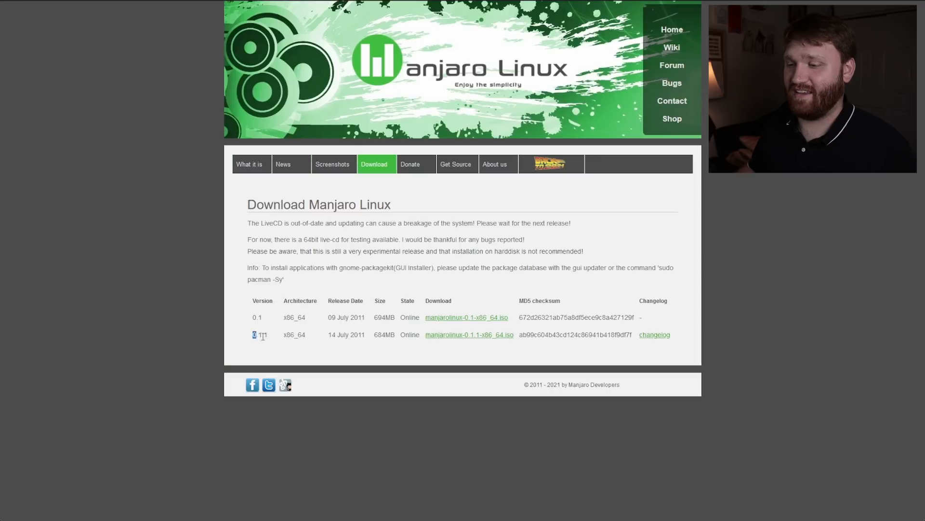
{"action": "double_click", "coordinate": [260, 335]}
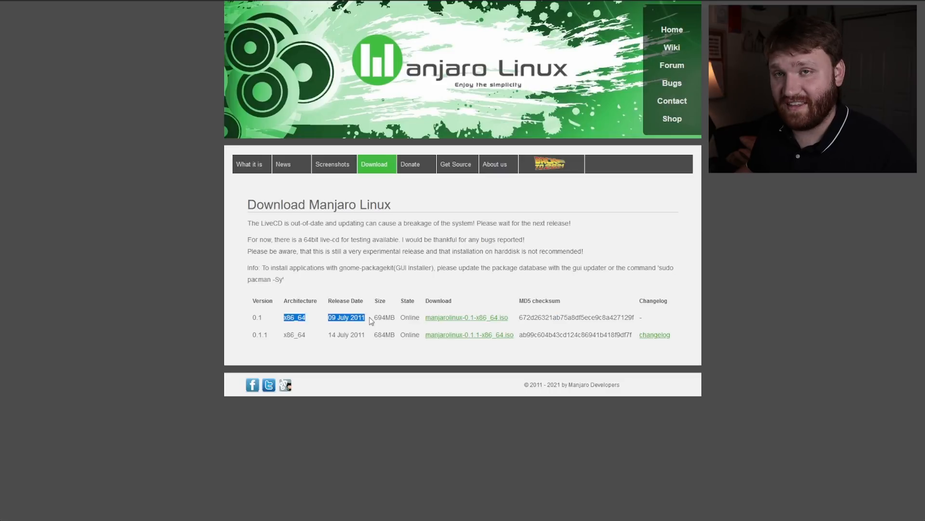
{"action": "mouse_move", "coordinate": [366, 318]}
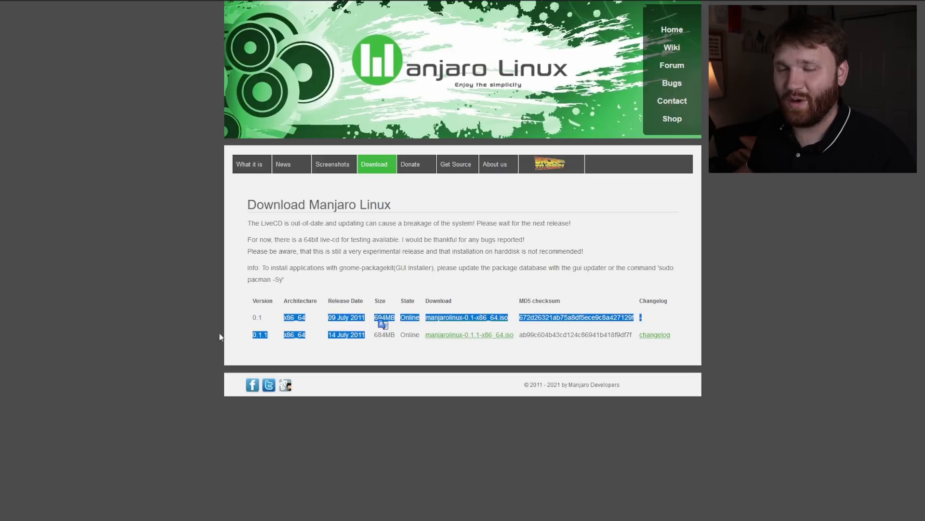
{"action": "mouse_move", "coordinate": [427, 247]}
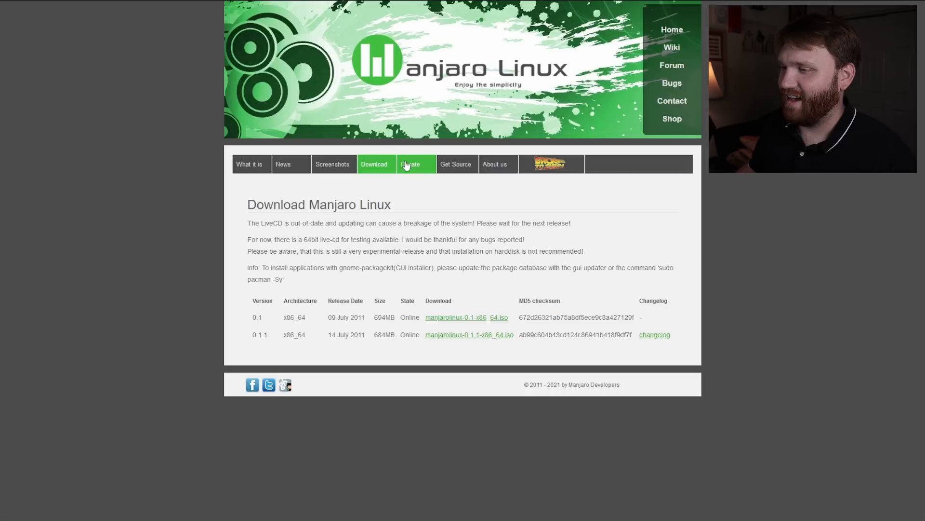
{"action": "left_click", "coordinate": [455, 164]}
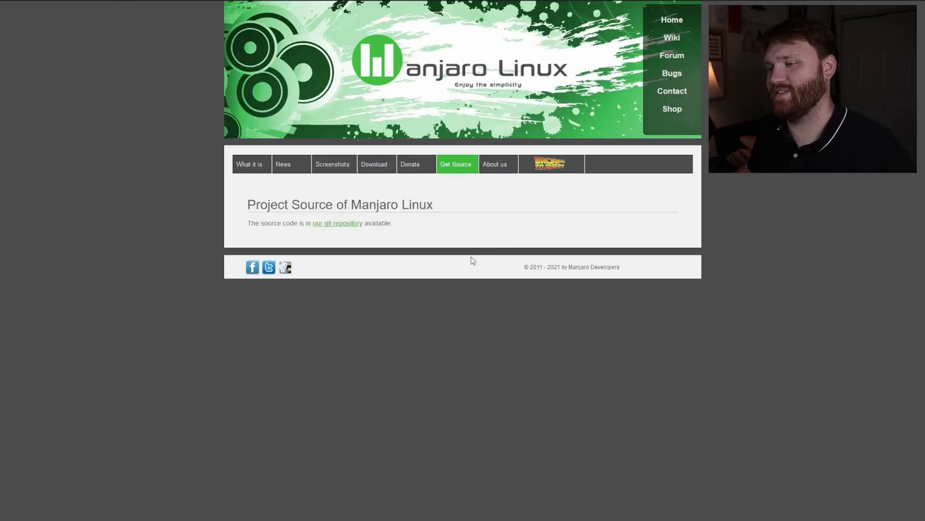
{"action": "mouse_move", "coordinate": [390, 215]}
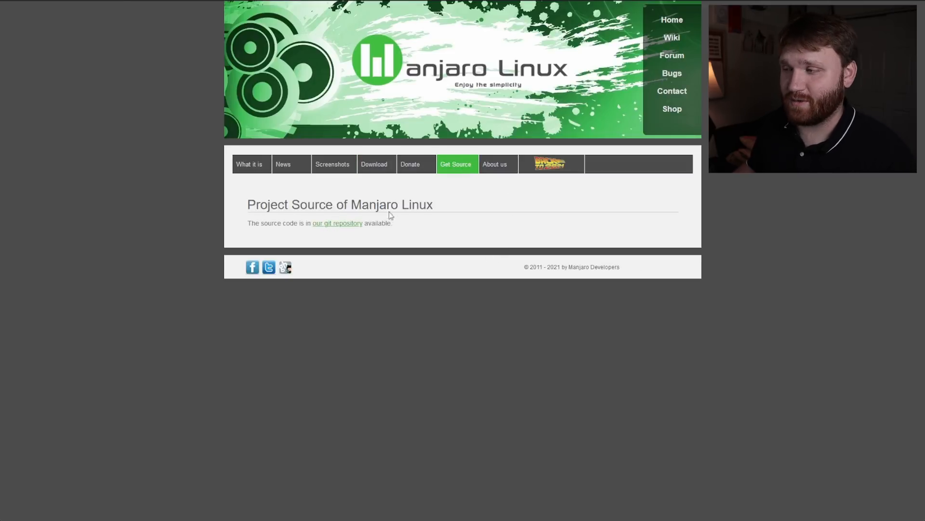
{"action": "left_click", "coordinate": [495, 164]}
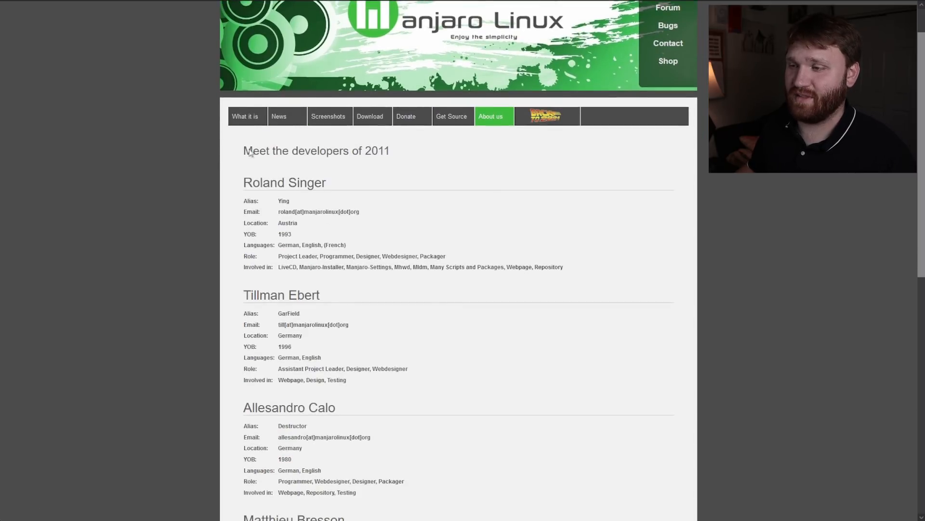
{"action": "triple_click", "coordinate": [316, 150]}
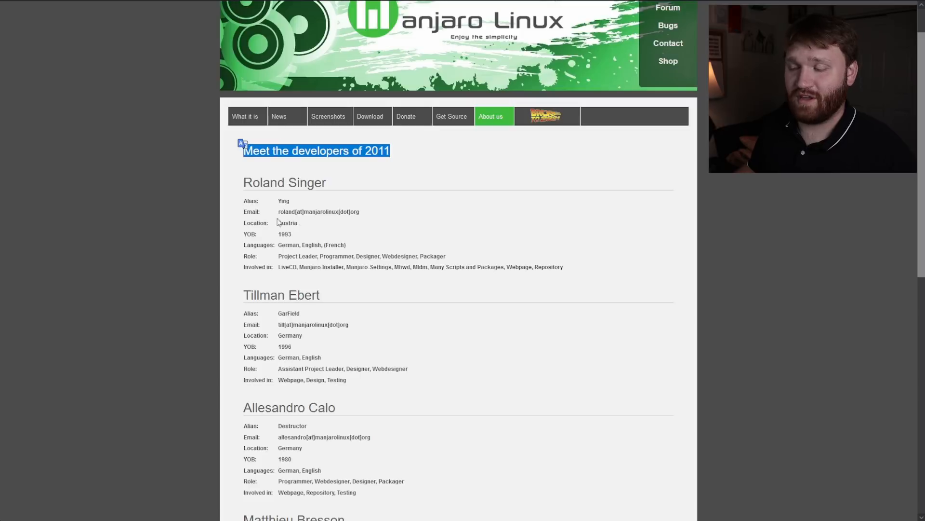
{"action": "mouse_move", "coordinate": [418, 178]}
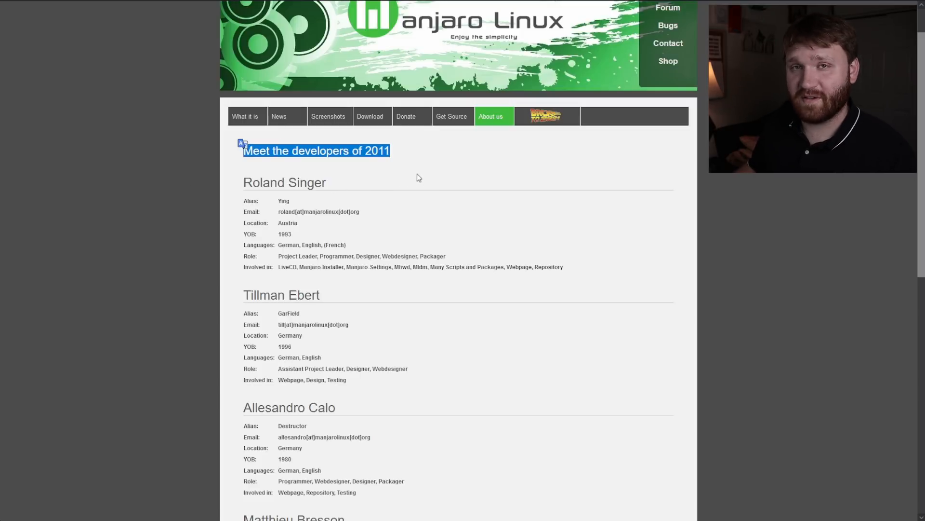
{"action": "scroll", "scroll_direction": "down", "scroll_amount": 3}
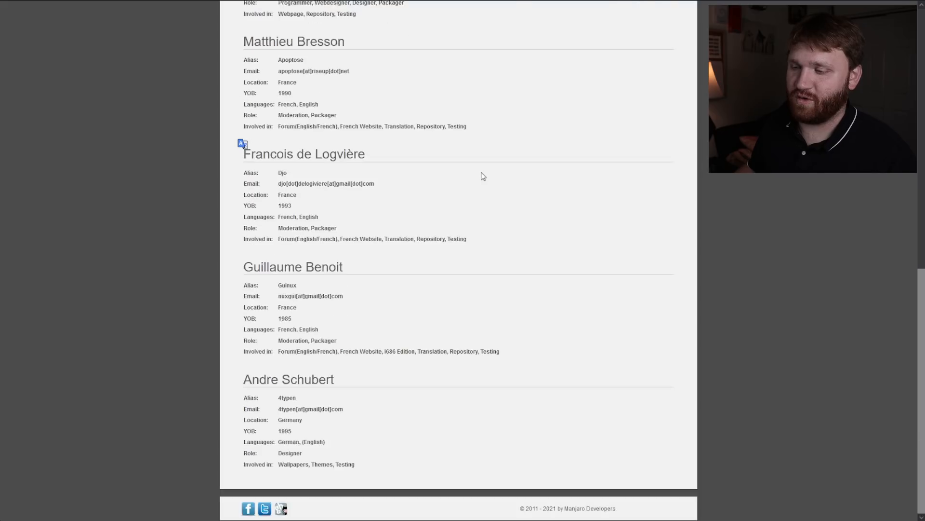
{"action": "scroll", "scroll_direction": "up", "scroll_amount": 3}
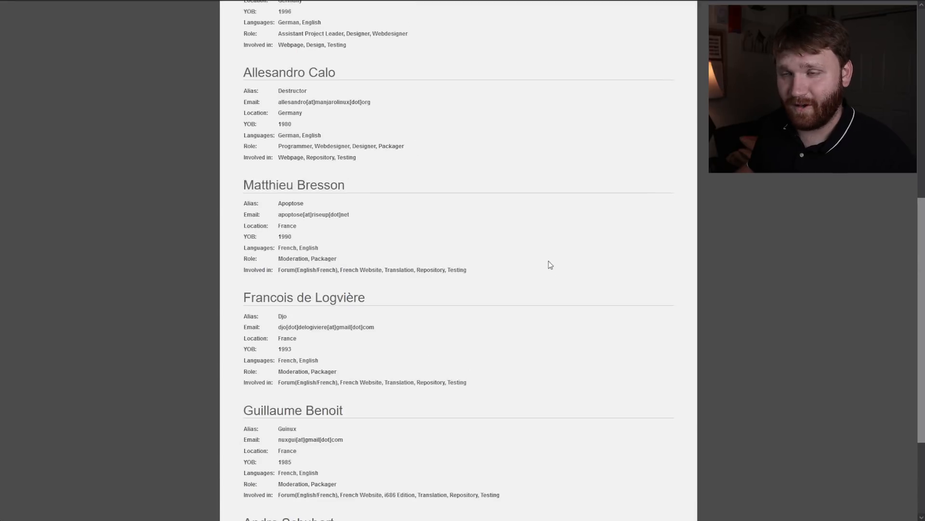
{"action": "scroll", "scroll_direction": "up", "scroll_amount": 3}
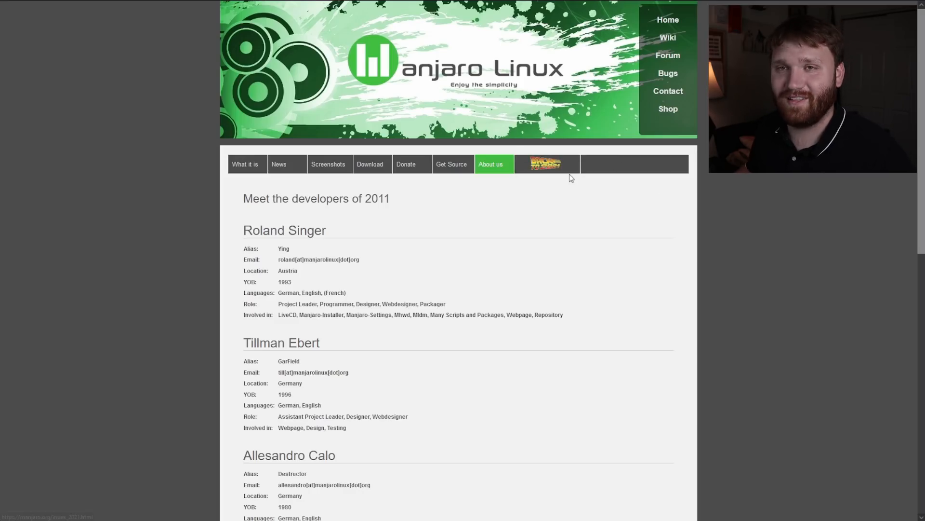
{"action": "mouse_move", "coordinate": [627, 232]}
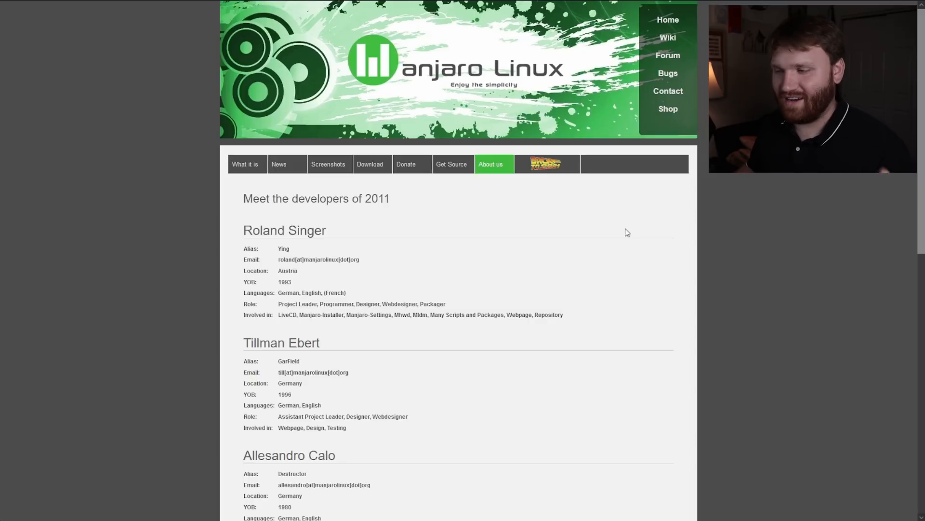
{"action": "mouse_move", "coordinate": [714, 268]}
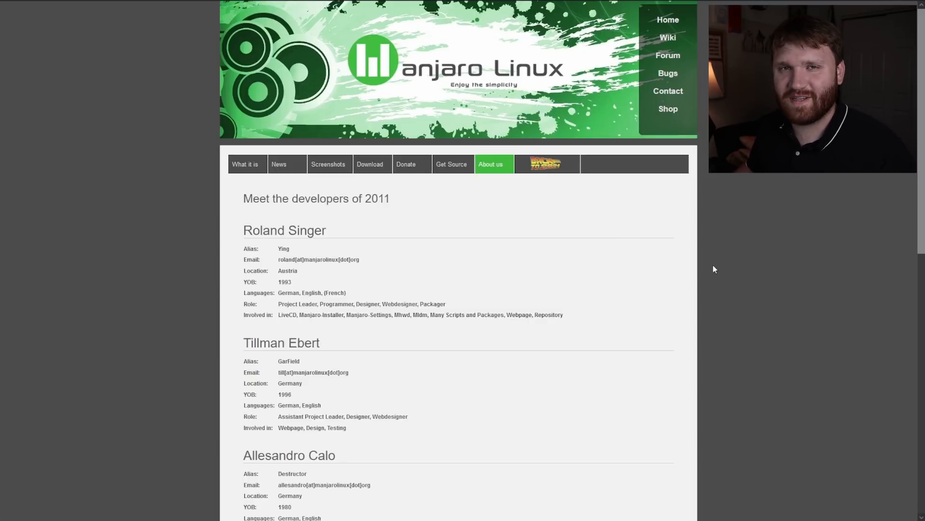
{"action": "mouse_move", "coordinate": [752, 219]}
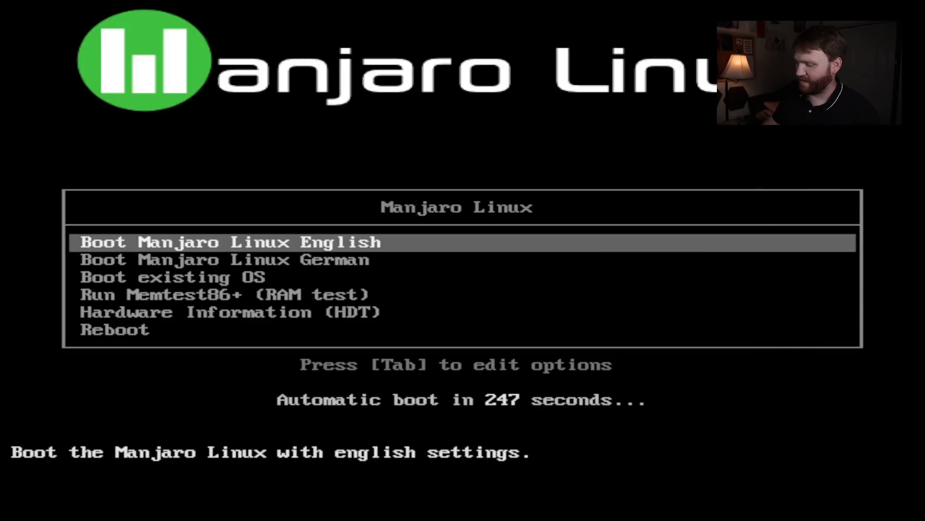
Start the 'Boot Manjaro Linux English' entry and wait for the Xfce desktop
{"action": "key", "text": "Return"}
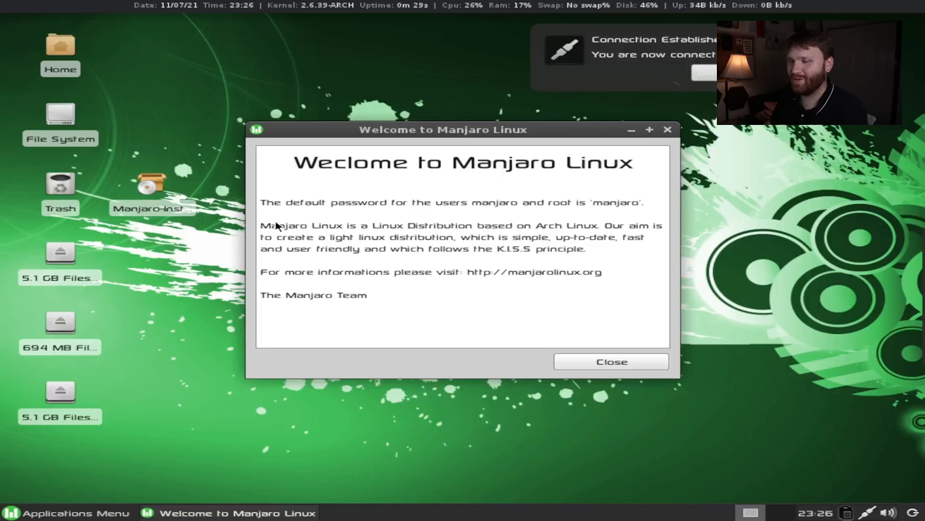
{"action": "mouse_move", "coordinate": [414, 50]}
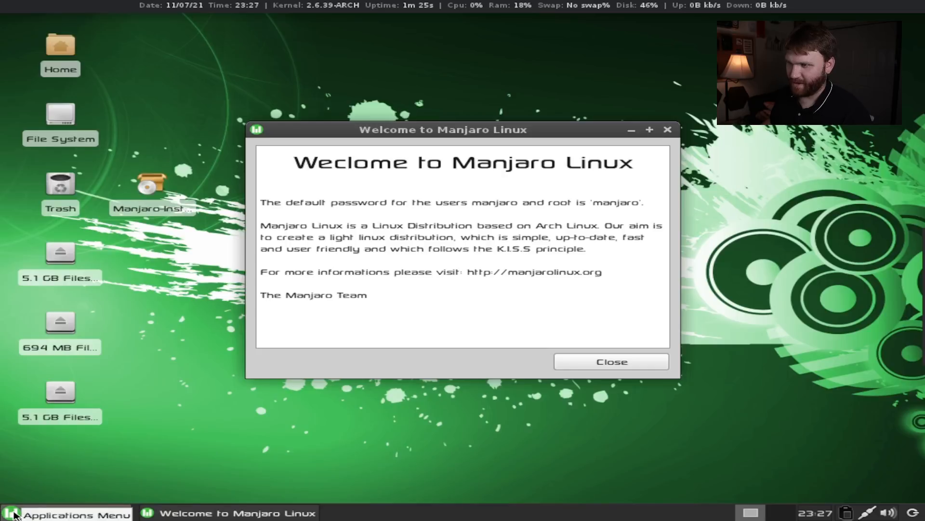
Open a Terminal Emulator and run xrandr to list available screen modes
{"action": "left_click", "coordinate": [67, 512]}
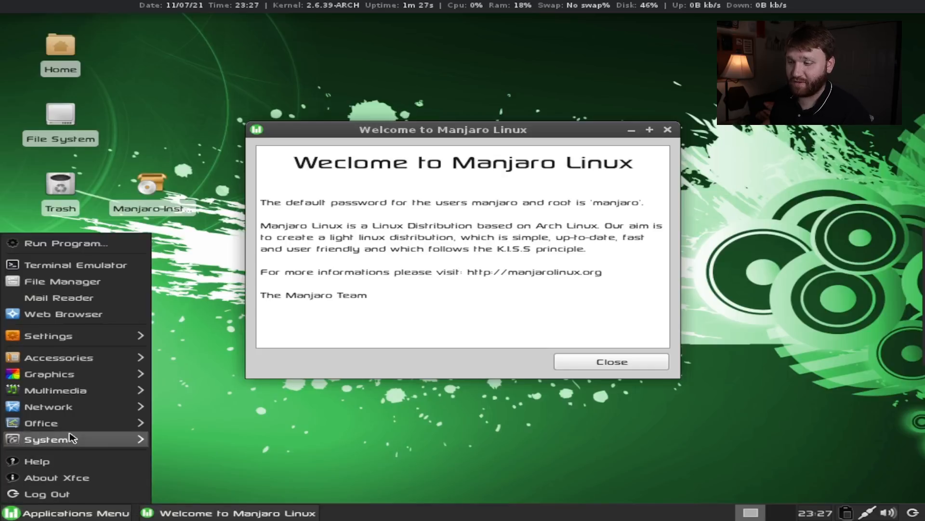
{"action": "mouse_move", "coordinate": [63, 281]}
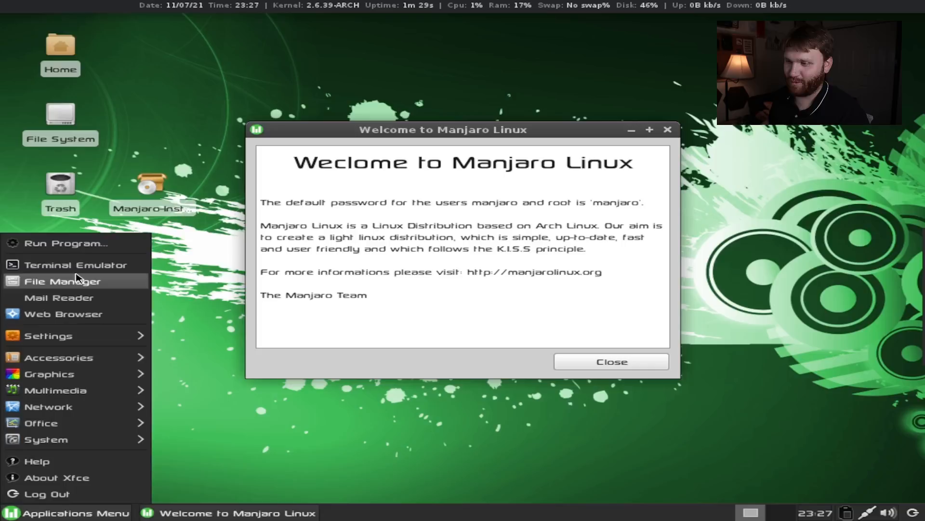
{"action": "left_click", "coordinate": [75, 265]}
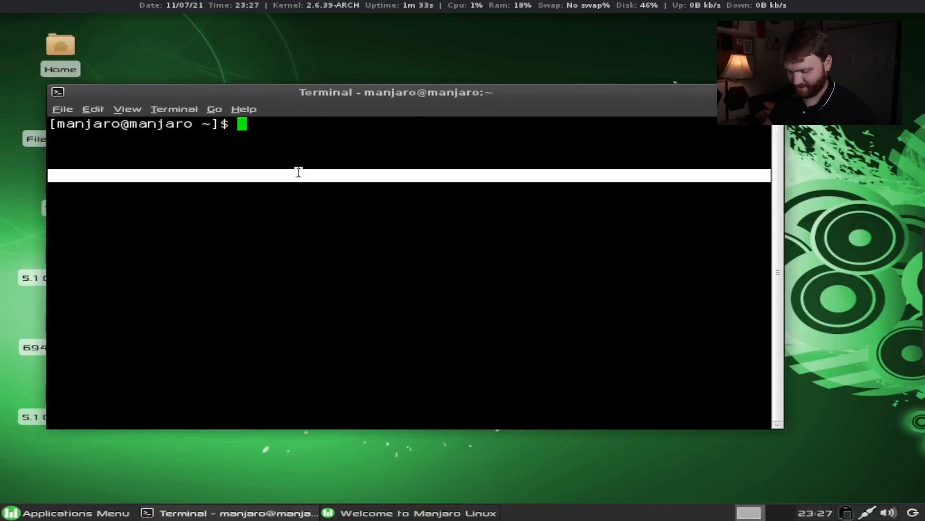
{"action": "type", "text": "xram"}
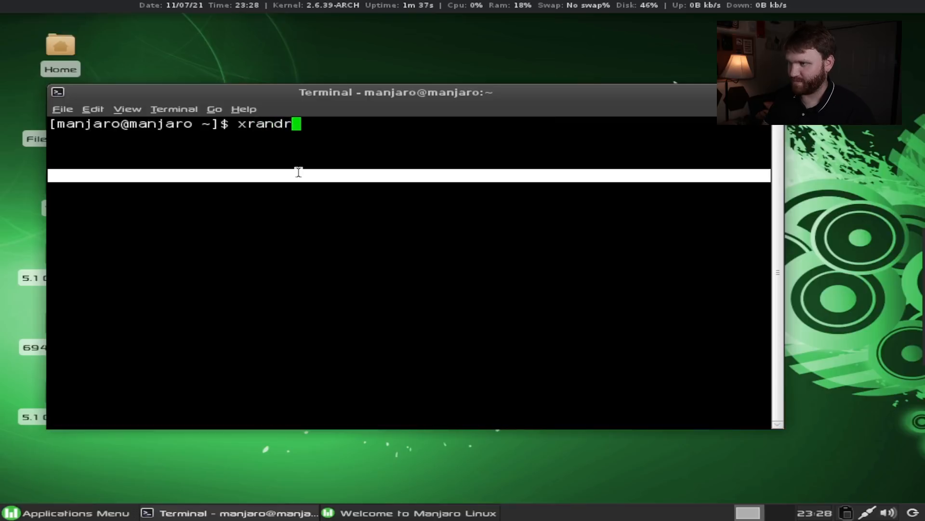
{"action": "key", "text": "Return"}
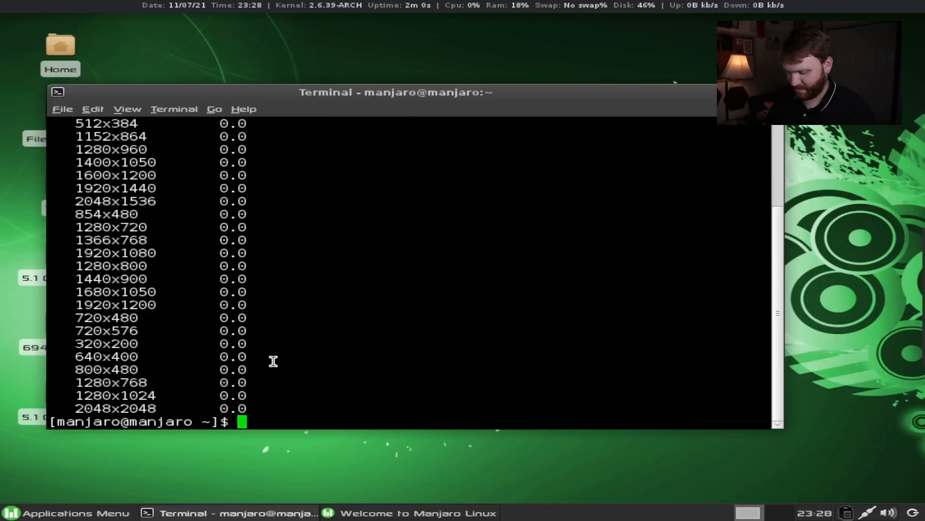
Run xrandr -s 1920x1080 to apply the new resolution
{"action": "type", "text": "xrandr -s"}
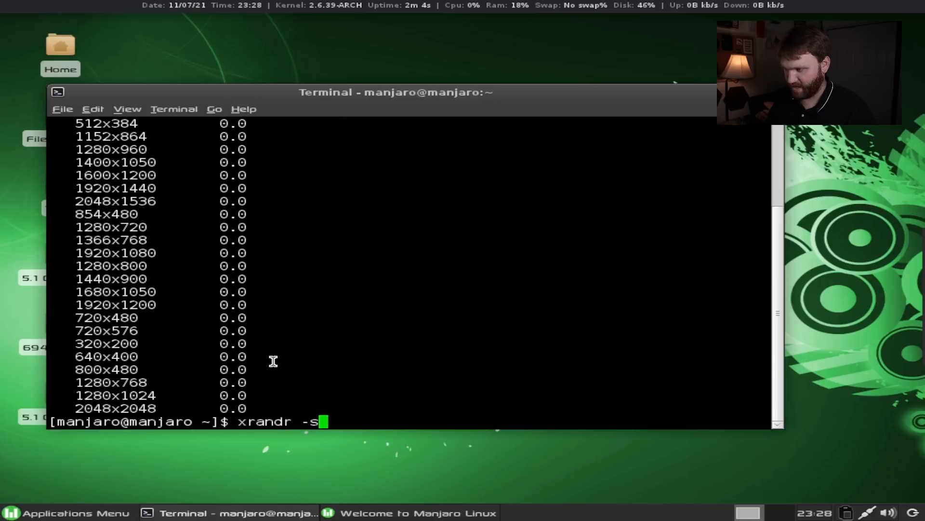
{"action": "type", "text": "1920"}
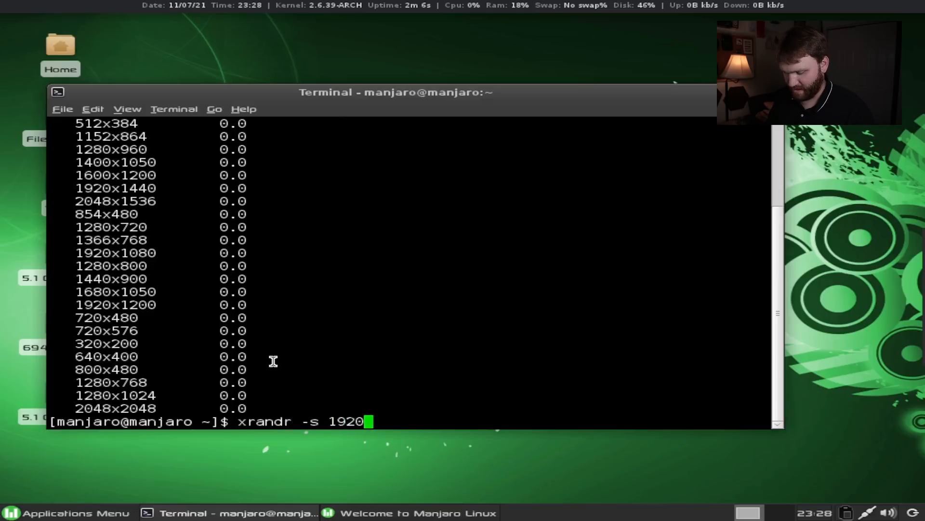
{"action": "type", "text": "x1080"}
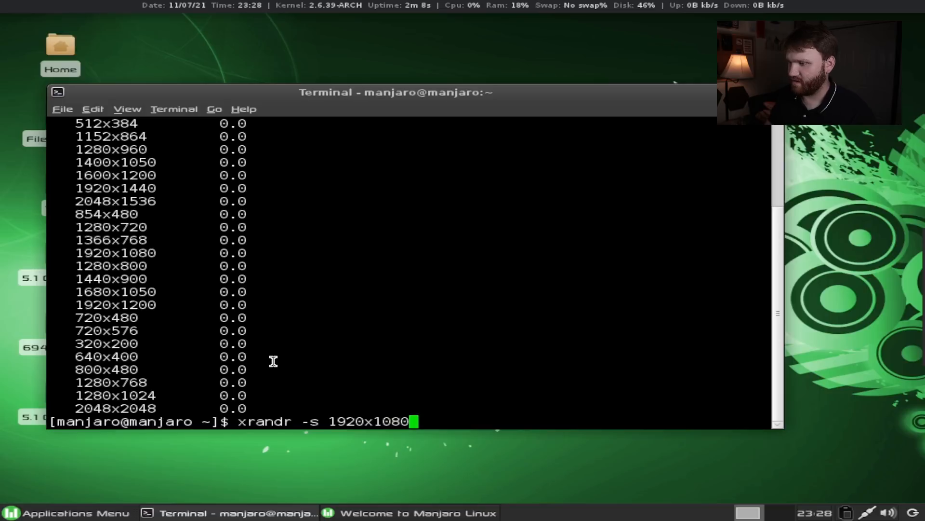
{"action": "key", "text": "Return"}
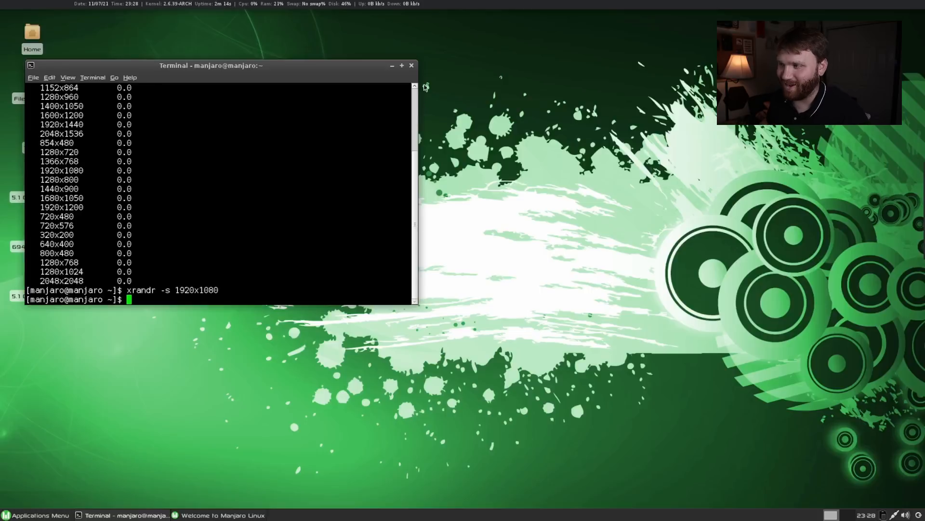
{"action": "left_click", "coordinate": [223, 514]}
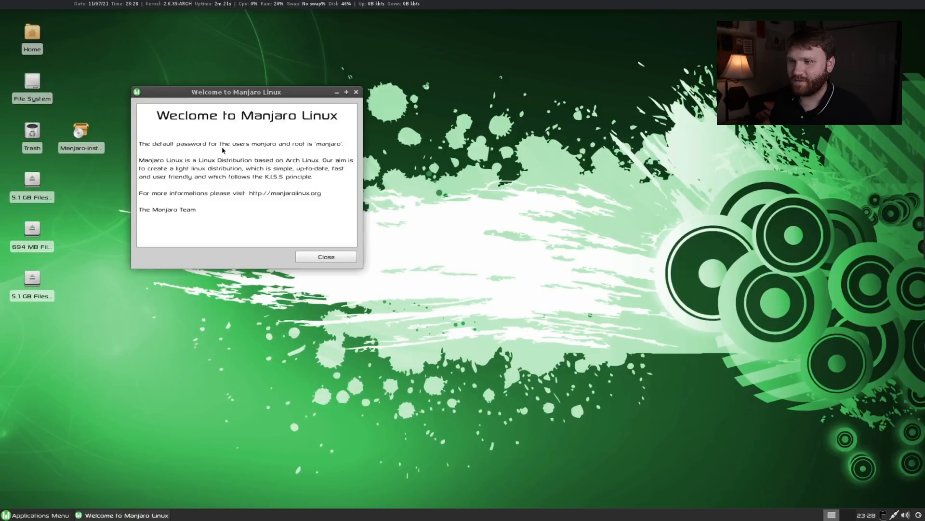
{"action": "mouse_move", "coordinate": [276, 150]}
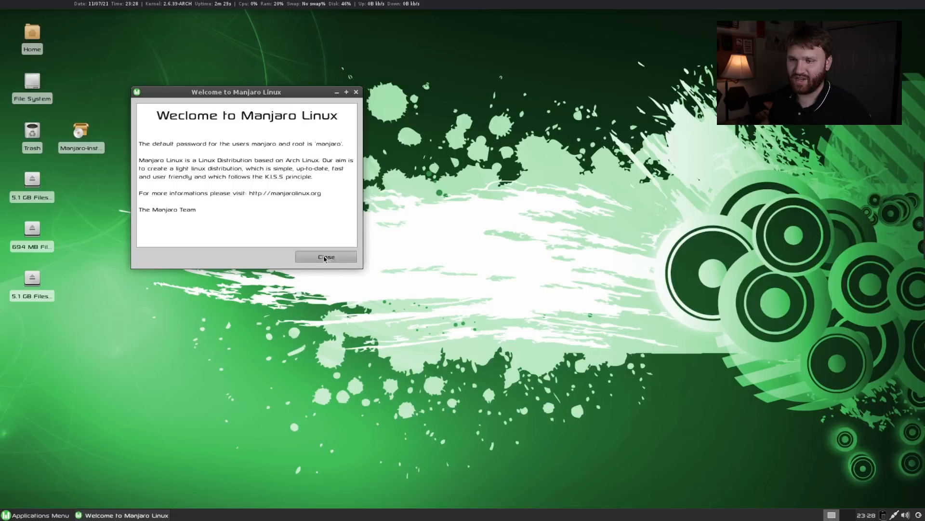
{"action": "left_click", "coordinate": [326, 257]}
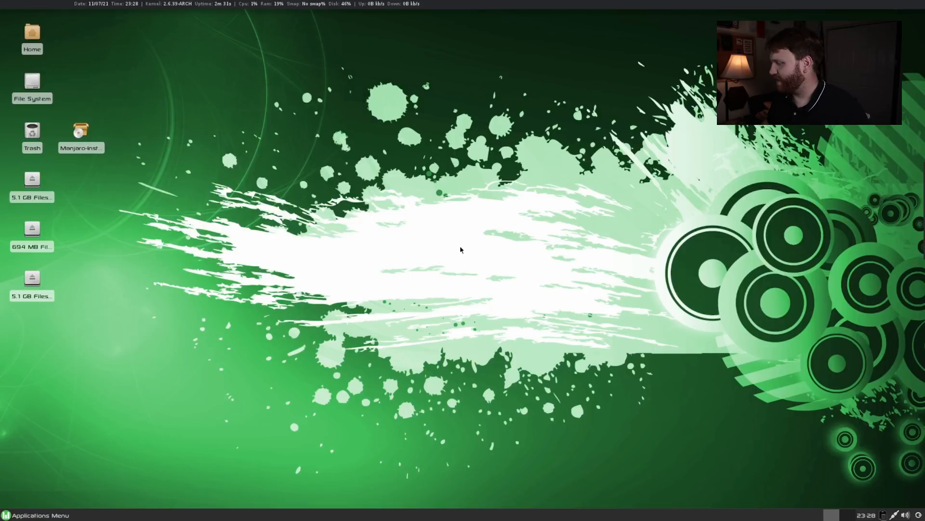
{"action": "mouse_move", "coordinate": [224, 199]}
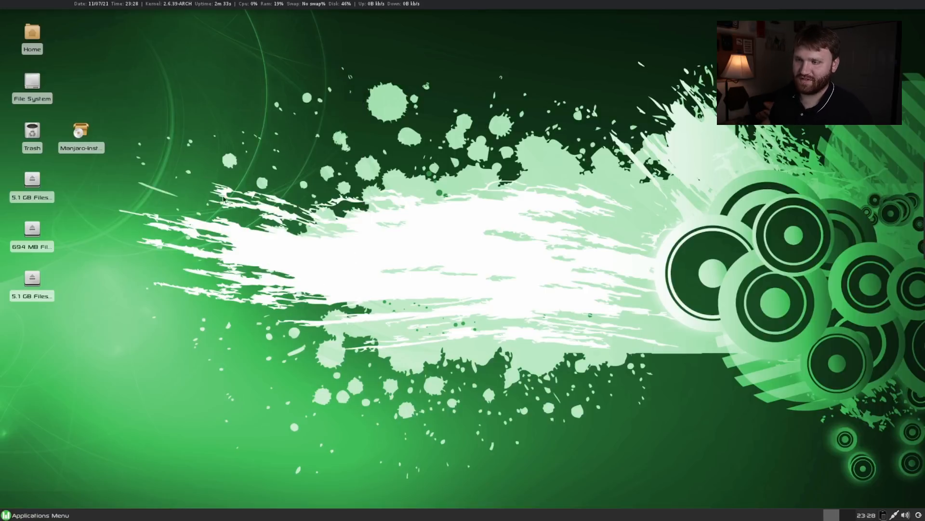
{"action": "mouse_move", "coordinate": [502, 422]}
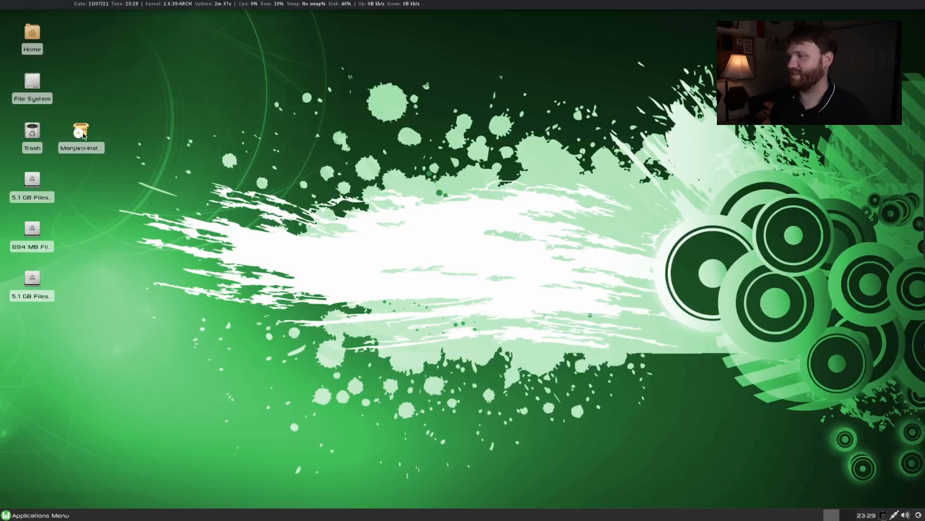
{"action": "mouse_move", "coordinate": [176, 66]}
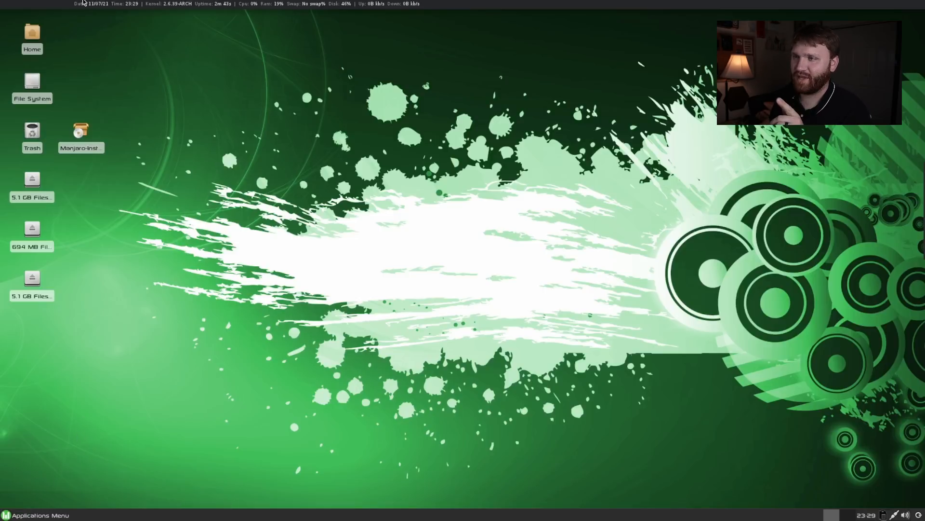
{"action": "mouse_move", "coordinate": [248, 29]}
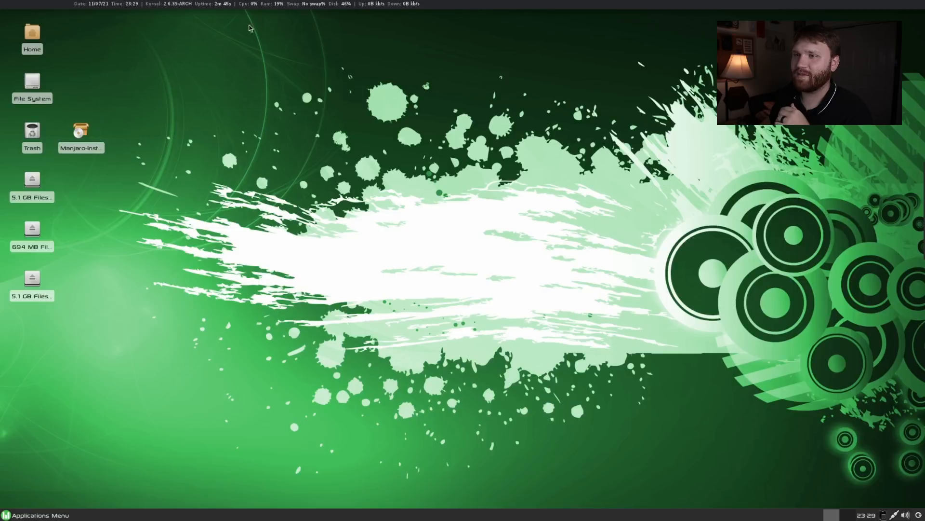
{"action": "mouse_move", "coordinate": [373, 151]}
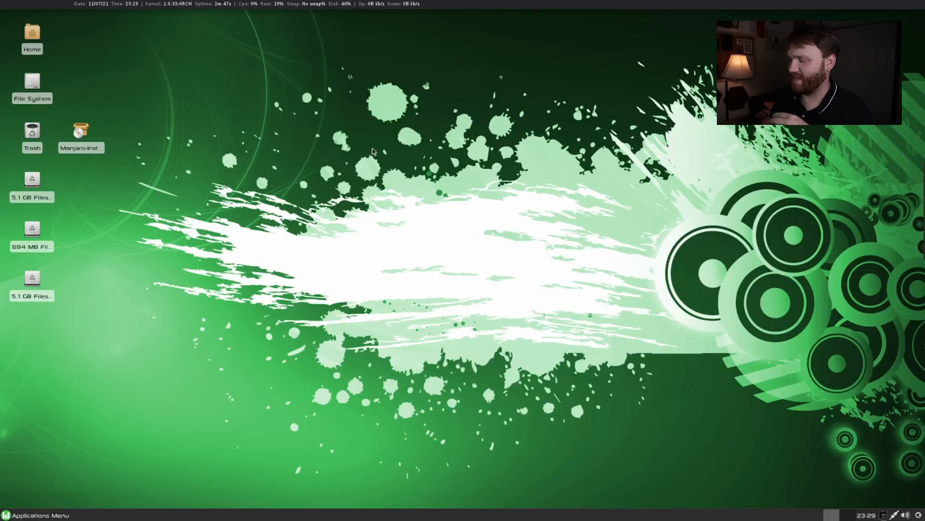
{"action": "mouse_move", "coordinate": [56, 16]}
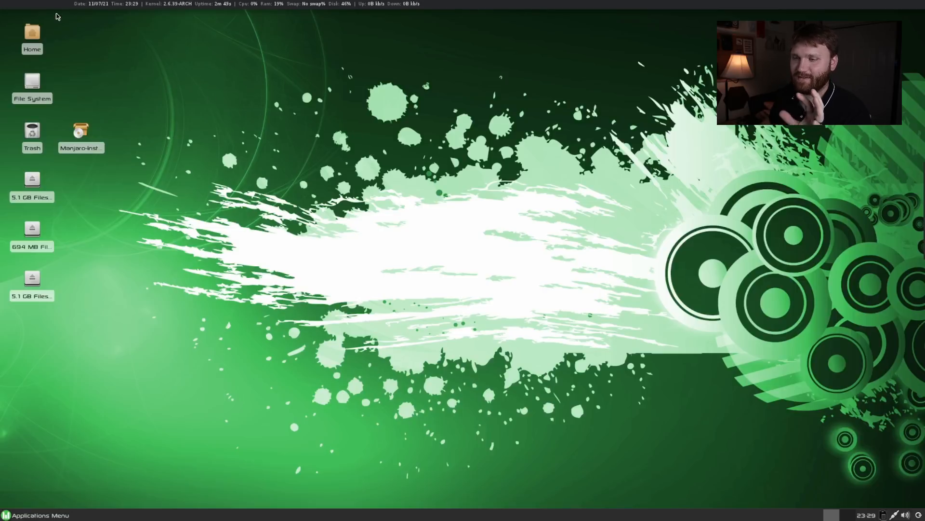
{"action": "mouse_move", "coordinate": [91, 4]}
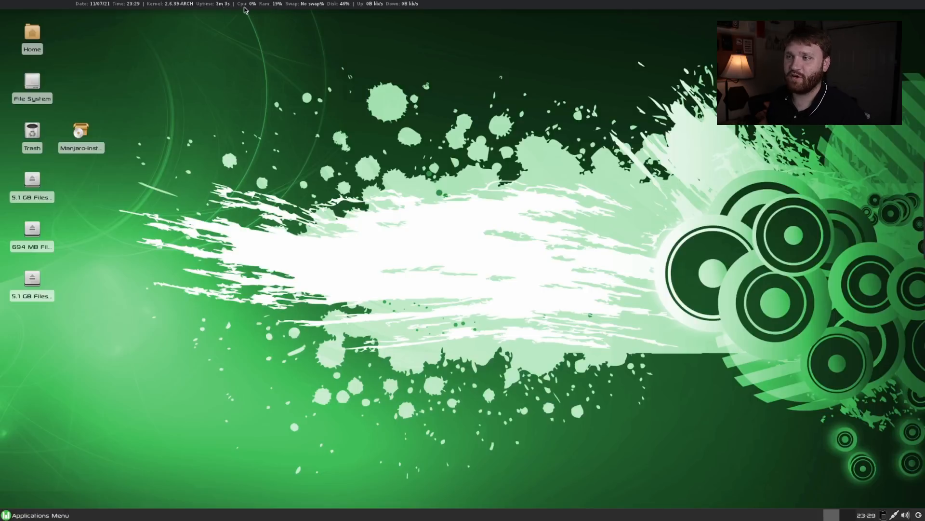
{"action": "mouse_move", "coordinate": [275, 6]}
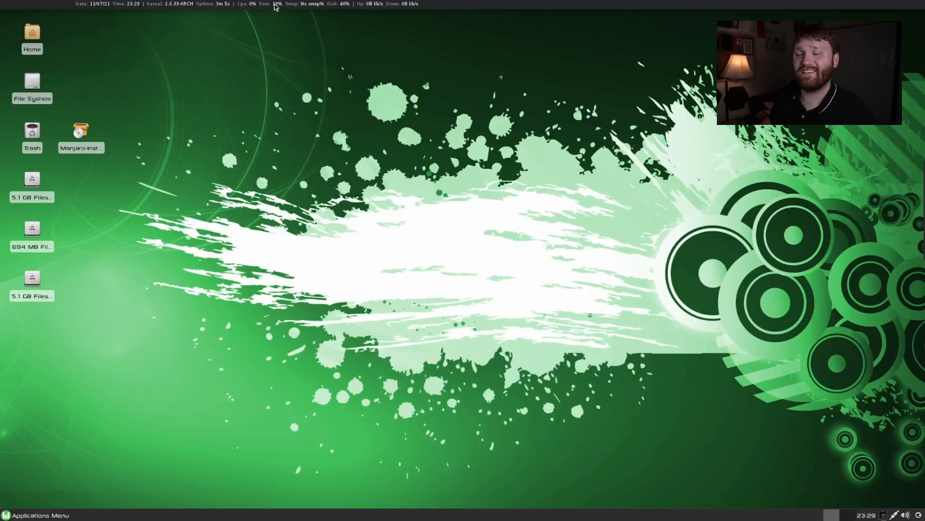
{"action": "mouse_move", "coordinate": [289, 20]}
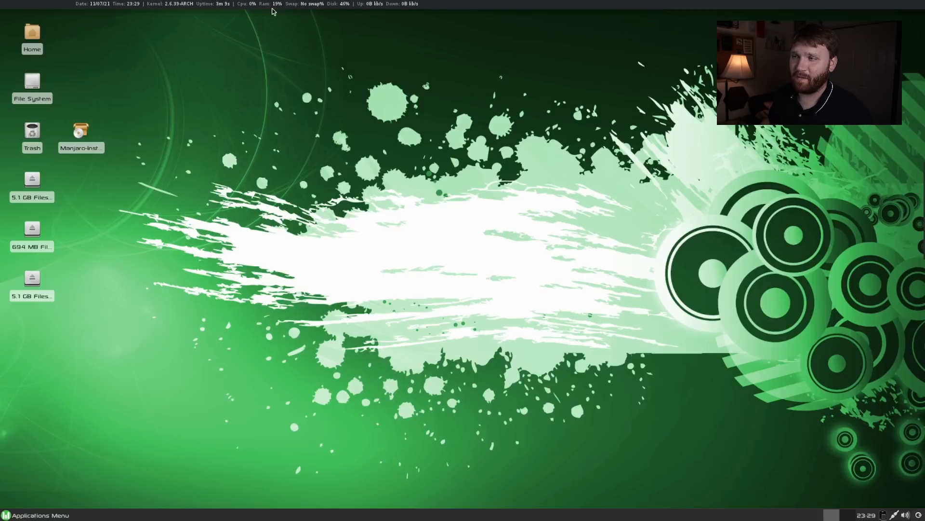
{"action": "mouse_move", "coordinate": [393, 8]}
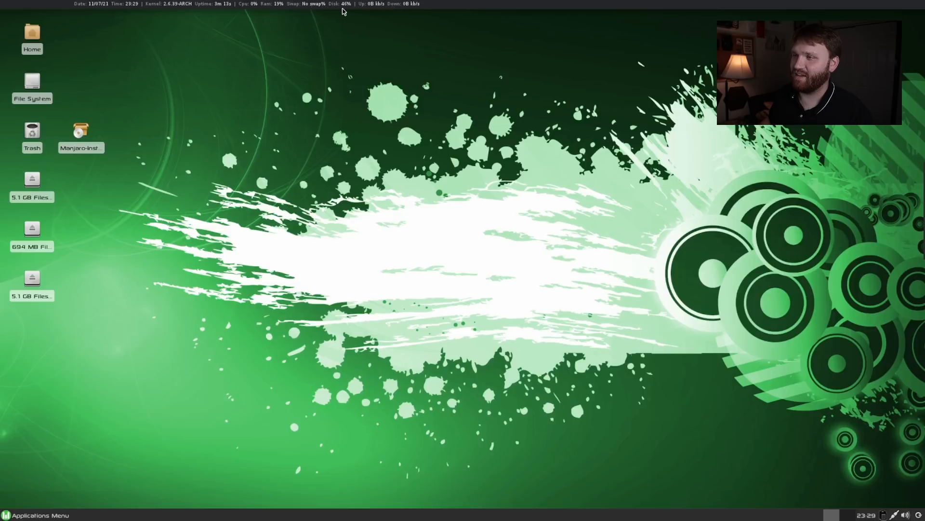
{"action": "mouse_move", "coordinate": [405, 11]}
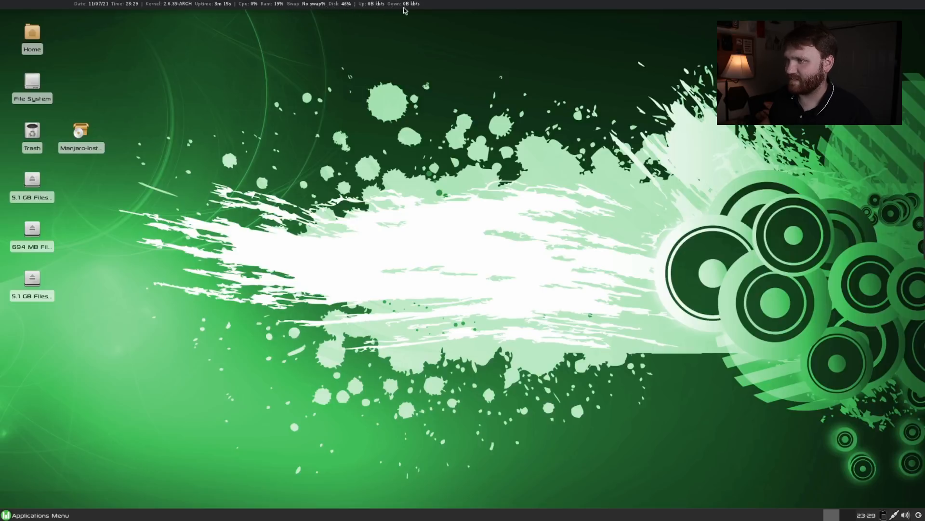
{"action": "mouse_move", "coordinate": [134, 95]}
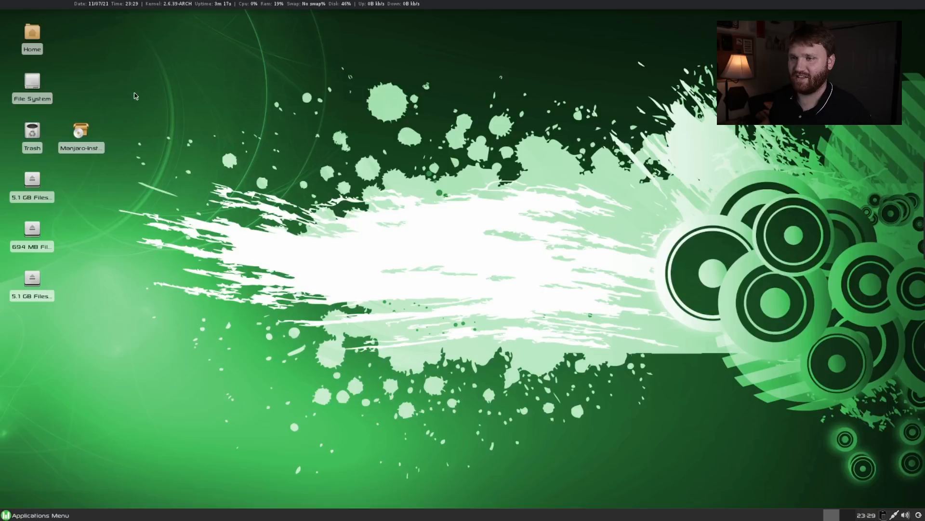
{"action": "double_click", "coordinate": [32, 35]}
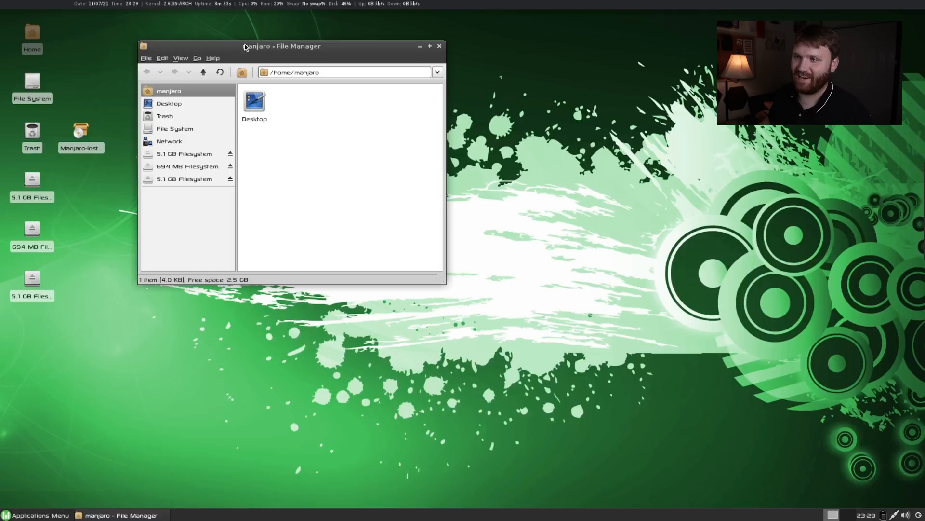
{"action": "left_click_drag", "start_coordinate": [282, 46], "coordinate": [263, 34]}
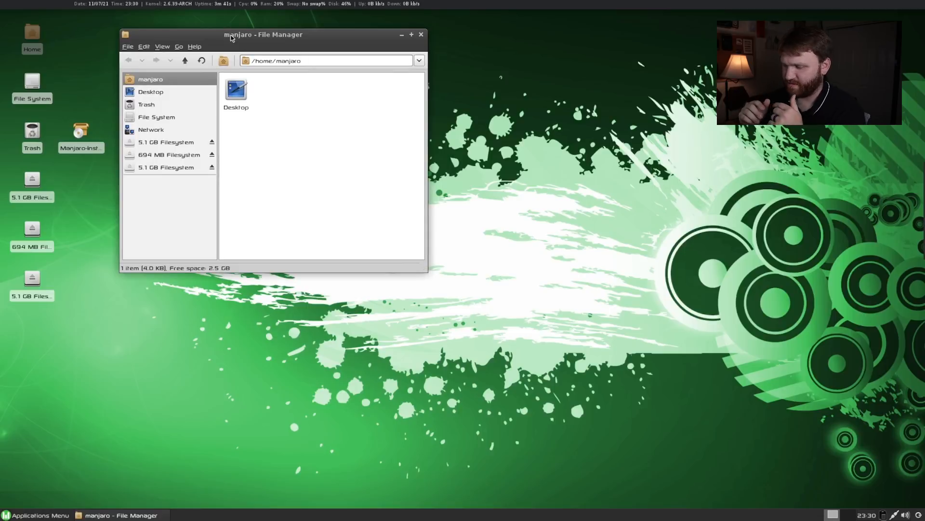
{"action": "mouse_move", "coordinate": [276, 141]}
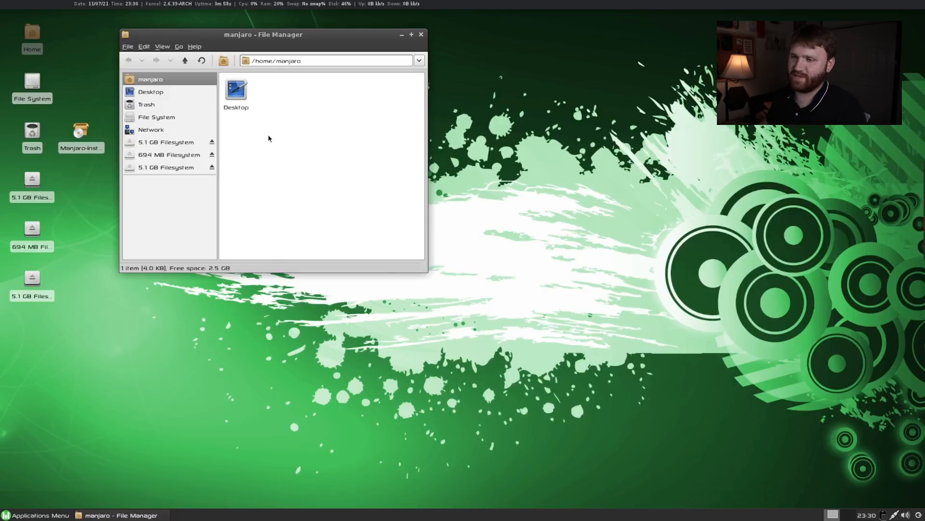
{"action": "mouse_move", "coordinate": [394, 99]}
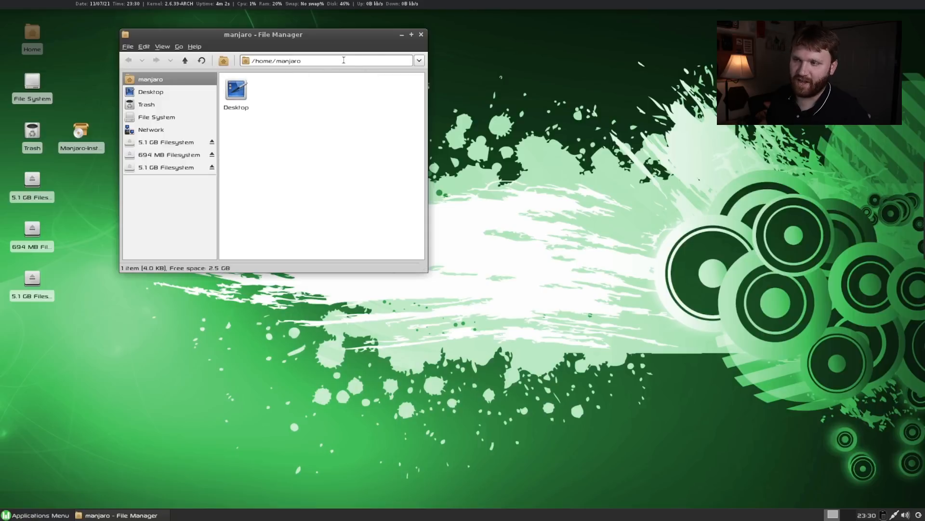
{"action": "mouse_move", "coordinate": [421, 35]}
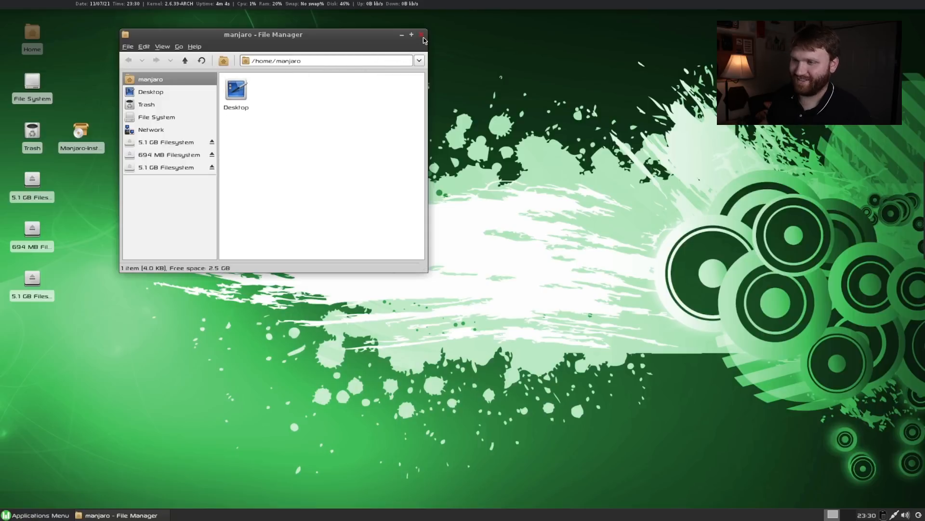
{"action": "left_click", "coordinate": [423, 34]}
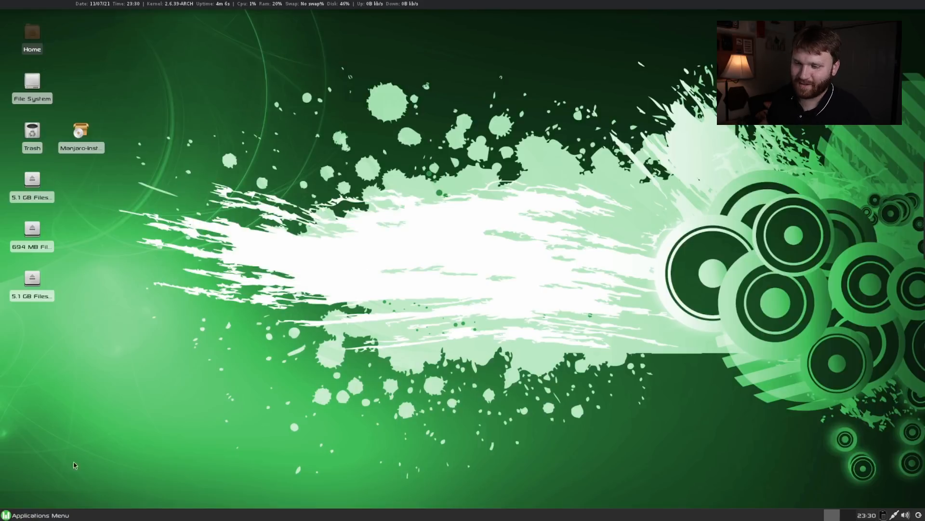
{"action": "left_click", "coordinate": [35, 514]}
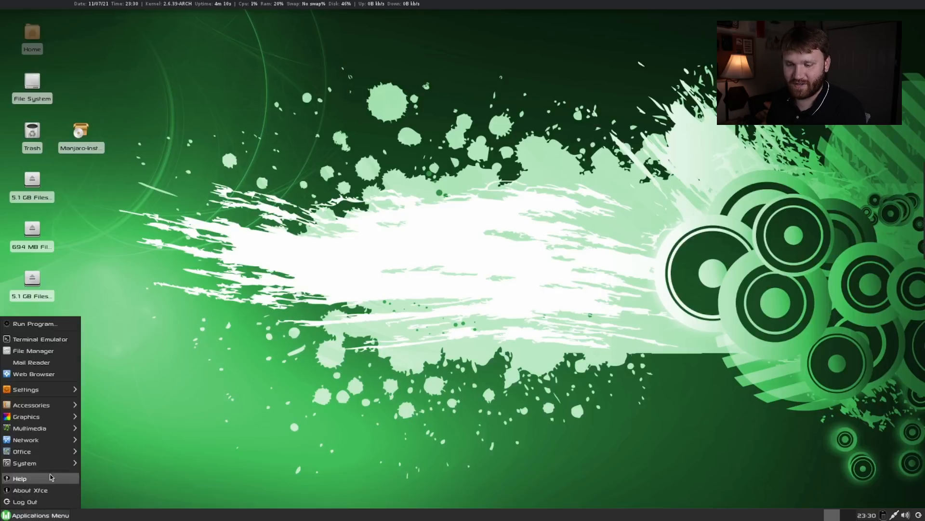
{"action": "left_click", "coordinate": [25, 463]}
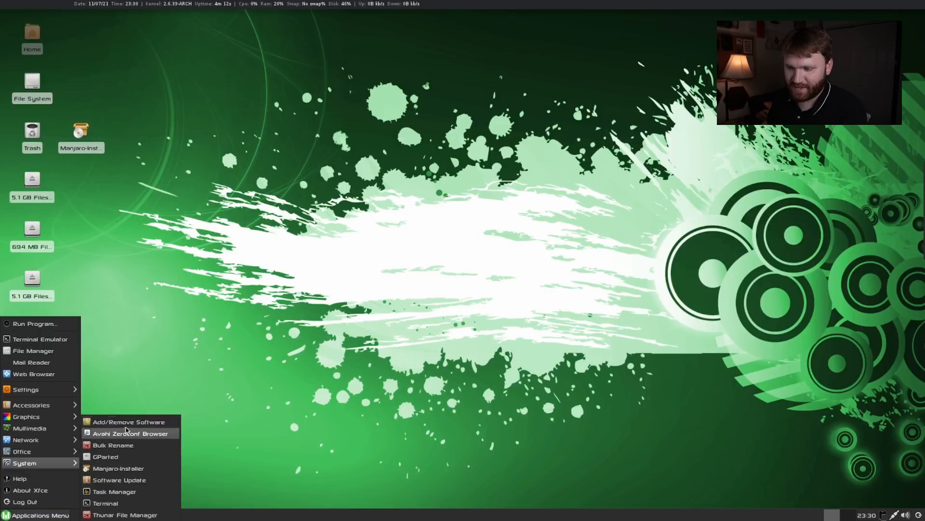
{"action": "left_click", "coordinate": [128, 421]}
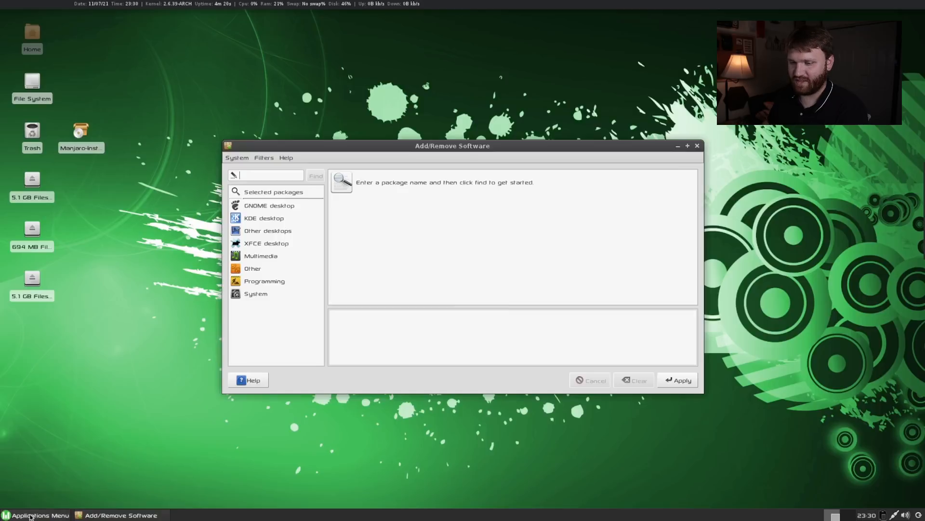
{"action": "left_click", "coordinate": [35, 514]}
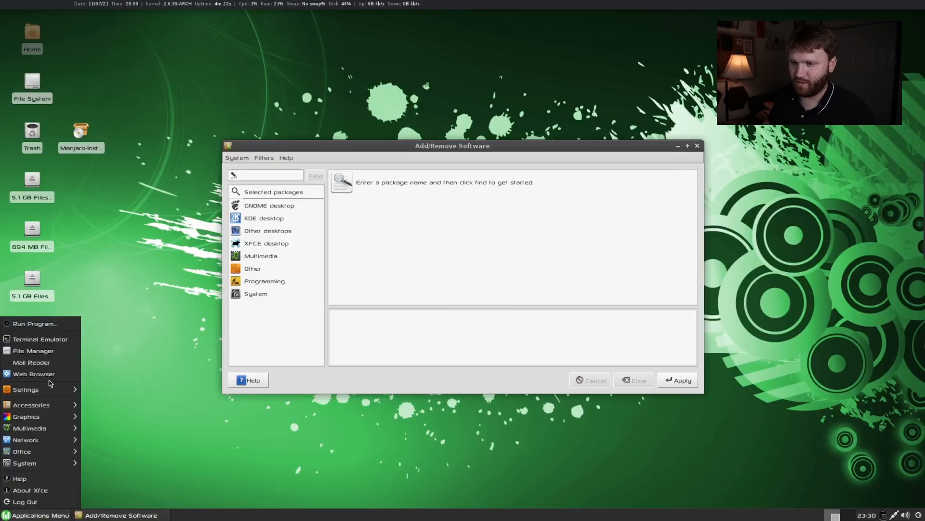
{"action": "left_click", "coordinate": [40, 339]}
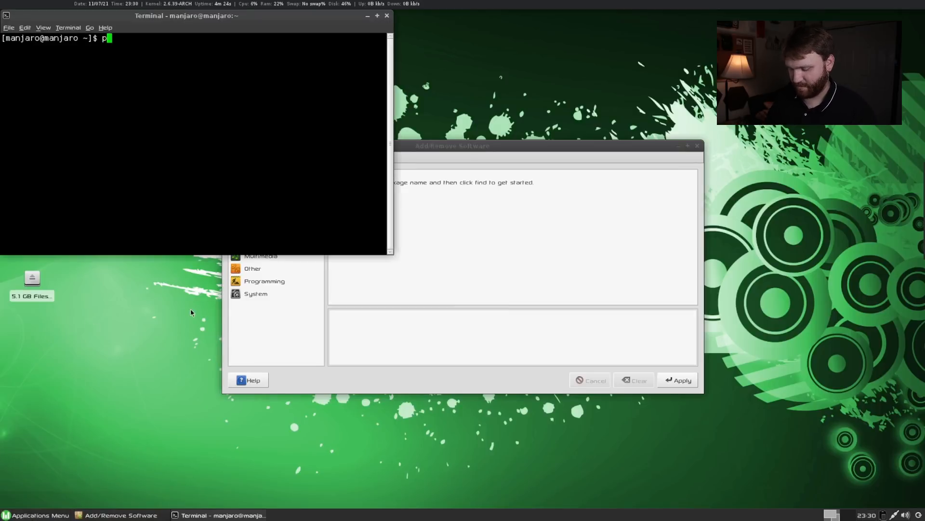
{"action": "key", "text": "Return"}
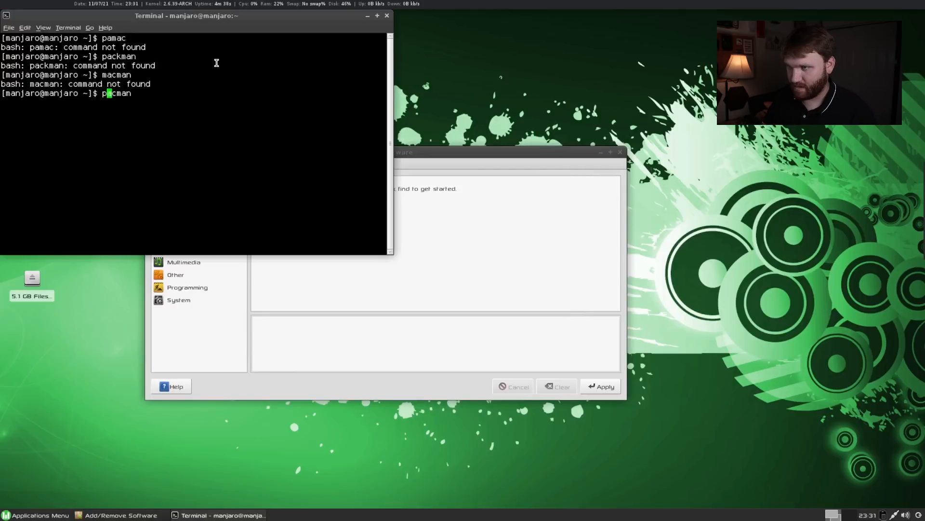
{"action": "key", "text": "Return"}
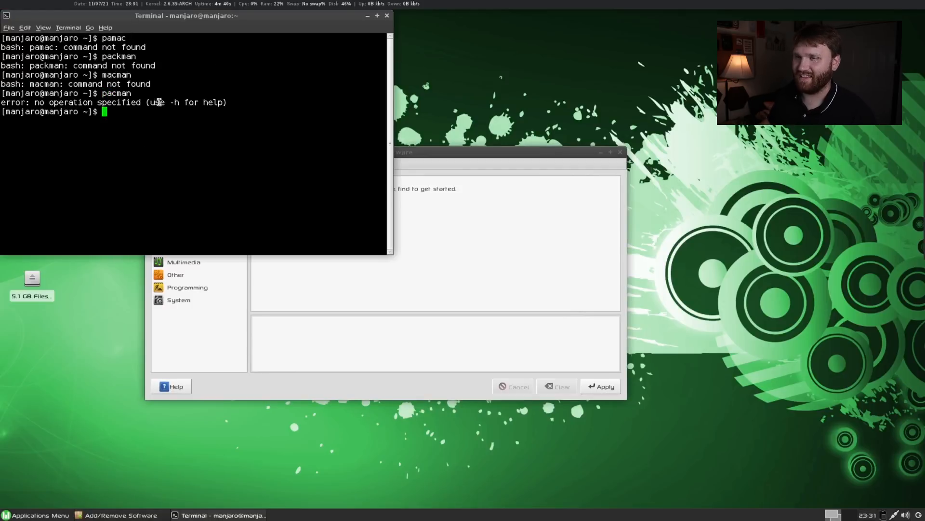
{"action": "left_click", "coordinate": [367, 15]}
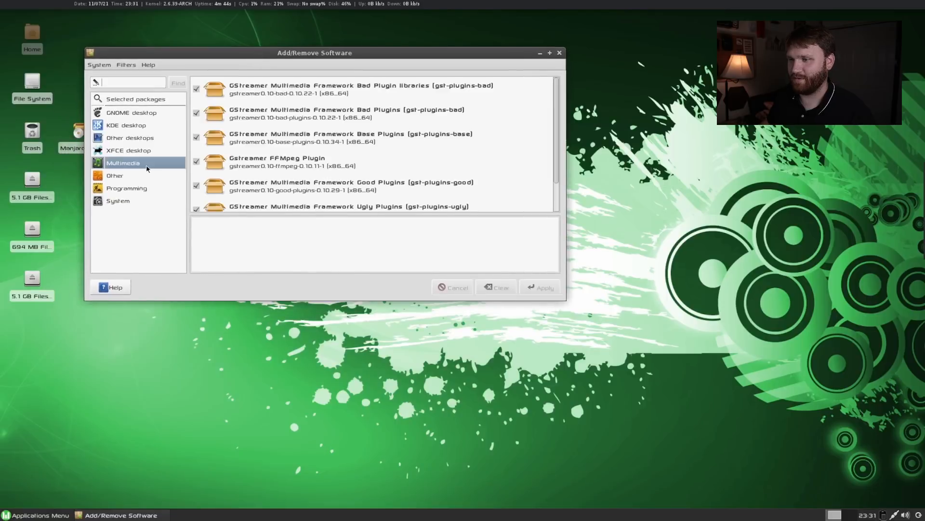
{"action": "left_click", "coordinate": [126, 124]}
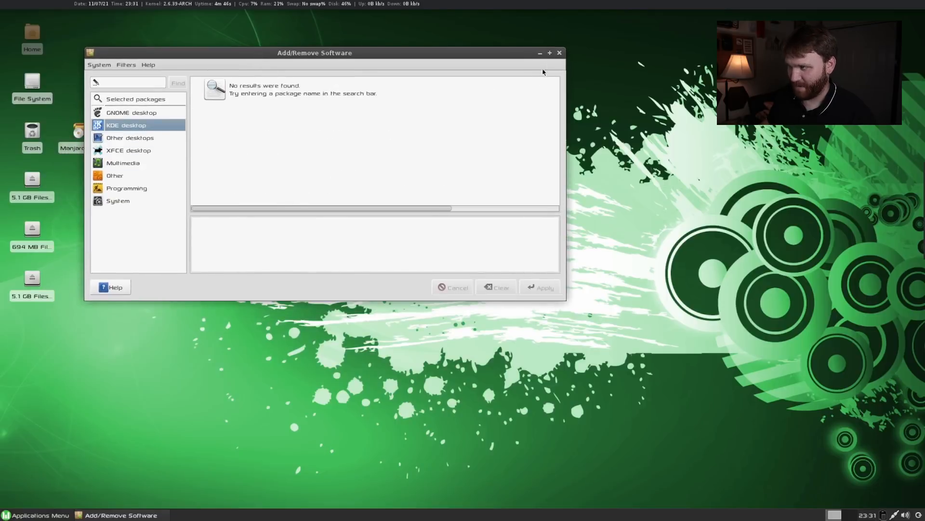
{"action": "left_click", "coordinate": [558, 52]}
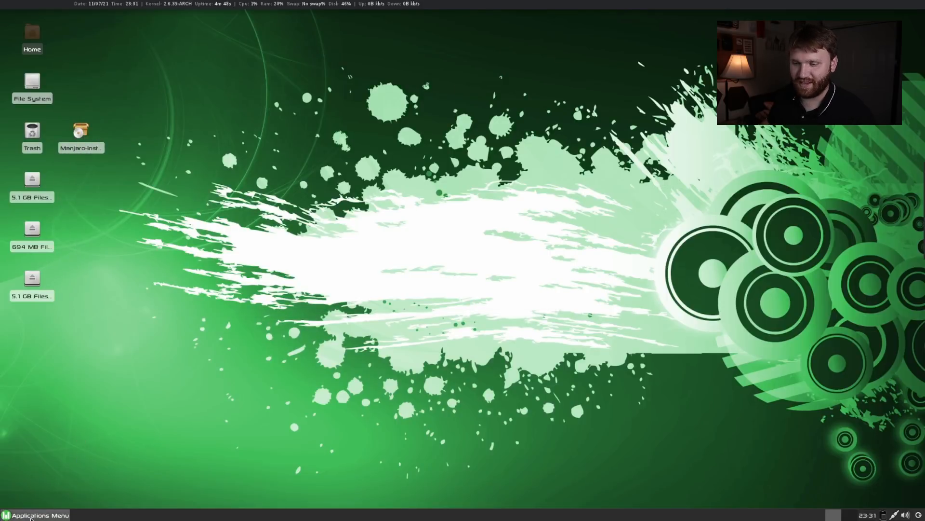
Launch GIMP from the Applications Menu, then reopen the menu to the Office submenu
{"action": "left_click", "coordinate": [35, 515]}
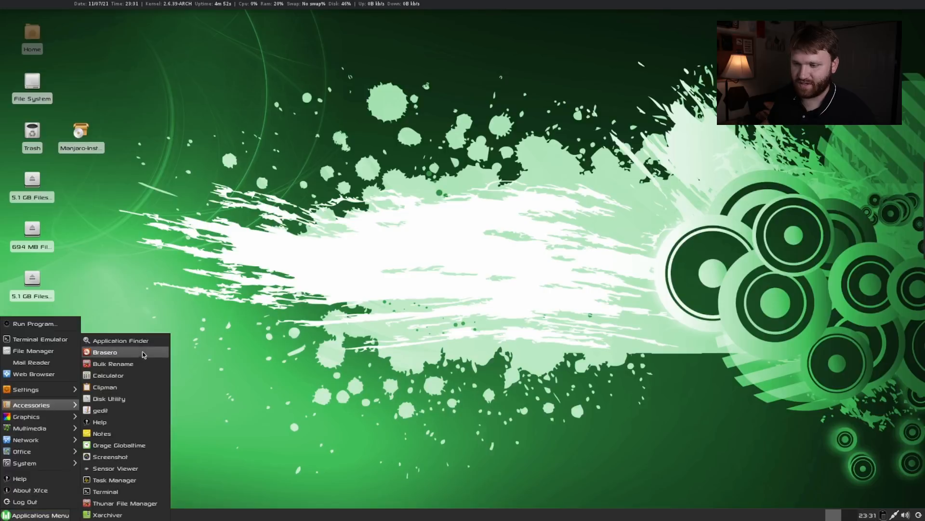
{"action": "mouse_move", "coordinate": [110, 456]}
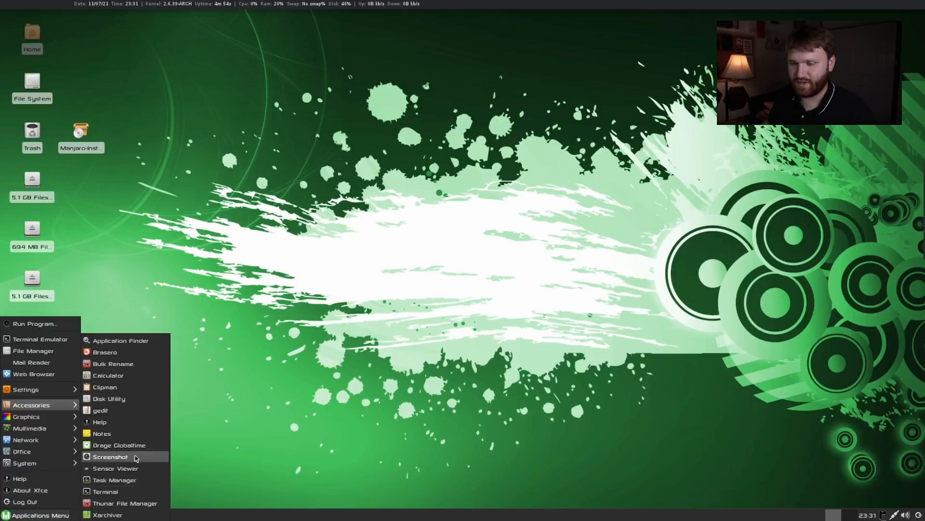
{"action": "mouse_move", "coordinate": [108, 375]}
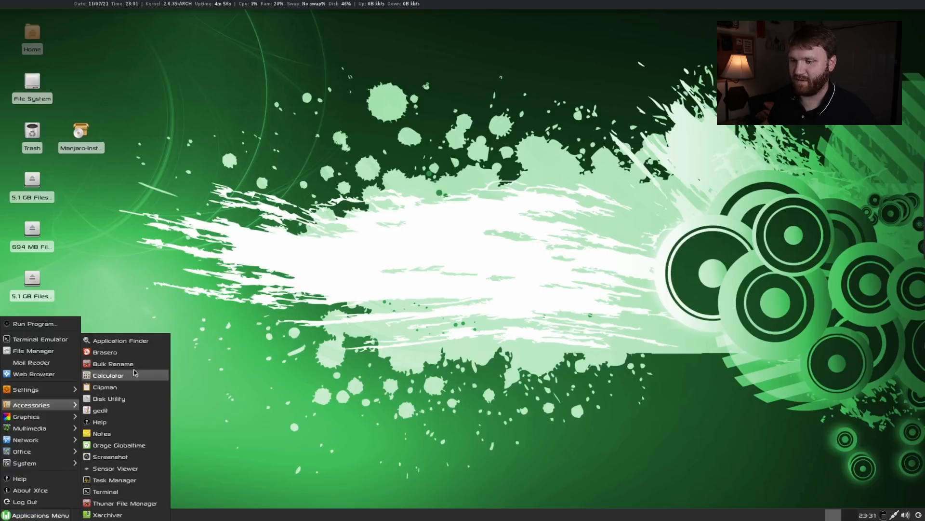
{"action": "mouse_move", "coordinate": [131, 383]}
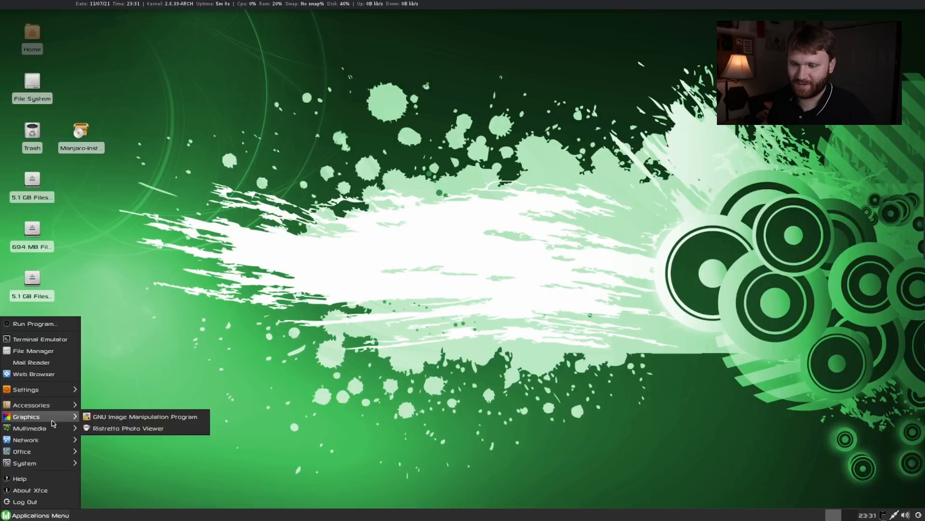
{"action": "mouse_move", "coordinate": [132, 420]}
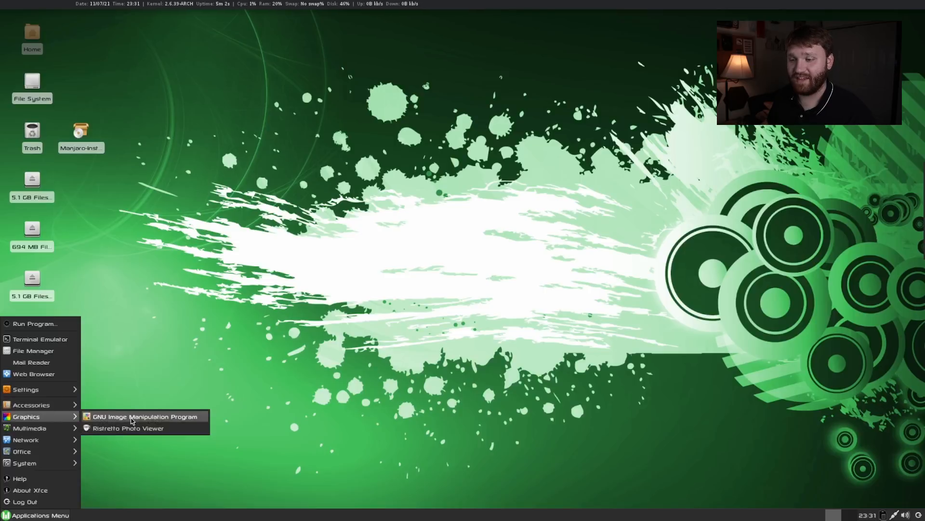
{"action": "left_click", "coordinate": [145, 416]}
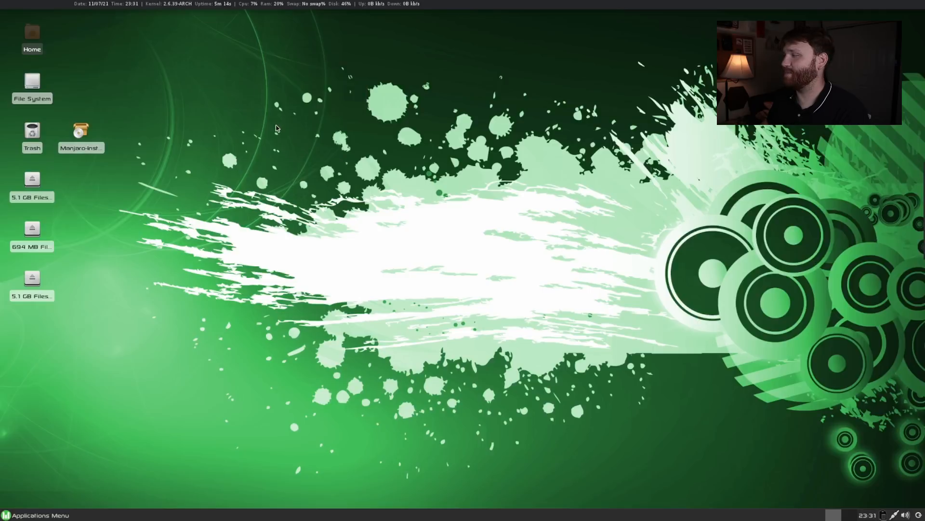
{"action": "mouse_move", "coordinate": [135, 293]}
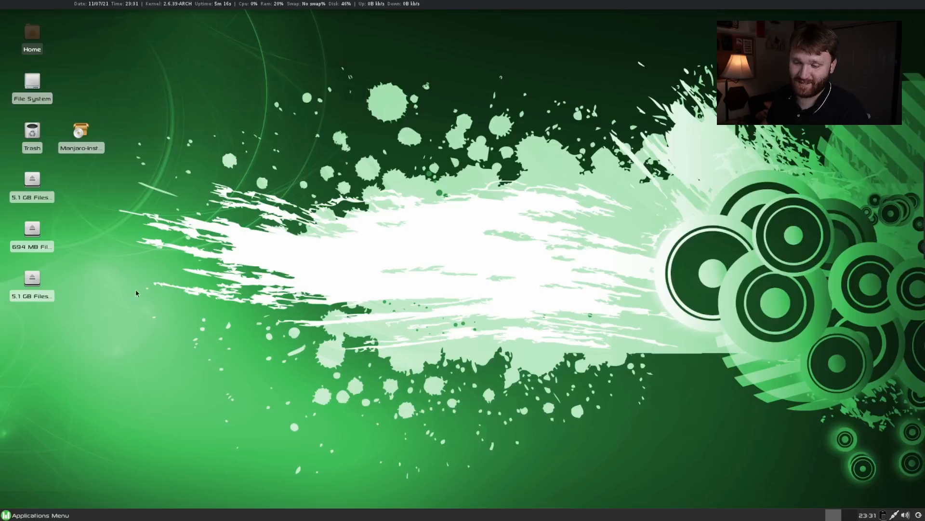
{"action": "left_click", "coordinate": [35, 515]}
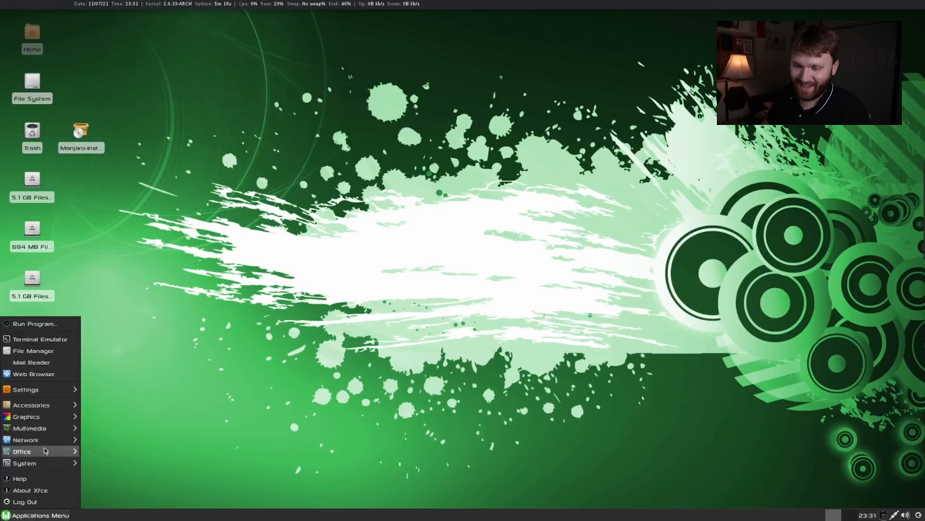
{"action": "mouse_move", "coordinate": [41, 440]}
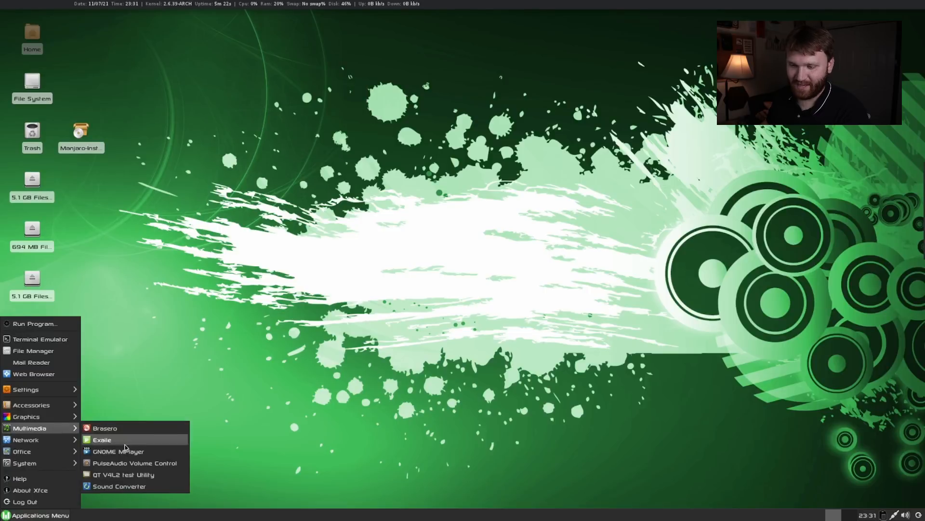
{"action": "mouse_move", "coordinate": [137, 463]}
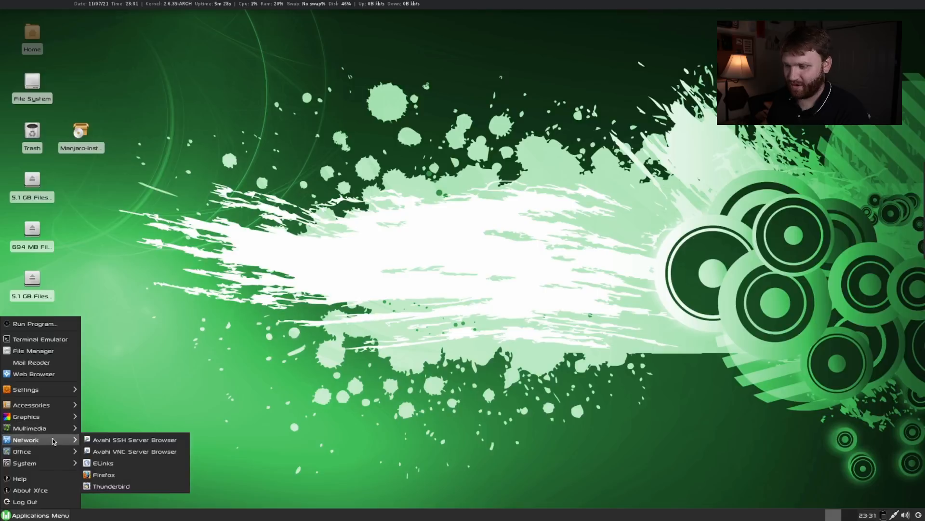
{"action": "mouse_move", "coordinate": [21, 451]}
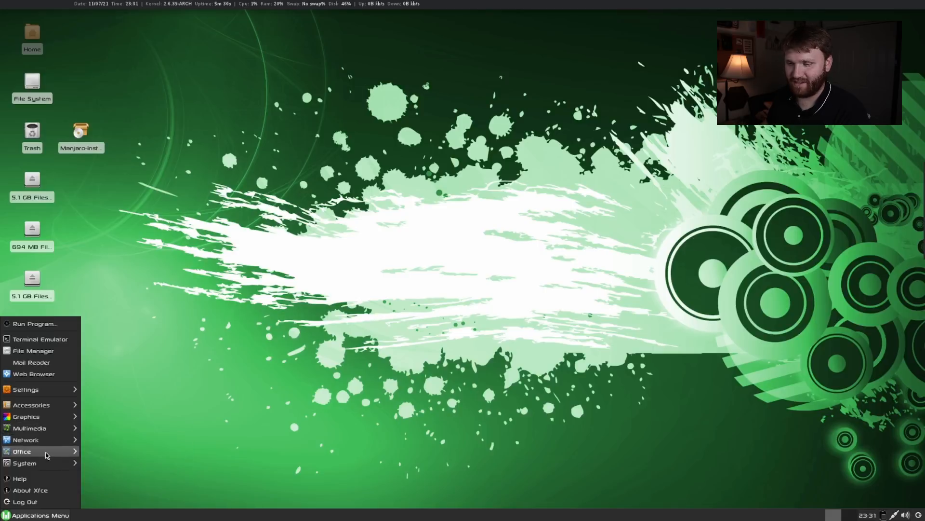
{"action": "left_click", "coordinate": [21, 451]}
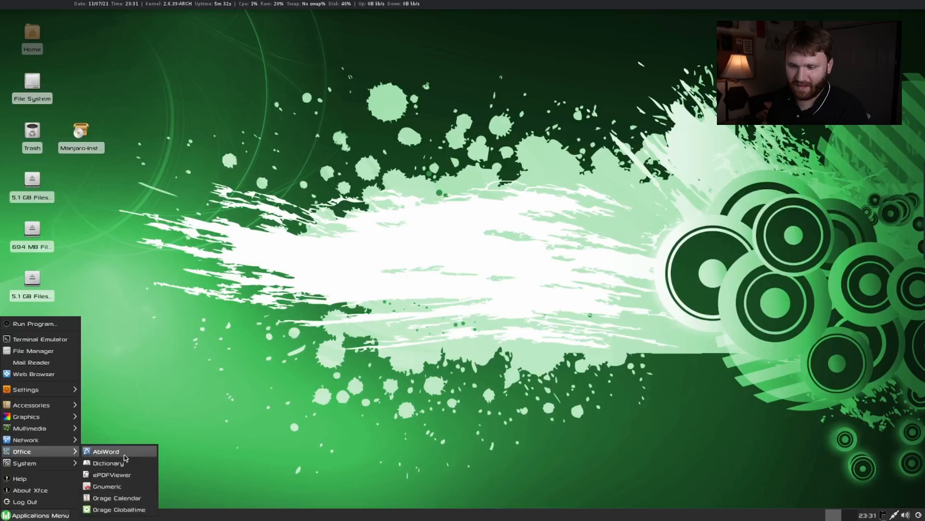
{"action": "mouse_move", "coordinate": [129, 462]}
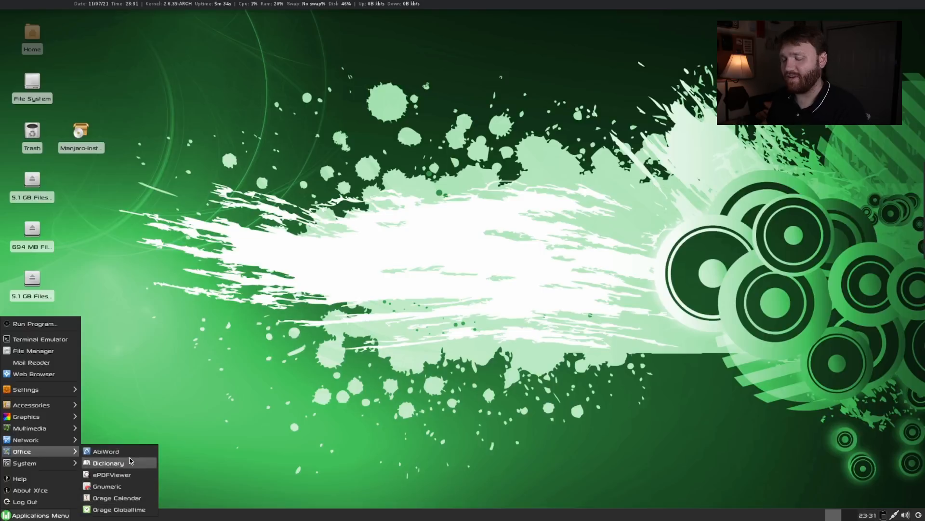
{"action": "mouse_move", "coordinate": [103, 478]}
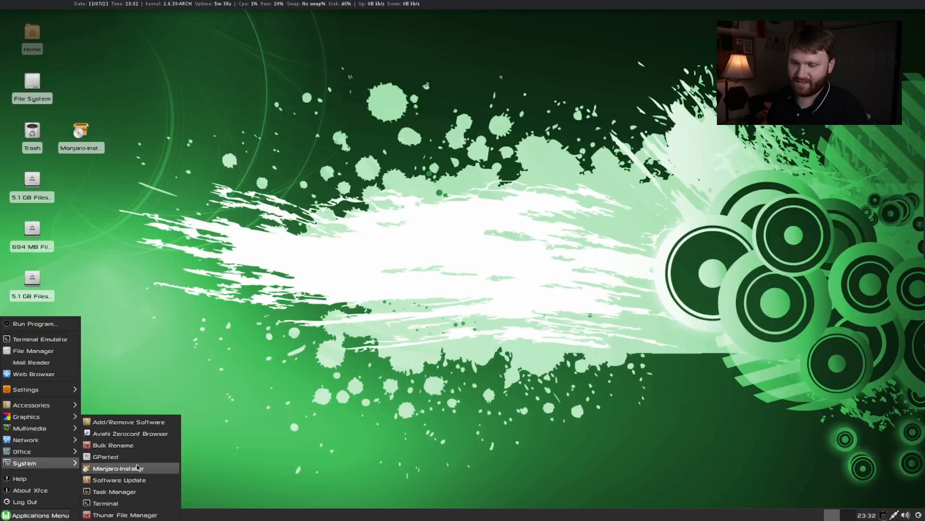
{"action": "mouse_move", "coordinate": [130, 490]}
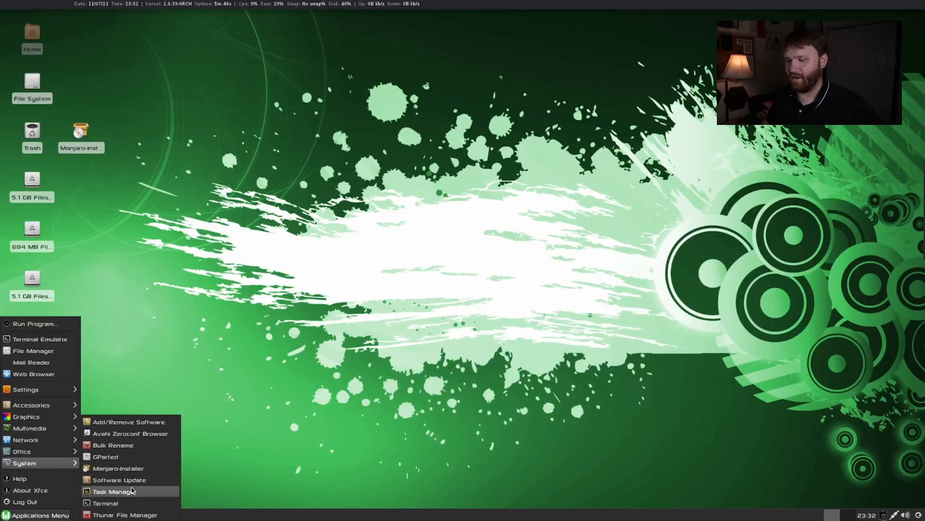
{"action": "mouse_move", "coordinate": [118, 479]}
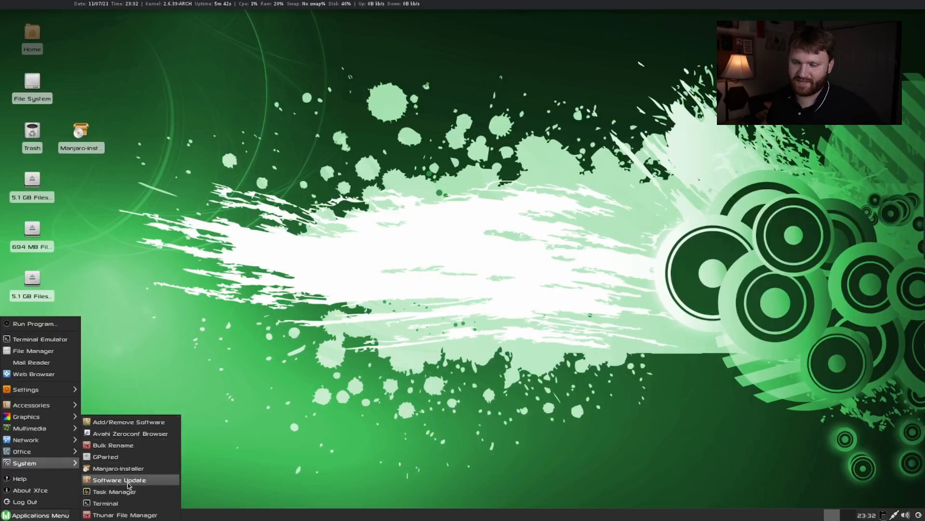
{"action": "mouse_move", "coordinate": [105, 503]}
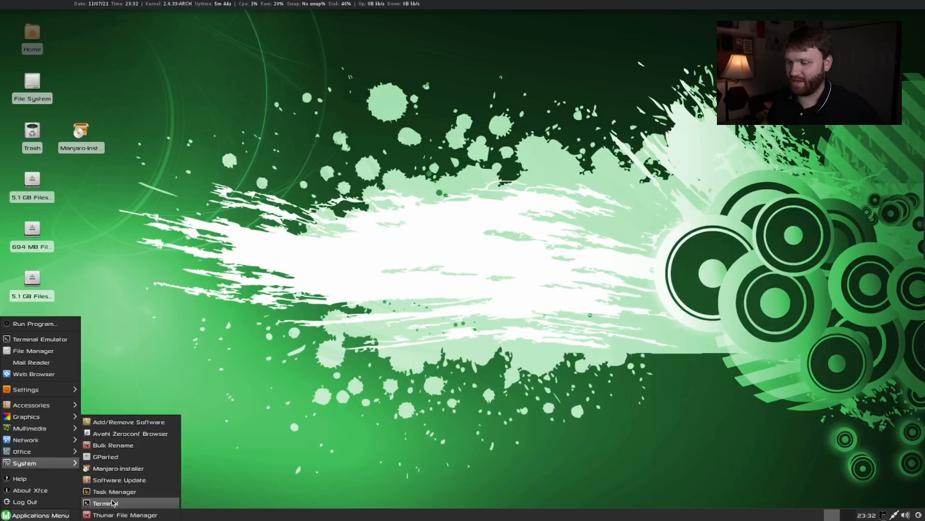
{"action": "mouse_move", "coordinate": [119, 479]}
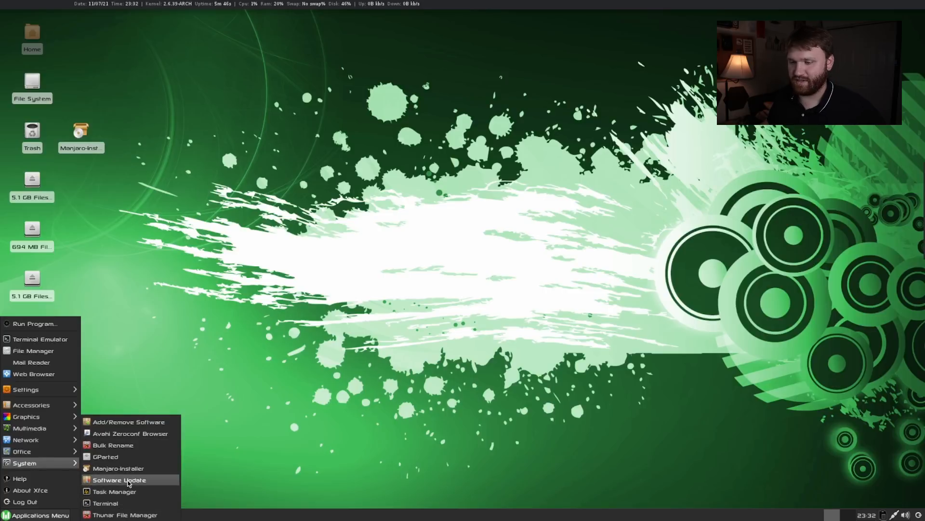
{"action": "mouse_move", "coordinate": [114, 491]}
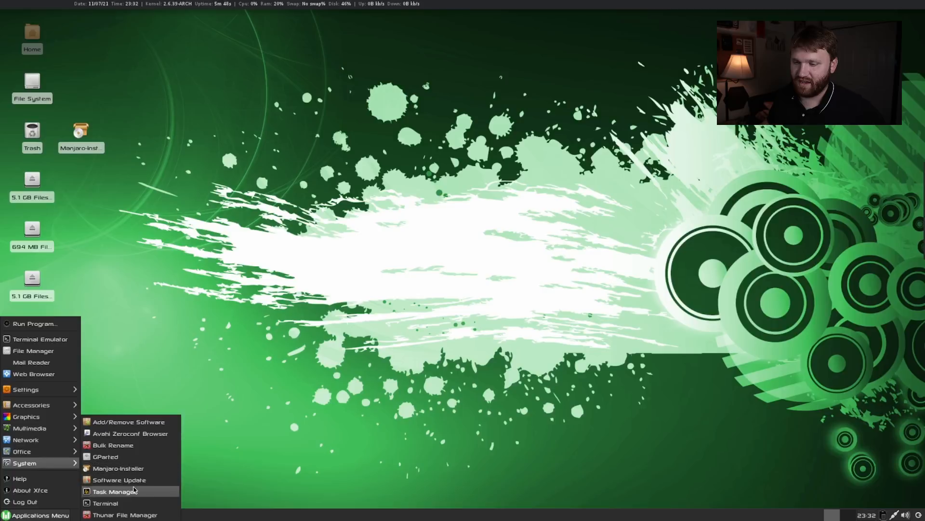
{"action": "left_click", "coordinate": [119, 479]}
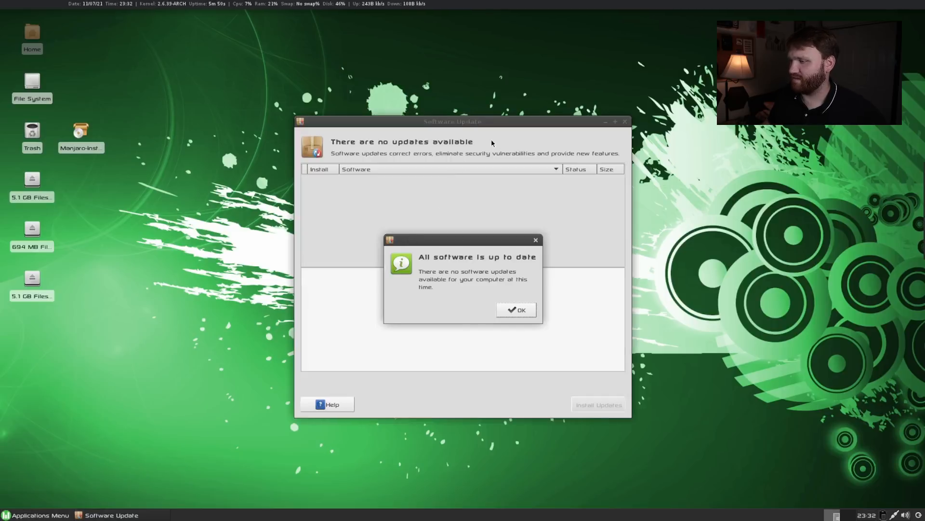
{"action": "left_click", "coordinate": [515, 310]}
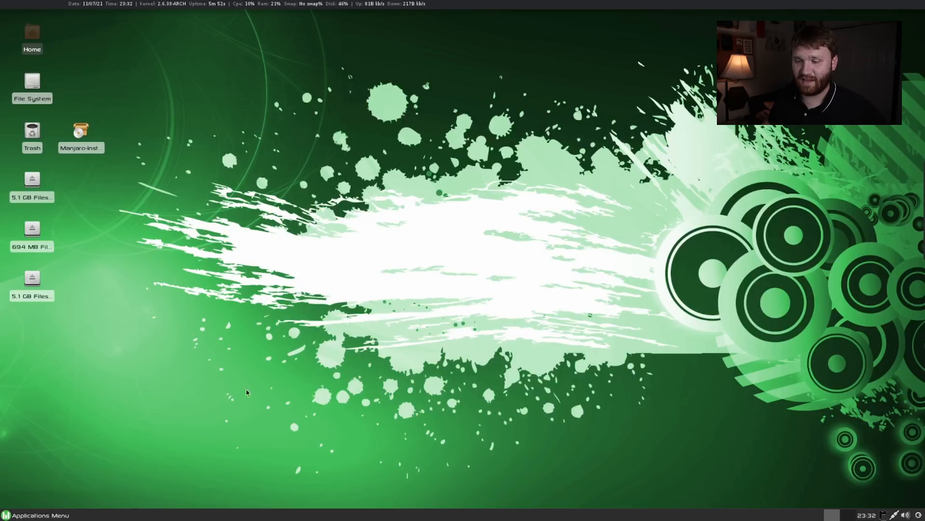
{"action": "left_click", "coordinate": [37, 515]}
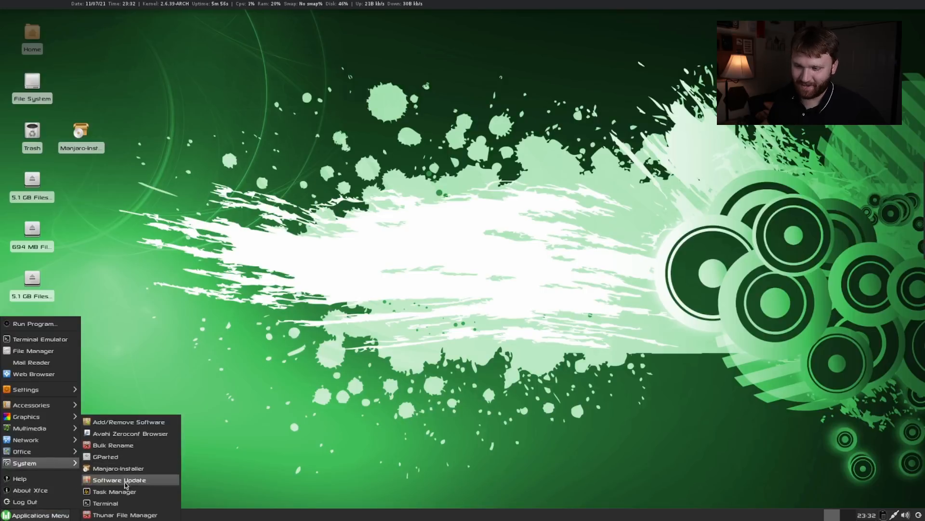
{"action": "mouse_move", "coordinate": [118, 469]}
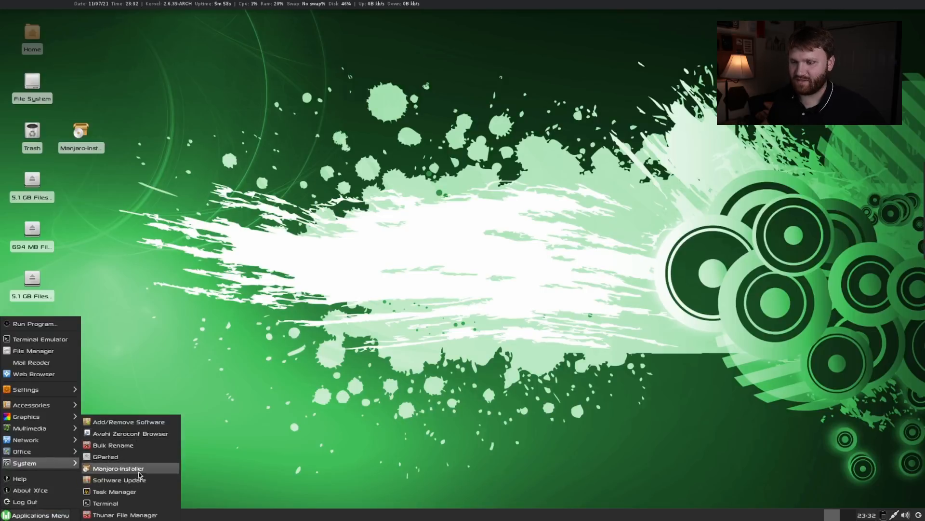
Launch Manjaro-Installer from System, move its window left, and reach GParted's pending-operations prompt
{"action": "left_click", "coordinate": [118, 469]}
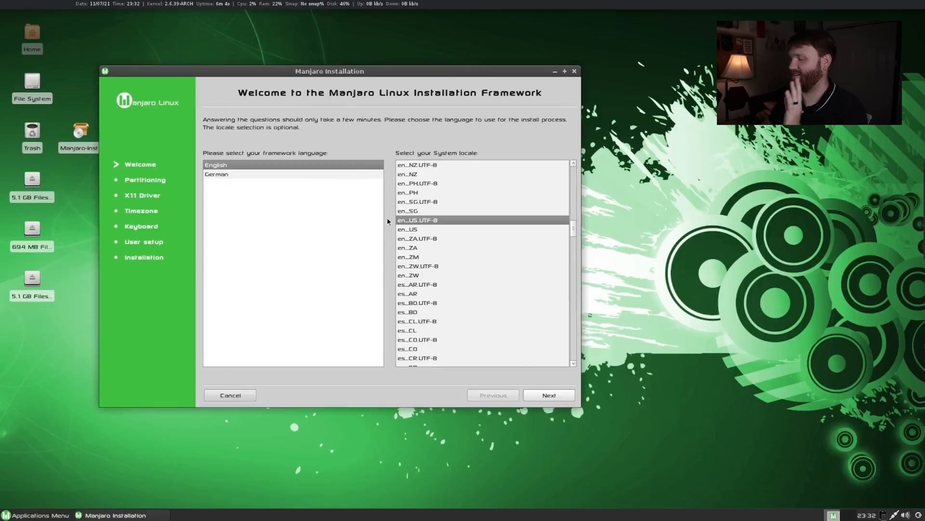
{"action": "left_click_drag", "start_coordinate": [330, 71], "coordinate": [258, 64]}
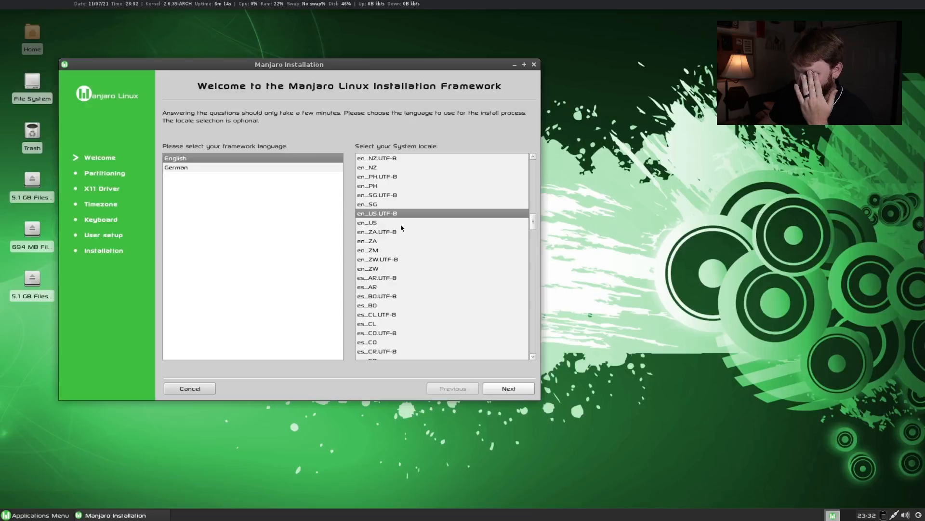
{"action": "left_click", "coordinate": [507, 387]}
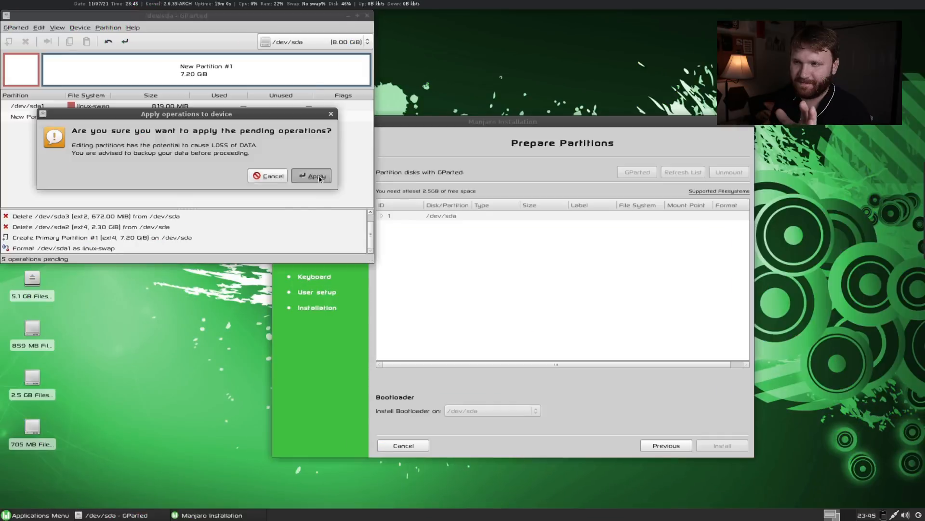
Apply the five pending operations on /dev/sda, then close the report and GParted
{"action": "left_click", "coordinate": [311, 176]}
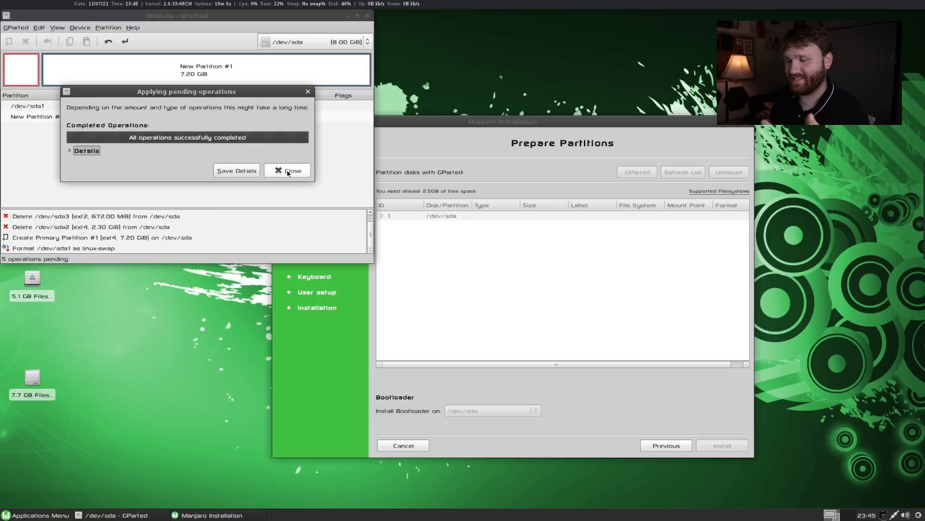
{"action": "left_click", "coordinate": [288, 171]}
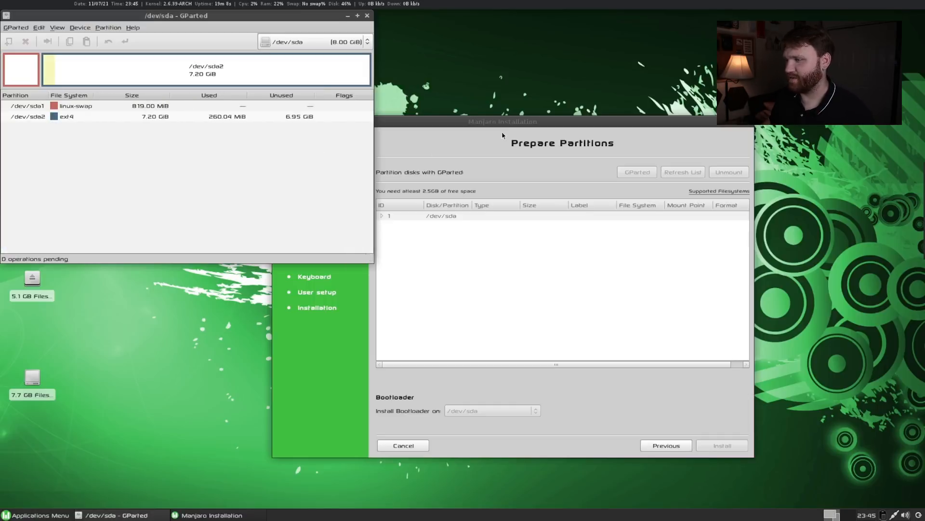
{"action": "left_click", "coordinate": [502, 121]}
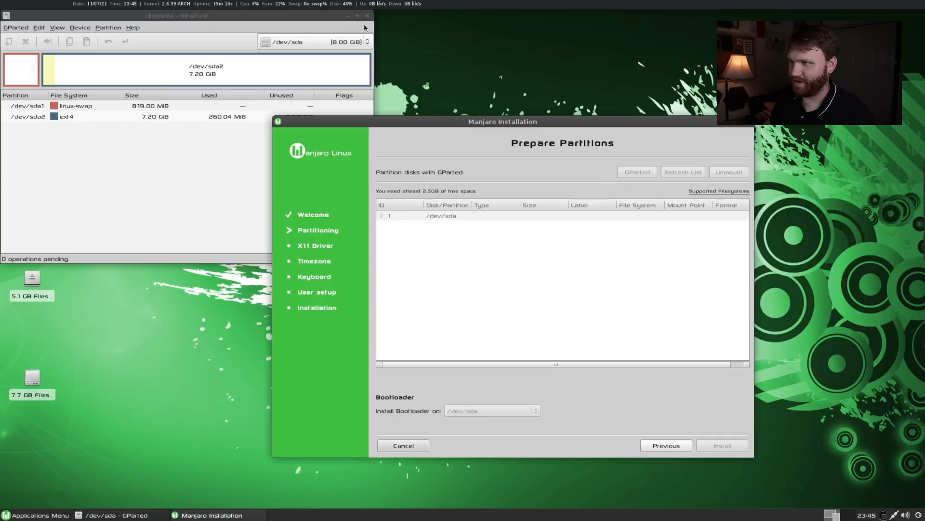
Refresh the partition list, mount /dev/sda2 as /, and confirm starting the installation
{"action": "left_click", "coordinate": [682, 171]}
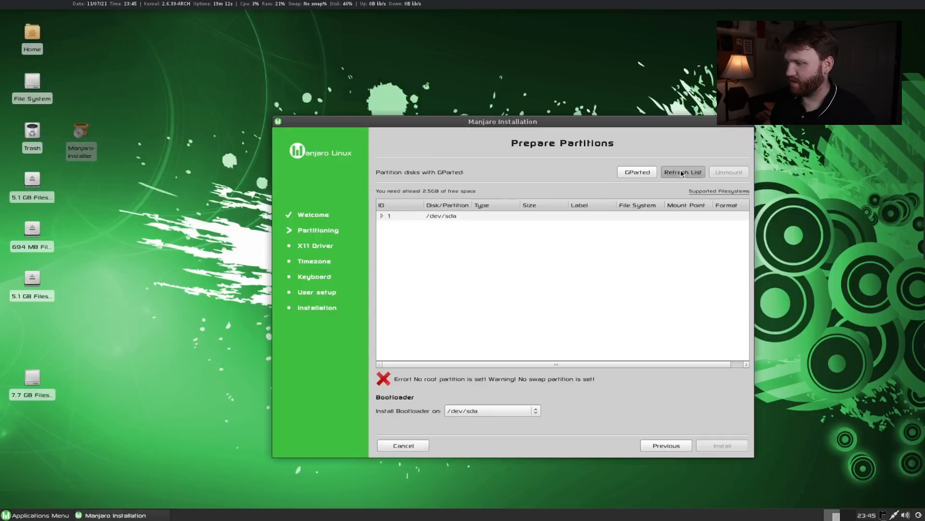
{"action": "left_click", "coordinate": [381, 216]}
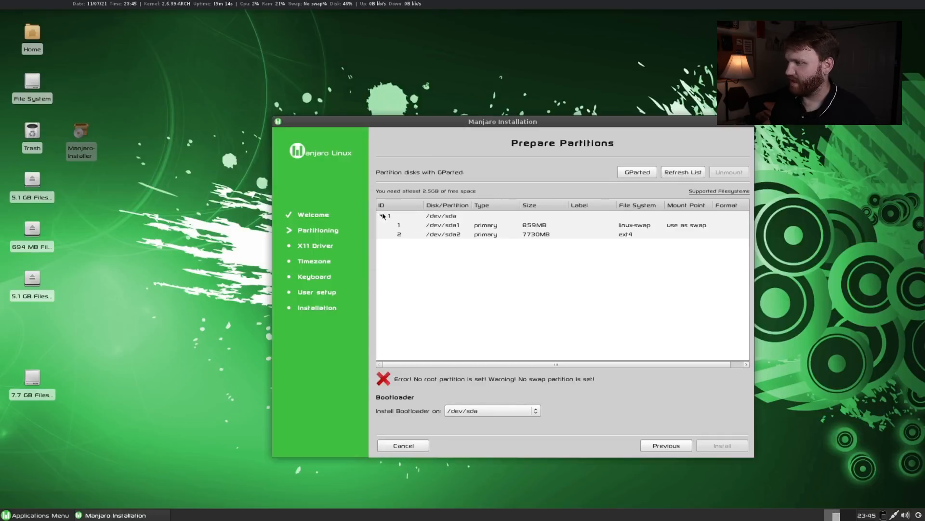
{"action": "left_click", "coordinate": [688, 236]}
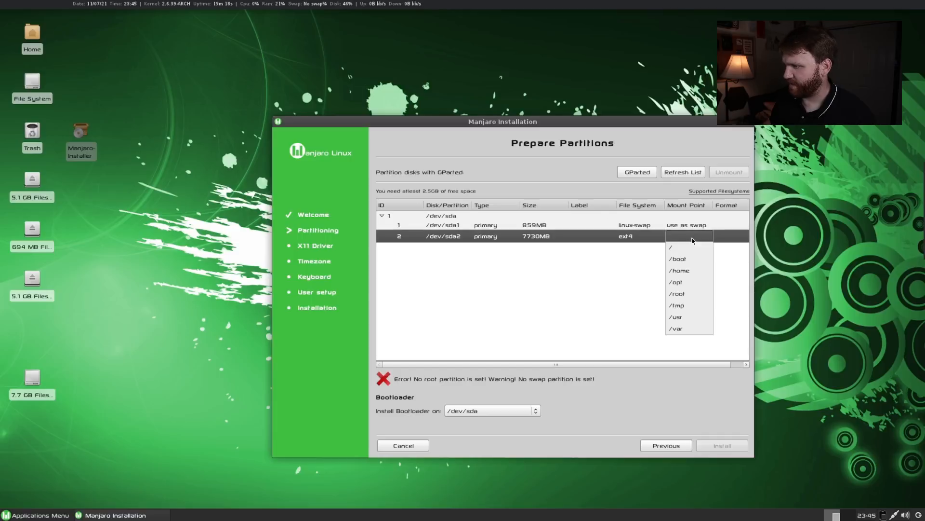
{"action": "left_click", "coordinate": [671, 246]}
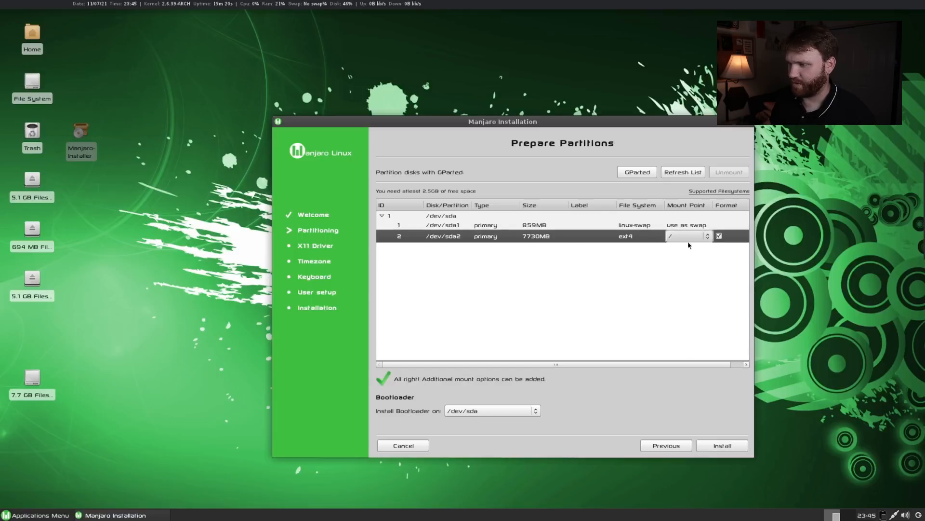
{"action": "mouse_move", "coordinate": [544, 126]}
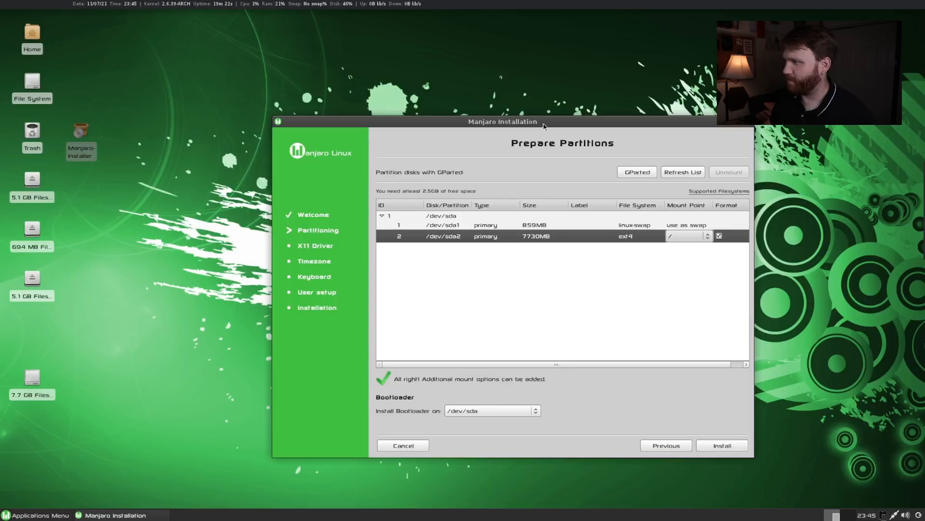
{"action": "left_click", "coordinate": [721, 445]}
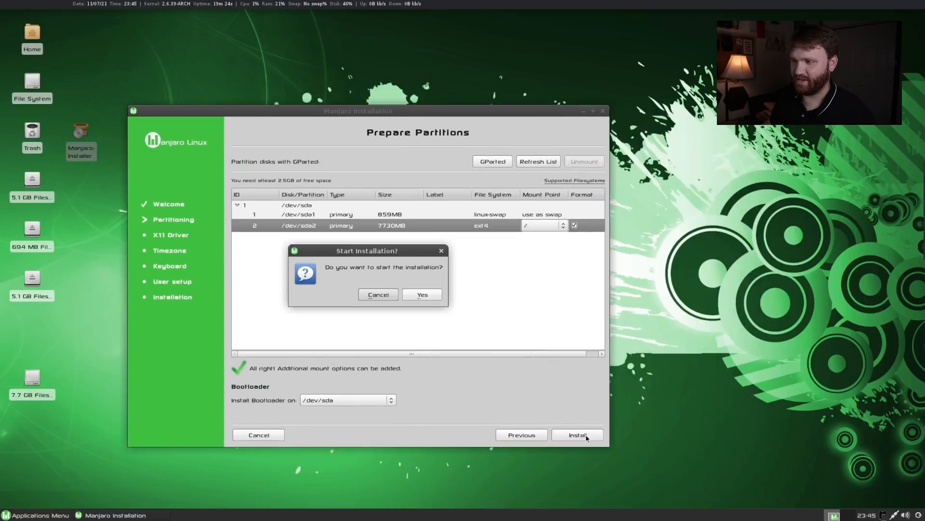
{"action": "left_click", "coordinate": [421, 294]}
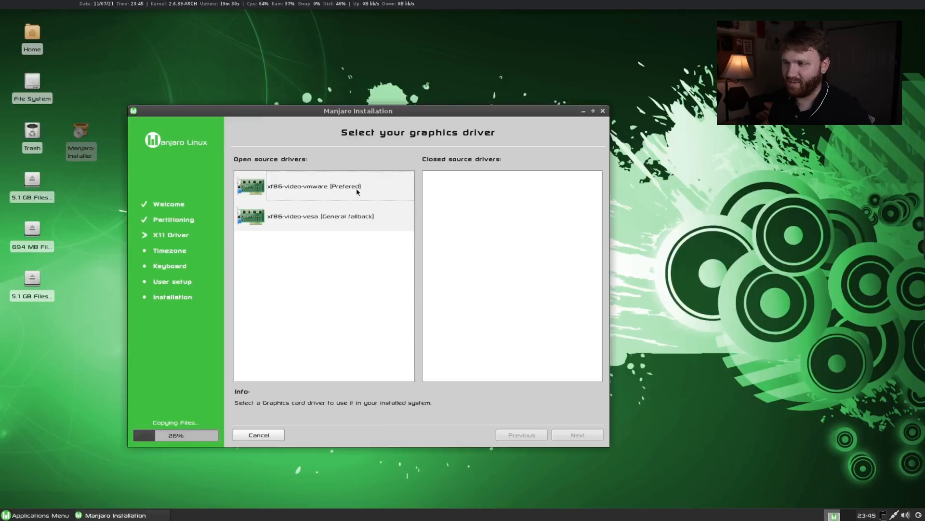
Select the xf86-video-vmware (Prefered) open source driver and proceed to time zone setup
{"action": "left_click", "coordinate": [323, 186]}
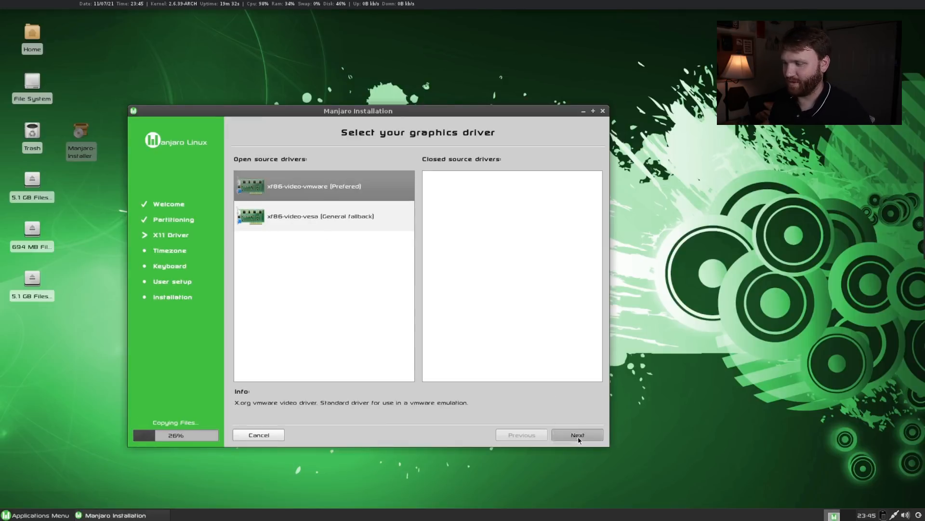
{"action": "left_click", "coordinate": [576, 434]}
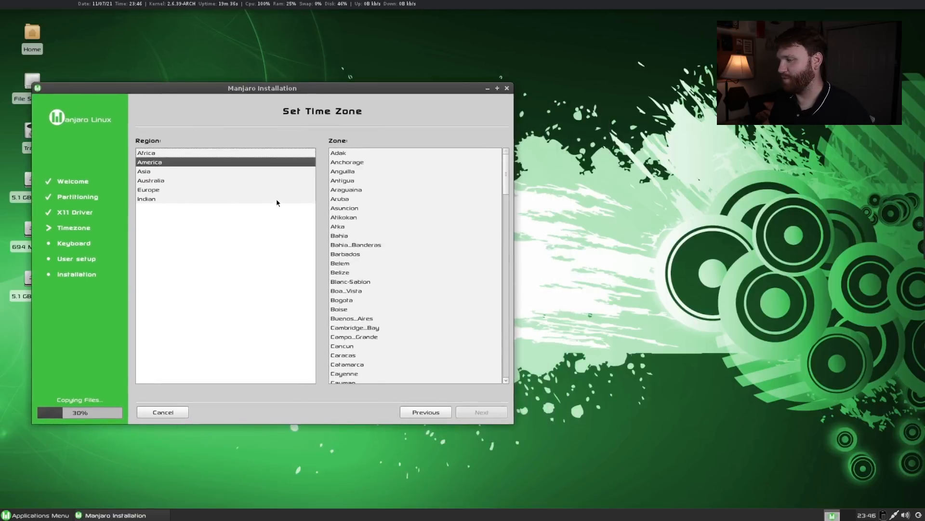
Pick America/Los_Angeles as the time zone and continue to keyboard settings
{"action": "scroll", "scroll_direction": "down", "scroll_amount": 3}
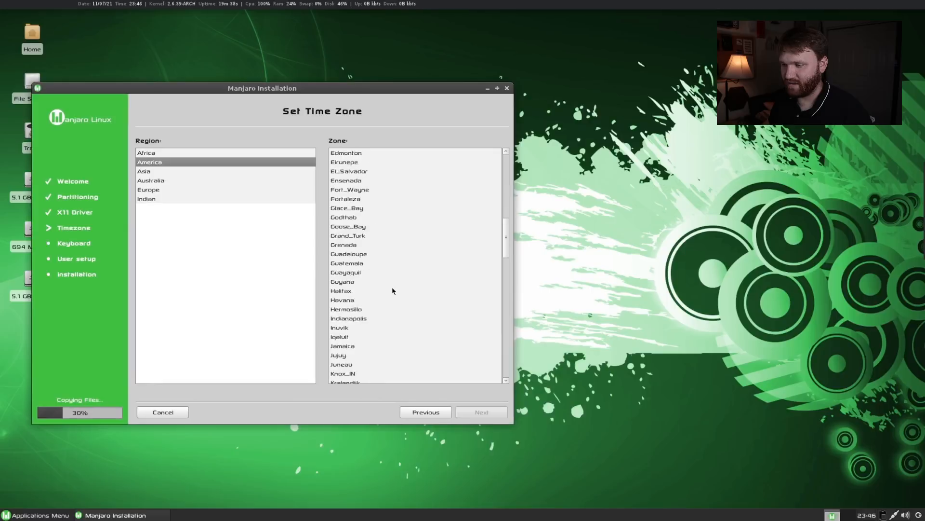
{"action": "left_click", "coordinate": [350, 272]}
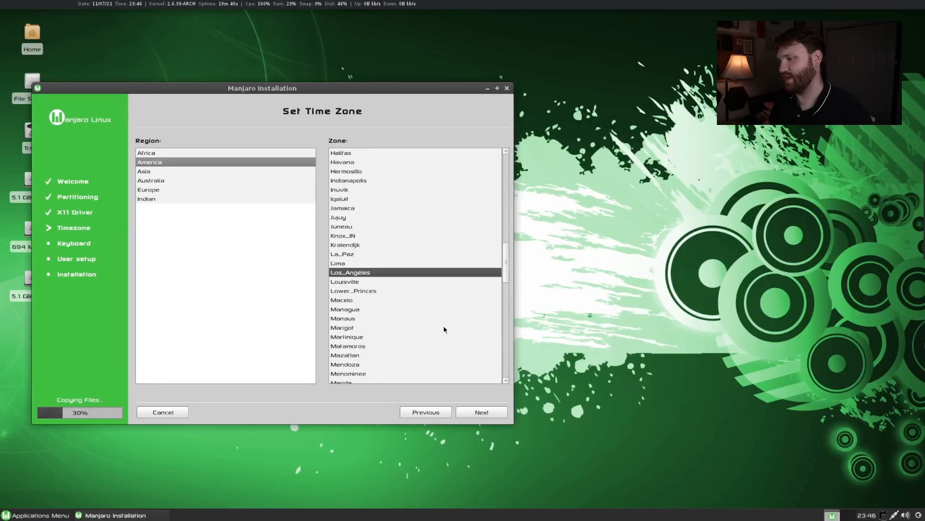
{"action": "mouse_move", "coordinate": [546, 458]}
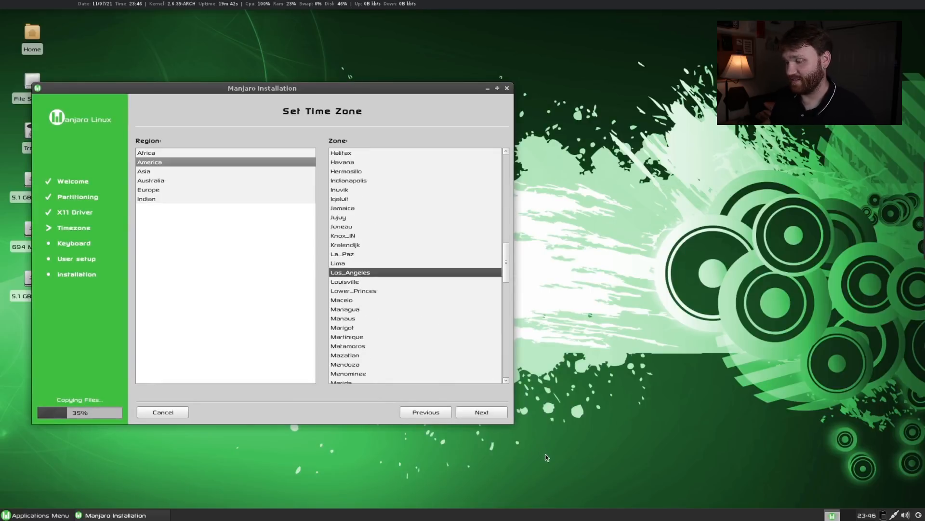
{"action": "mouse_move", "coordinate": [481, 411]}
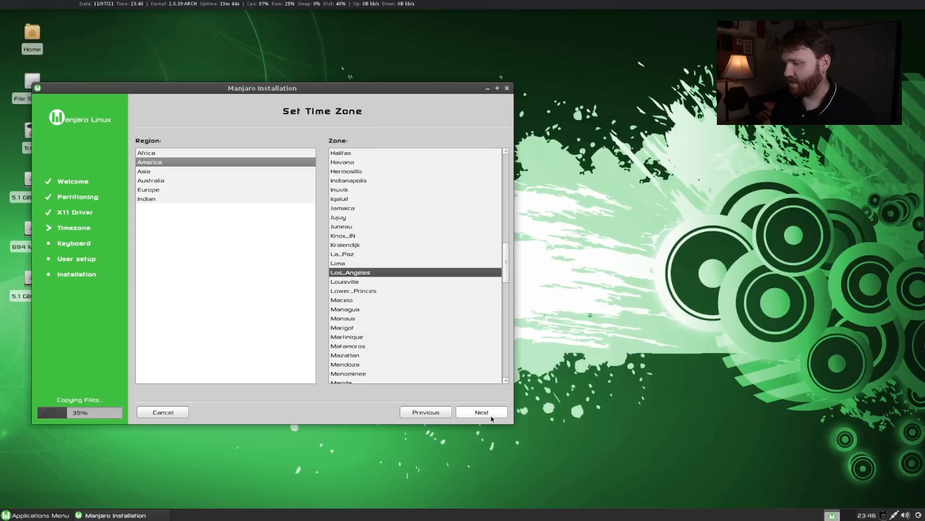
{"action": "left_click", "coordinate": [481, 412]}
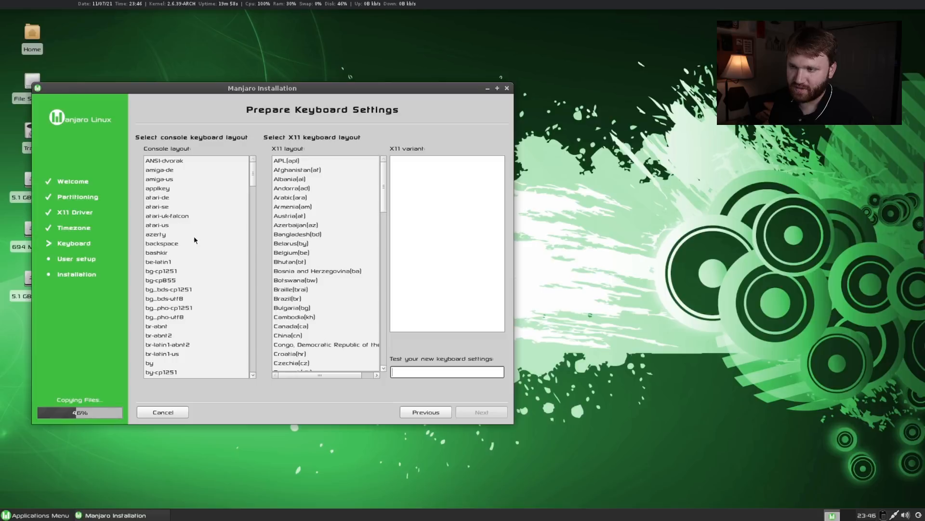
Choose the USA(us) X11 keyboard layout with the basic variant and continue to user setup
{"action": "scroll", "scroll_direction": "down", "scroll_amount": 3}
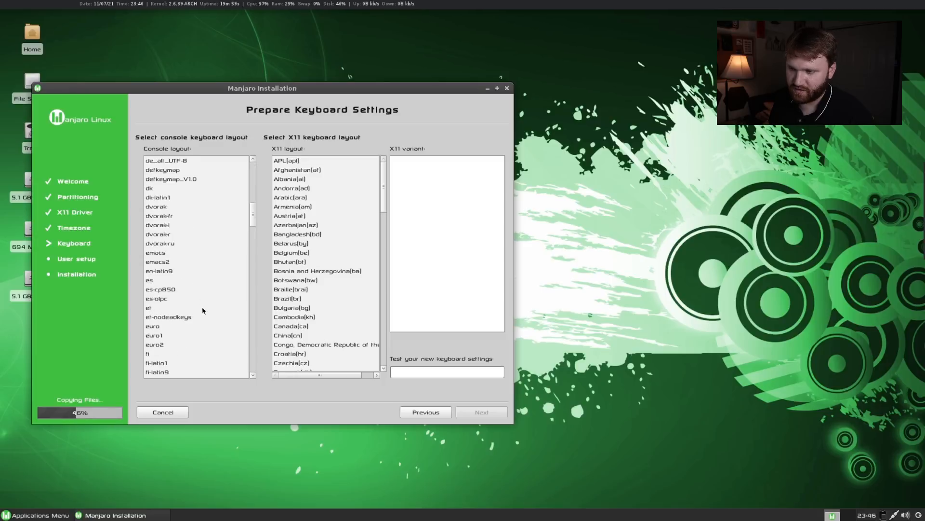
{"action": "scroll", "scroll_direction": "down", "scroll_amount": 3}
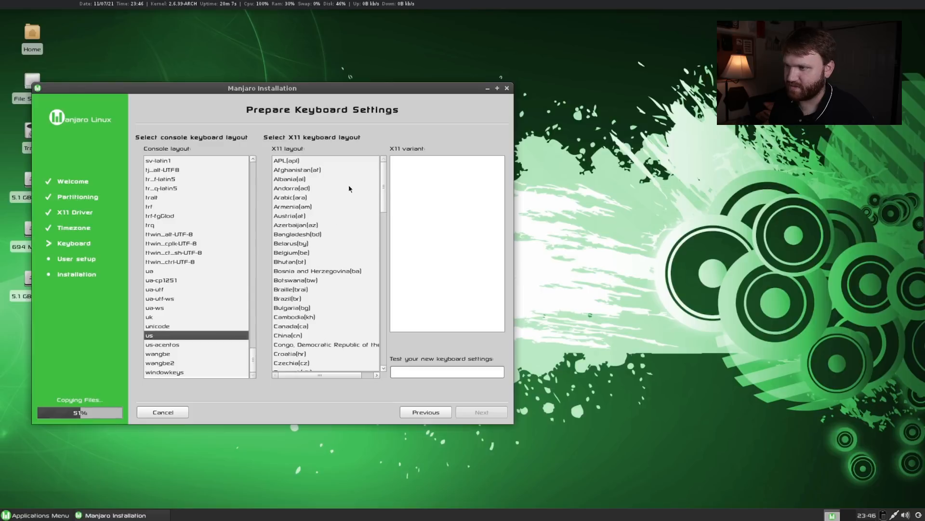
{"action": "scroll", "scroll_direction": "down", "scroll_amount": 3}
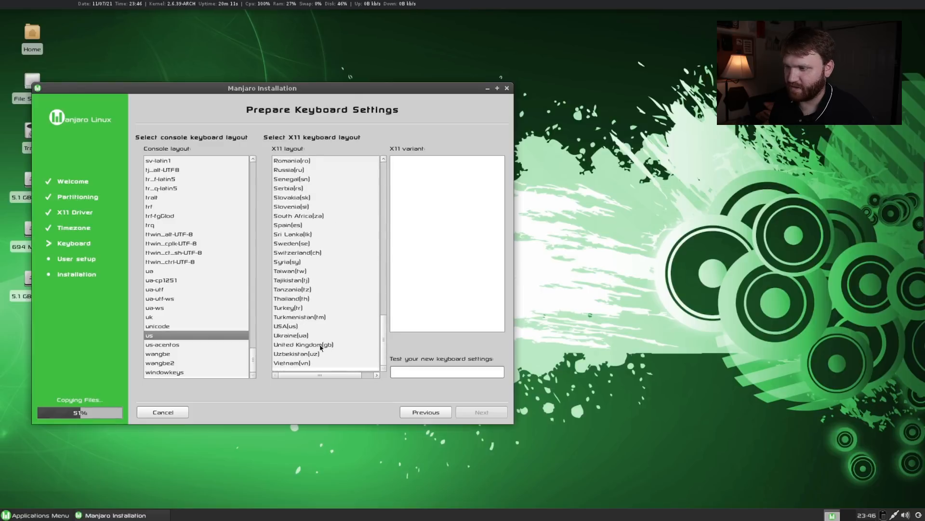
{"action": "mouse_move", "coordinate": [301, 316]}
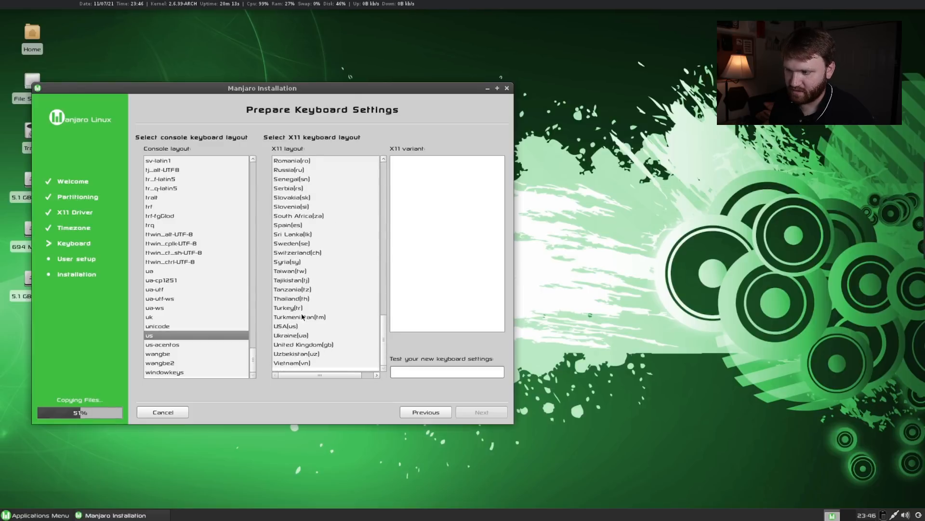
{"action": "left_click", "coordinate": [286, 326]}
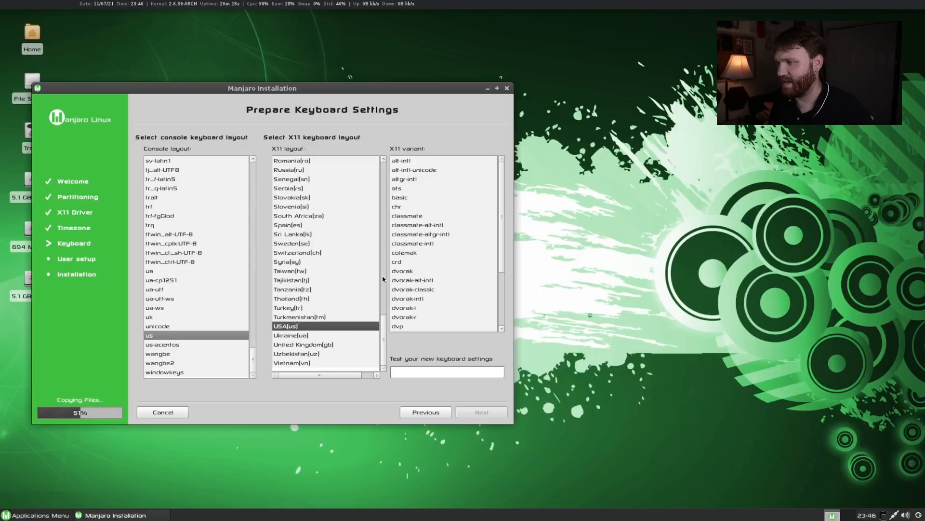
{"action": "scroll", "scroll_direction": "down", "scroll_amount": 3}
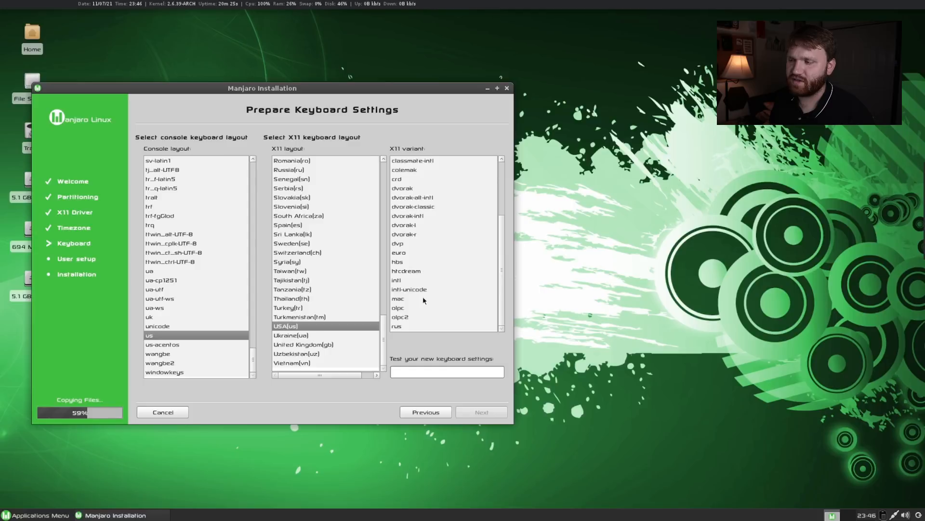
{"action": "mouse_move", "coordinate": [429, 234]}
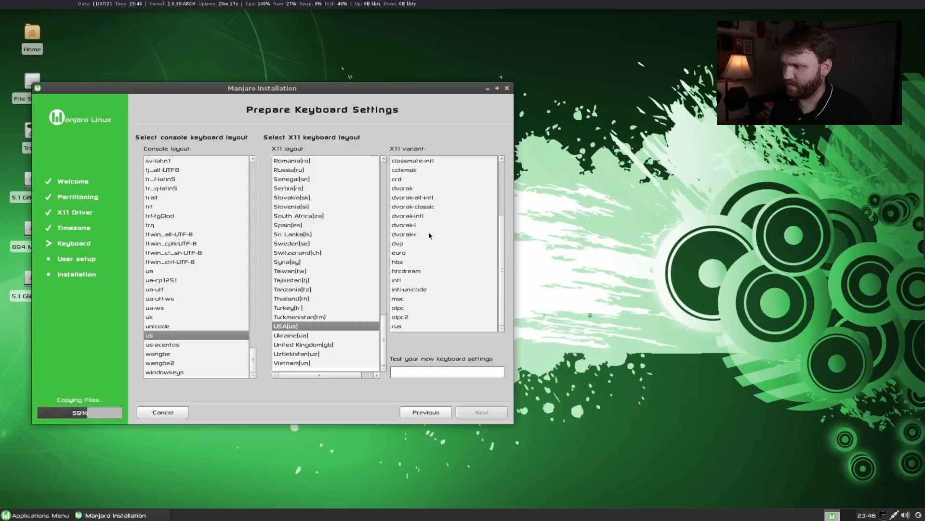
{"action": "scroll", "scroll_direction": "up", "scroll_amount": 3}
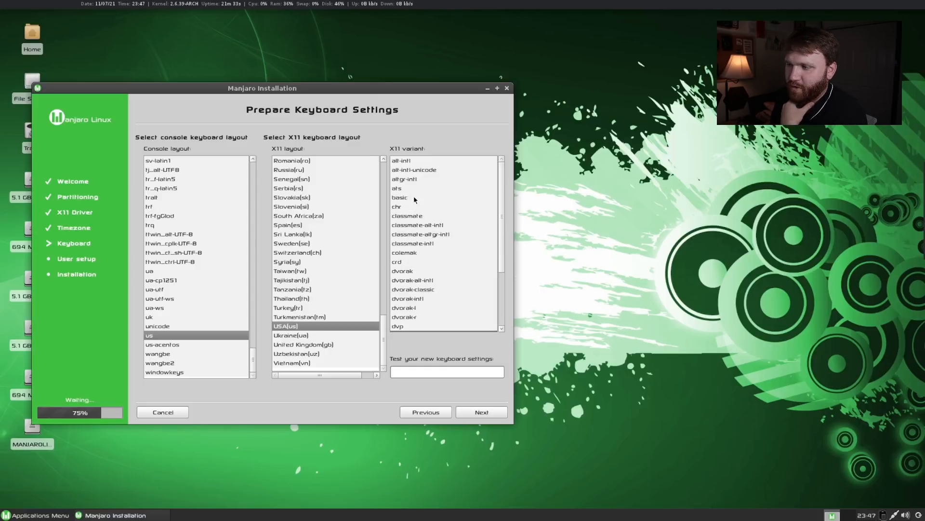
{"action": "left_click", "coordinate": [400, 196]}
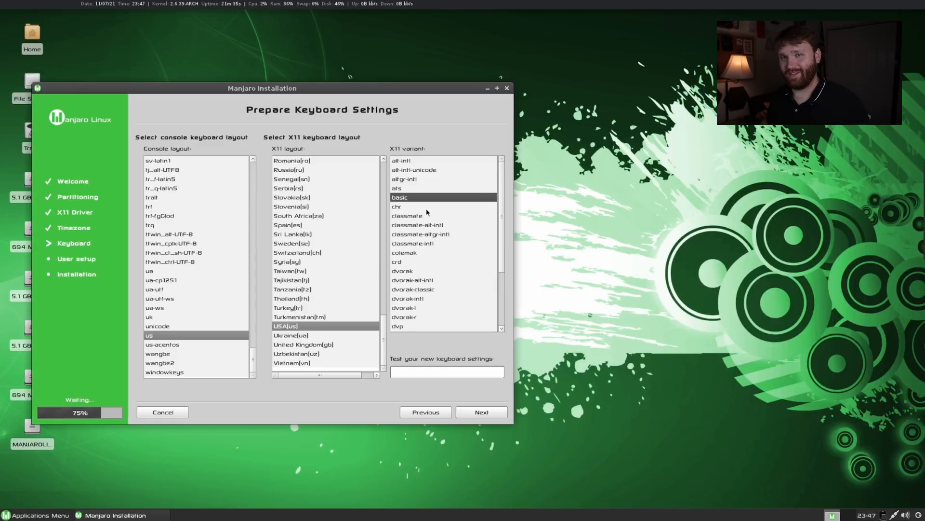
{"action": "mouse_move", "coordinate": [463, 202]}
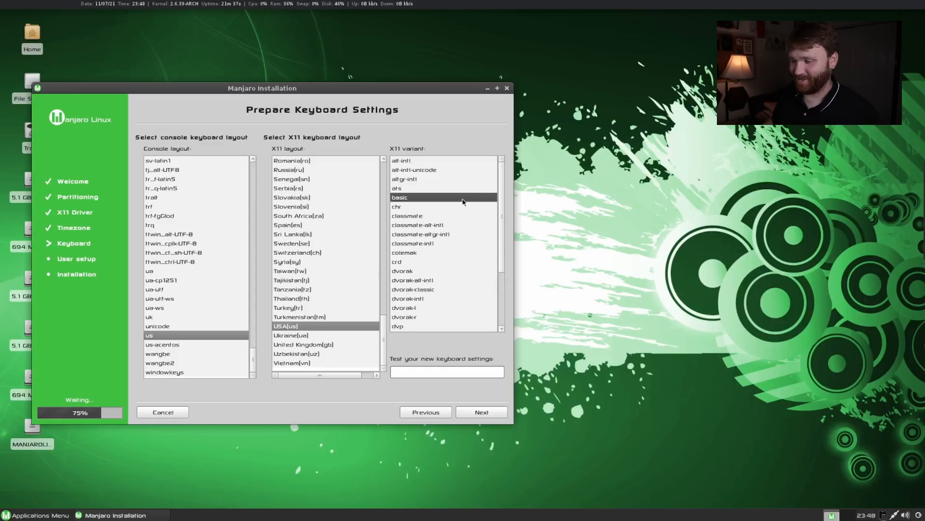
{"action": "left_click", "coordinate": [481, 411]}
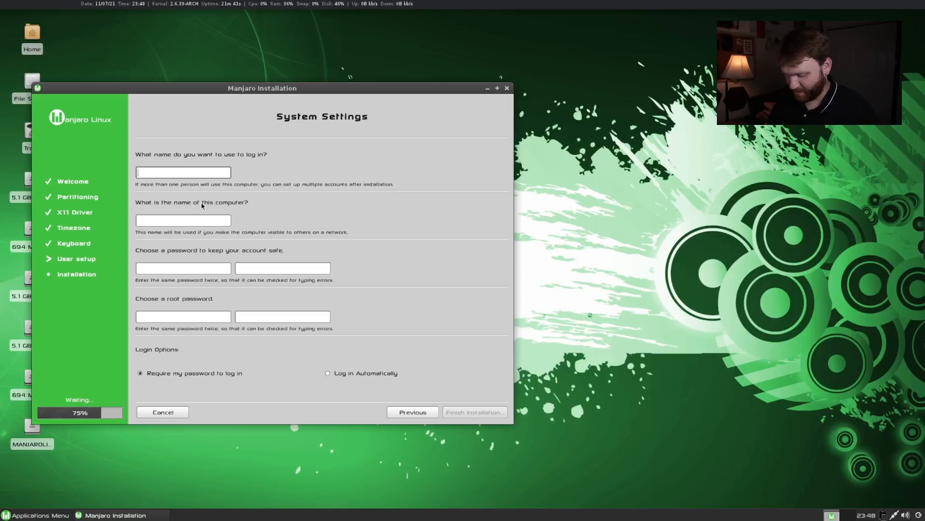
Enter username Brandon and the passwords, then run Finish Installation
{"action": "type", "text": "Brandon"}
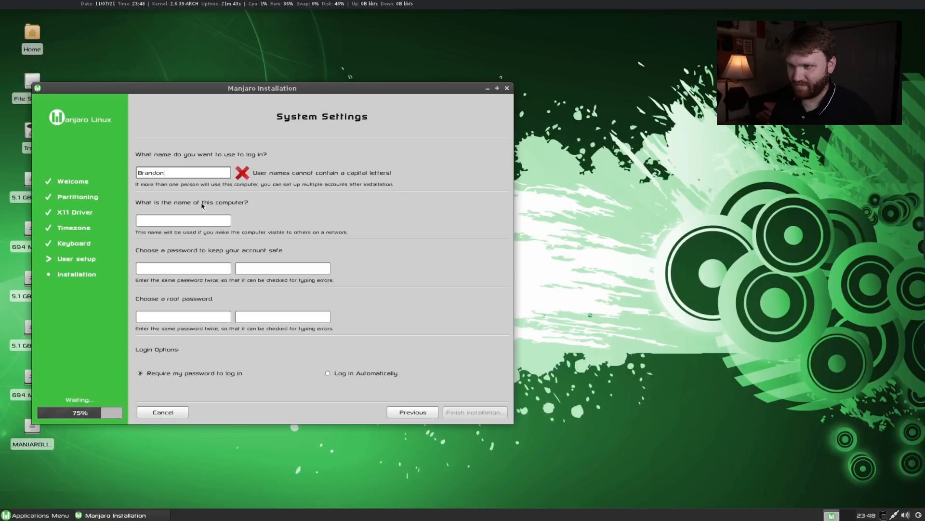
{"action": "type", "text": "br"}
{"action": "left_click", "coordinate": [183, 221]}
{"action": "type", "text": "manjaro"}
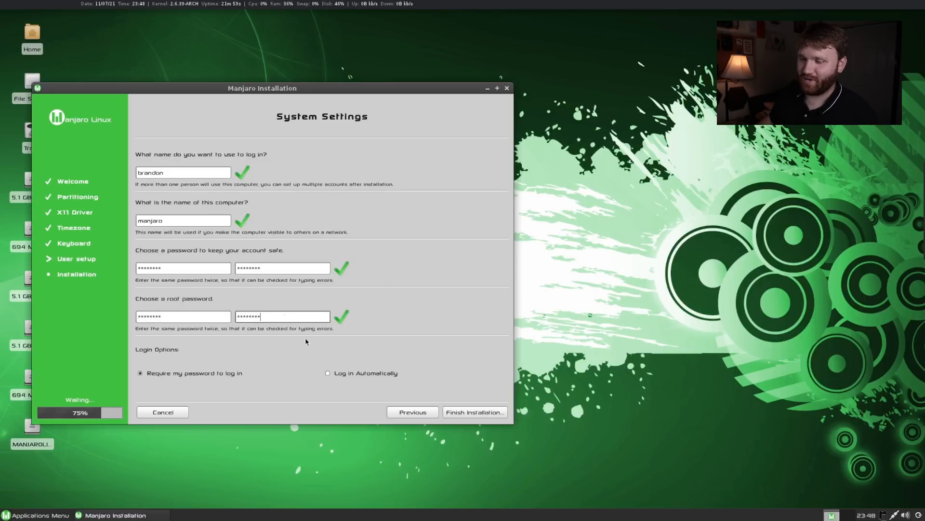
{"action": "mouse_move", "coordinate": [474, 411]}
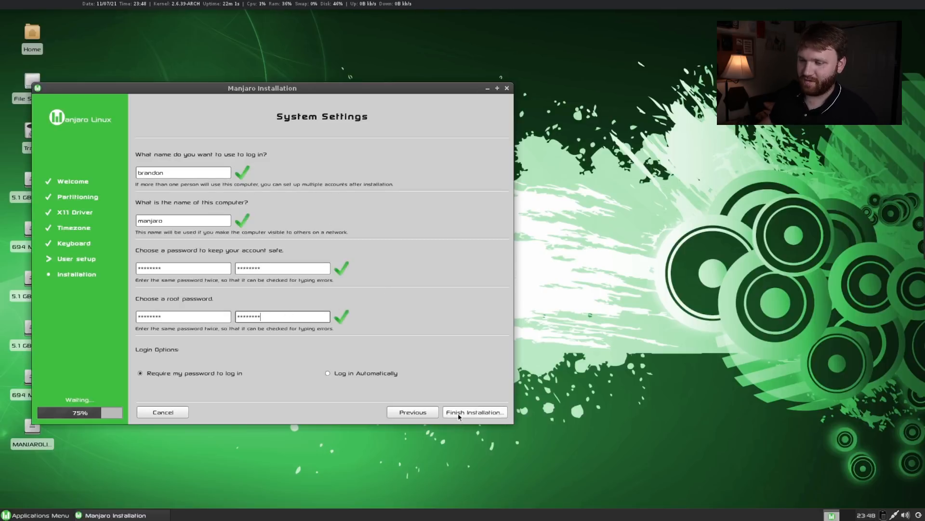
{"action": "left_click", "coordinate": [474, 412]}
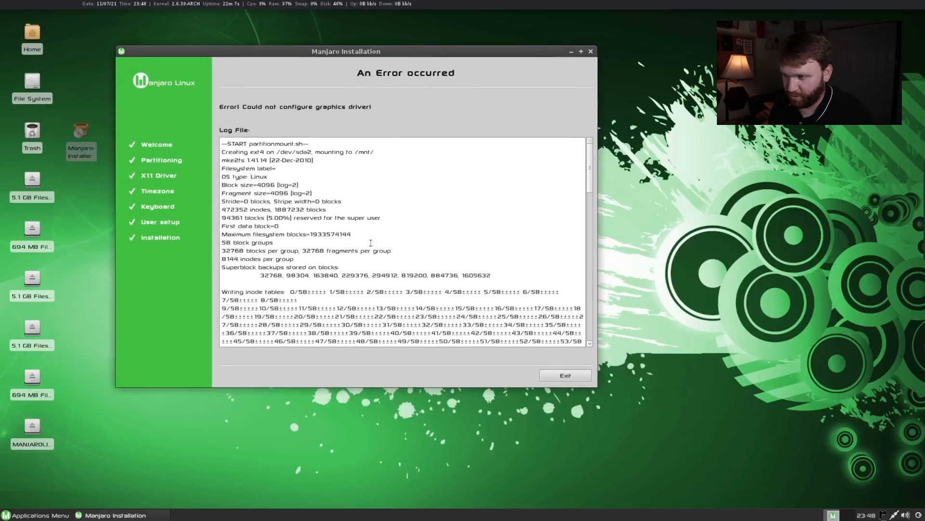
Scroll through the graphics-driver error log, then exit the installer
{"action": "scroll", "scroll_direction": "down", "scroll_amount": 3}
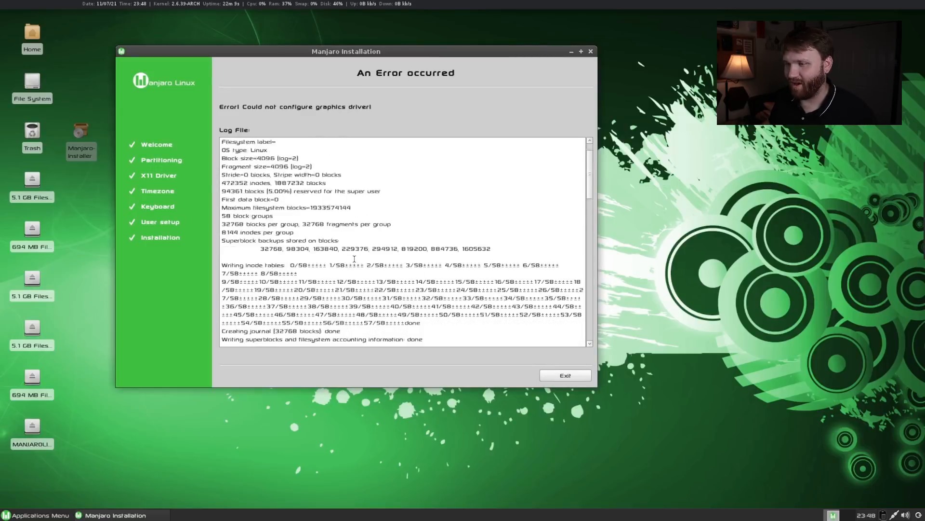
{"action": "scroll", "scroll_direction": "down", "scroll_amount": 3}
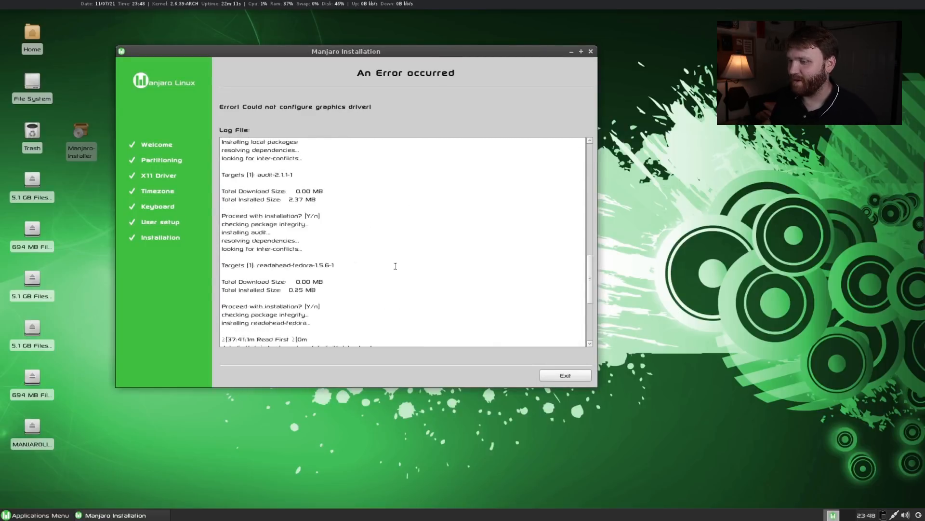
{"action": "scroll", "scroll_direction": "down", "scroll_amount": 3}
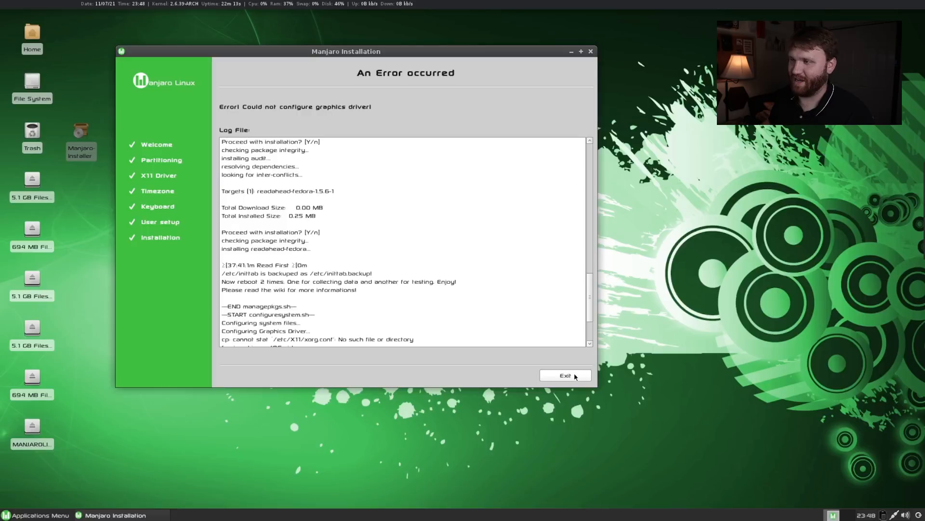
{"action": "mouse_move", "coordinate": [609, 384]}
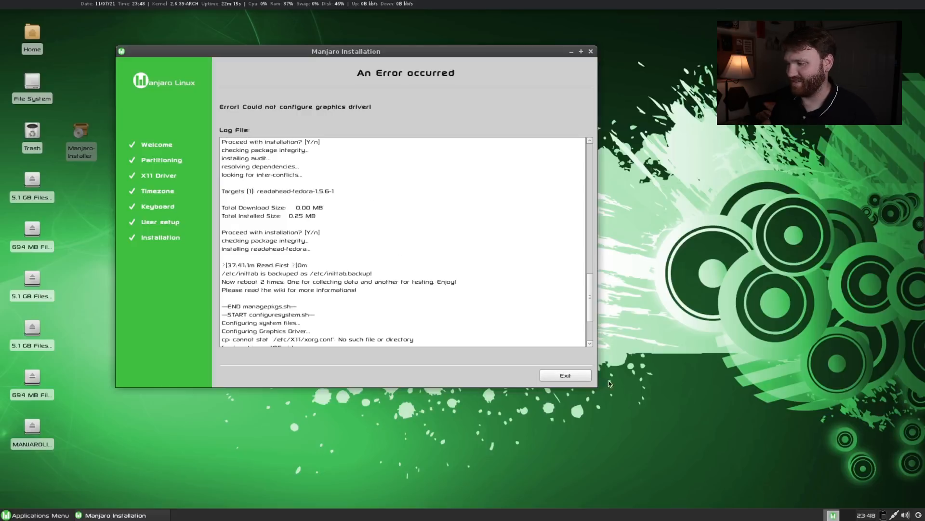
{"action": "left_click", "coordinate": [565, 375]}
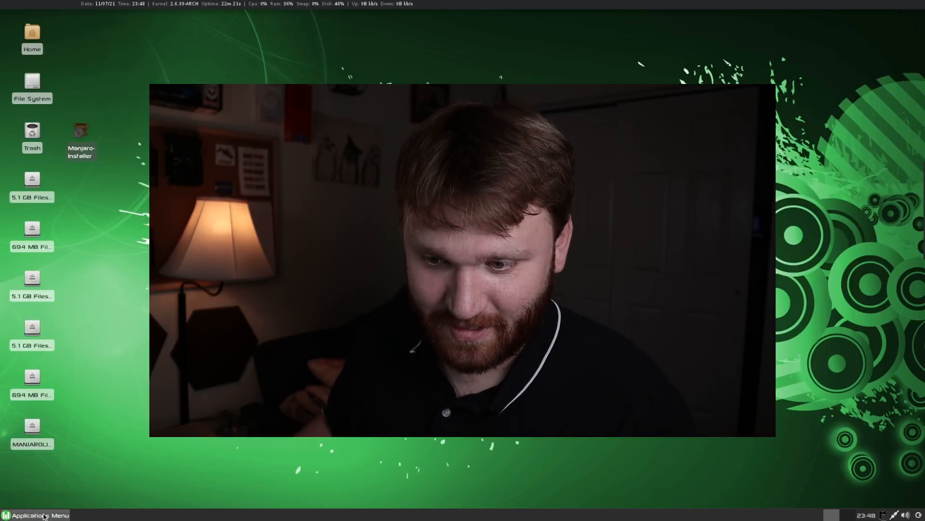
{"action": "left_click", "coordinate": [40, 515]}
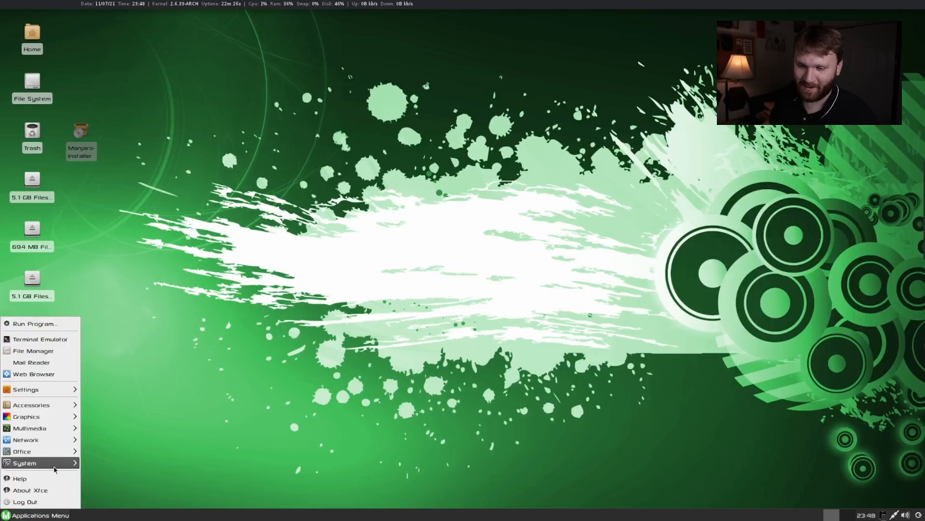
{"action": "mouse_move", "coordinate": [29, 428]}
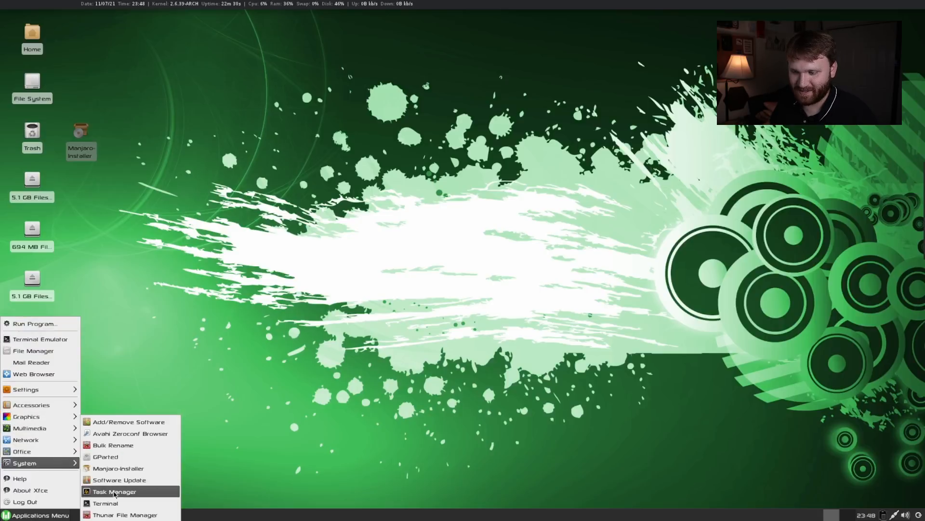
{"action": "left_click", "coordinate": [114, 491]}
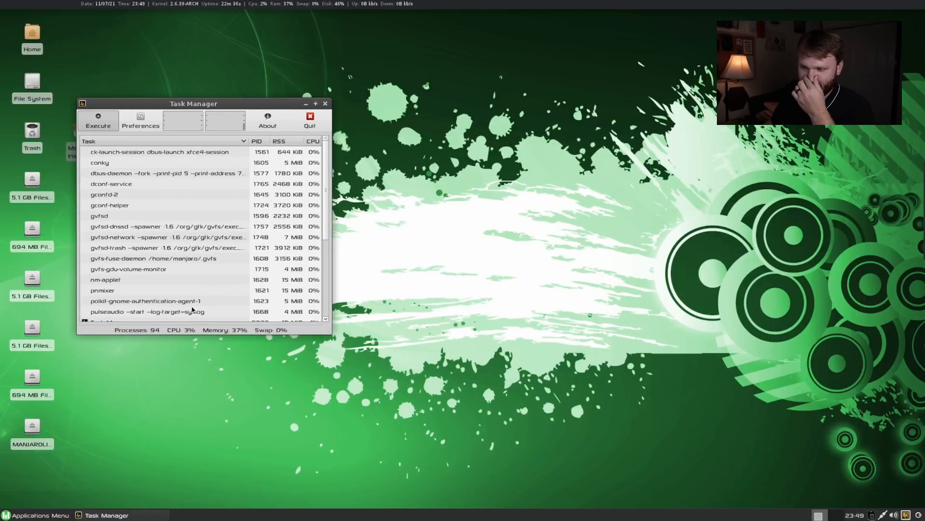
{"action": "mouse_move", "coordinate": [210, 315]}
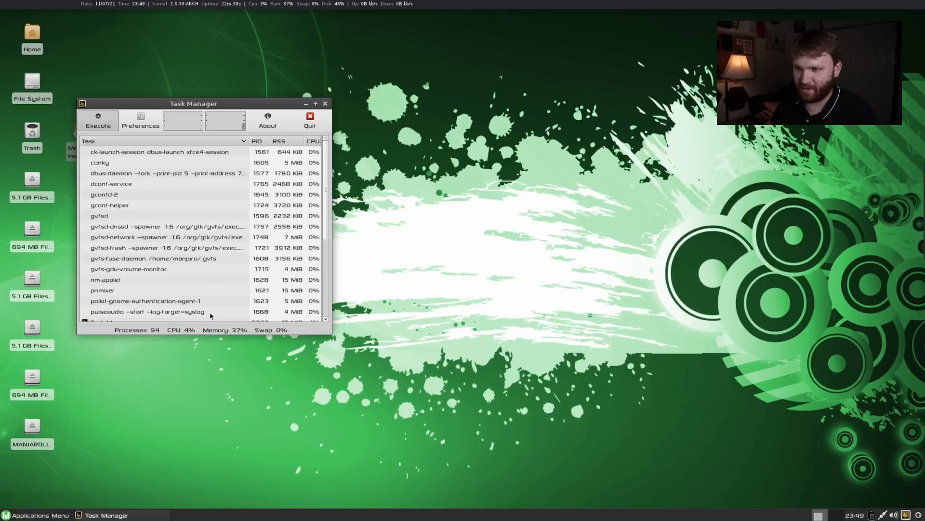
{"action": "scroll", "scroll_direction": "down", "scroll_amount": 3}
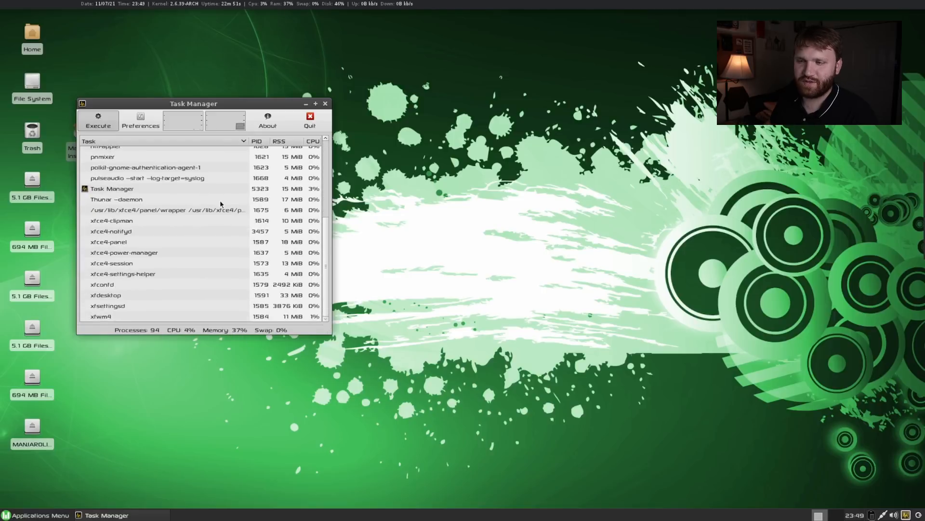
{"action": "scroll", "scroll_direction": "up", "scroll_amount": 3}
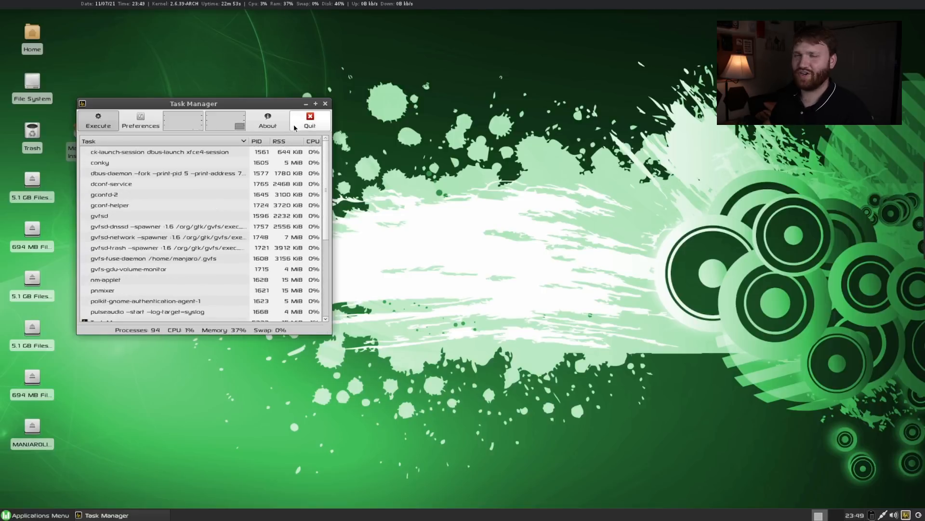
{"action": "mouse_move", "coordinate": [347, 98]}
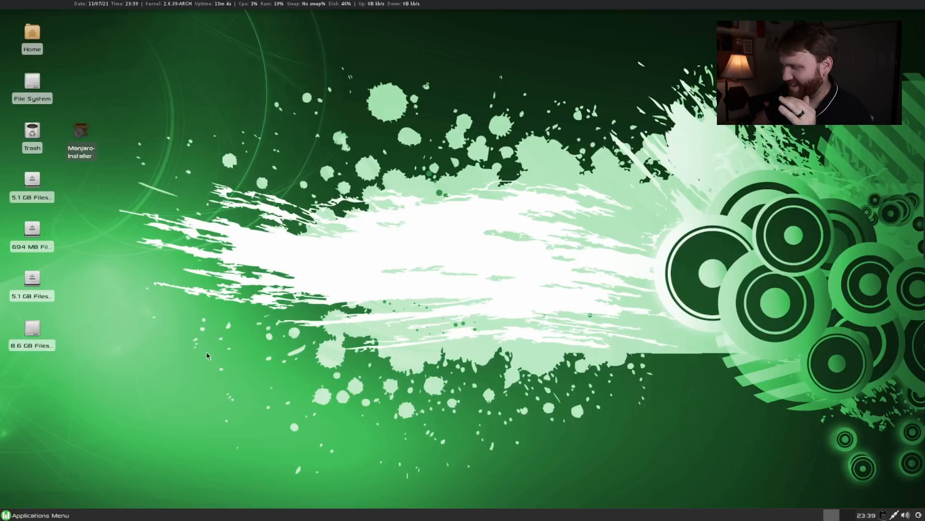
{"action": "mouse_move", "coordinate": [854, 515]}
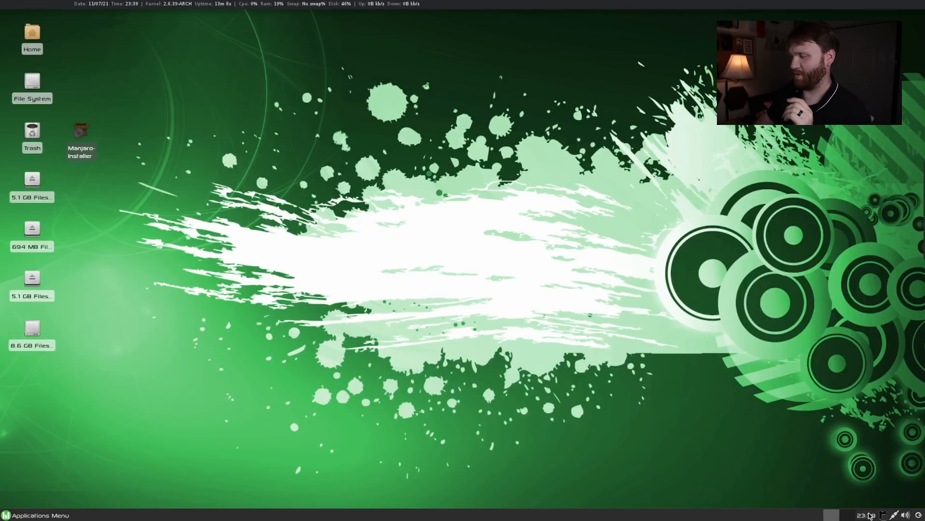
Check the volume, cancel the Log Out dialog, and open Settings > Appearance
{"action": "left_click", "coordinate": [907, 515]}
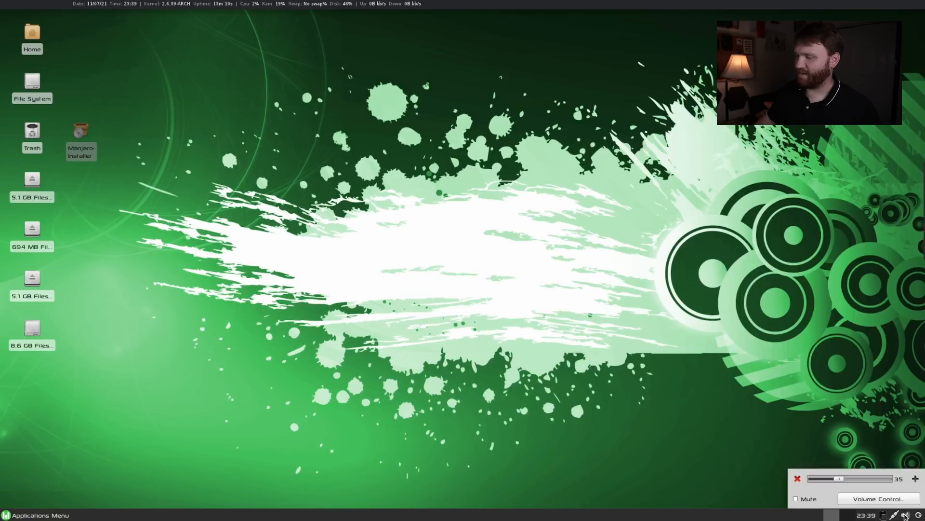
{"action": "left_click", "coordinate": [897, 515]}
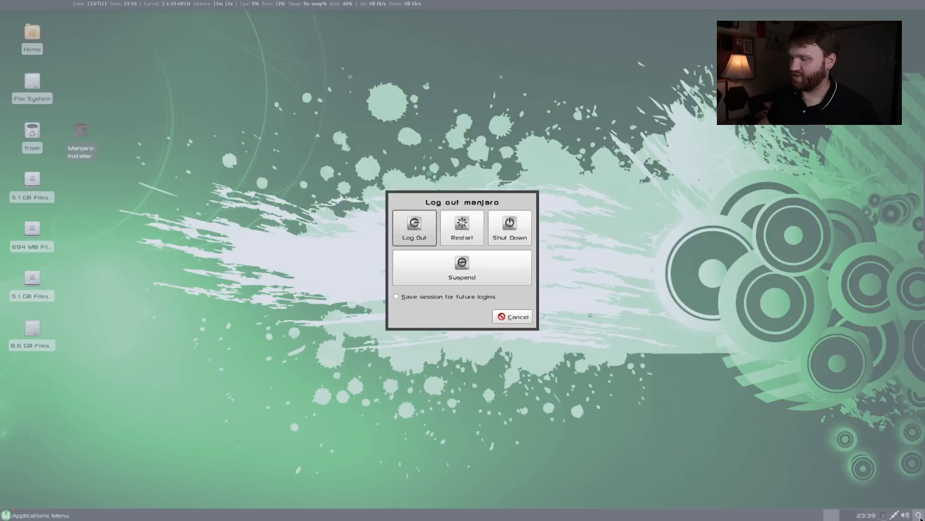
{"action": "left_click", "coordinate": [512, 316]}
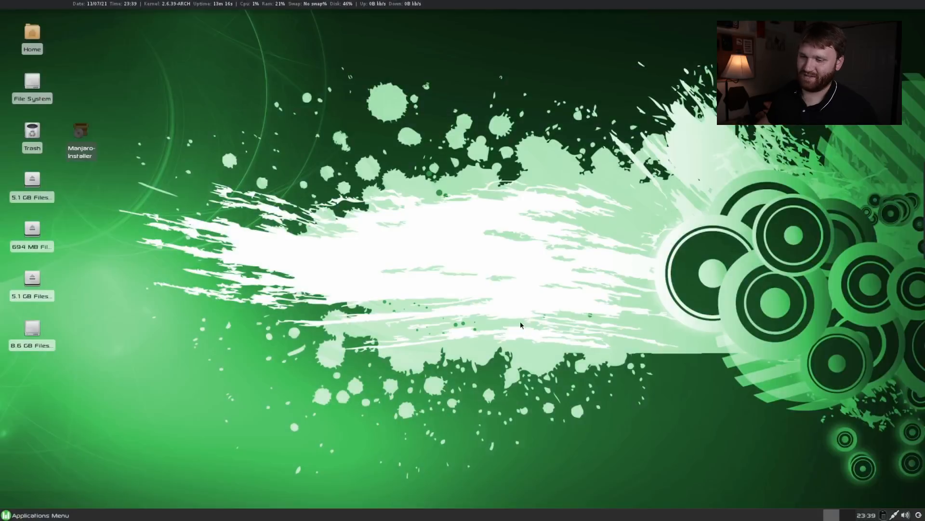
{"action": "left_click", "coordinate": [36, 515]}
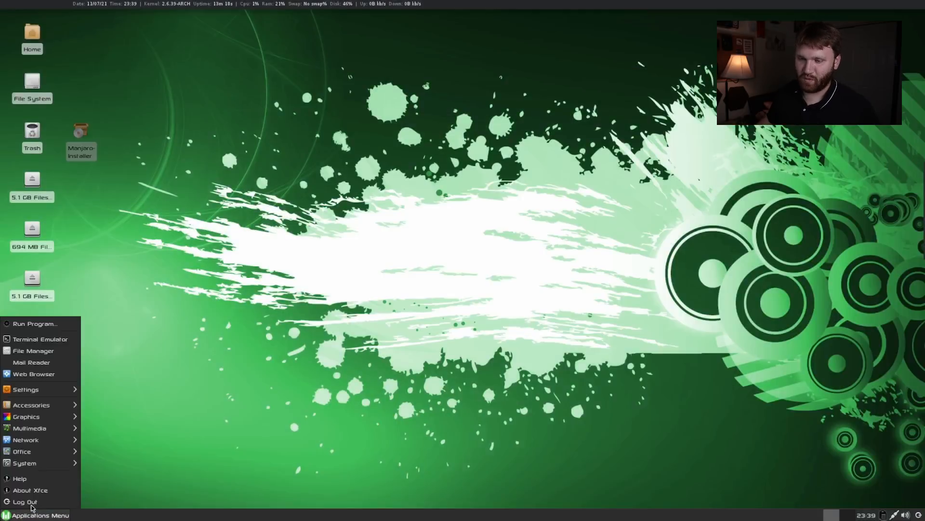
{"action": "mouse_move", "coordinate": [39, 339]}
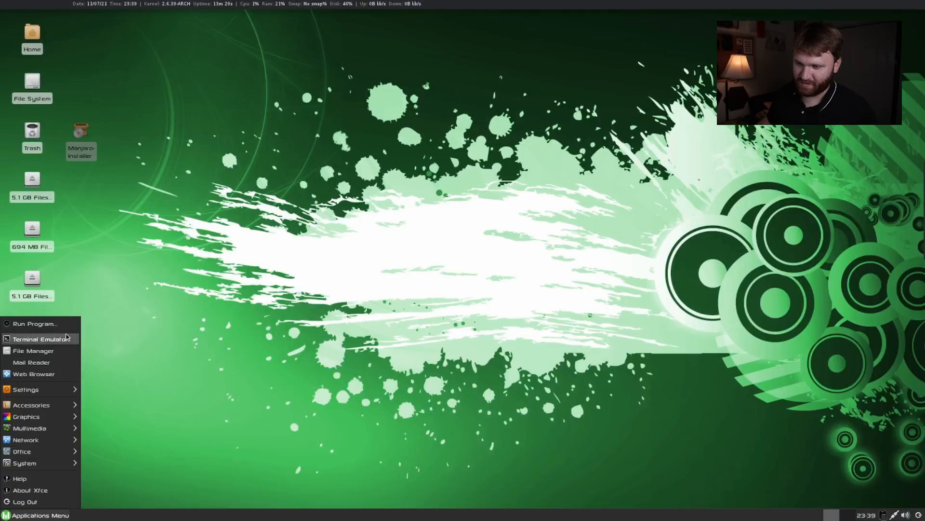
{"action": "mouse_move", "coordinate": [40, 324]}
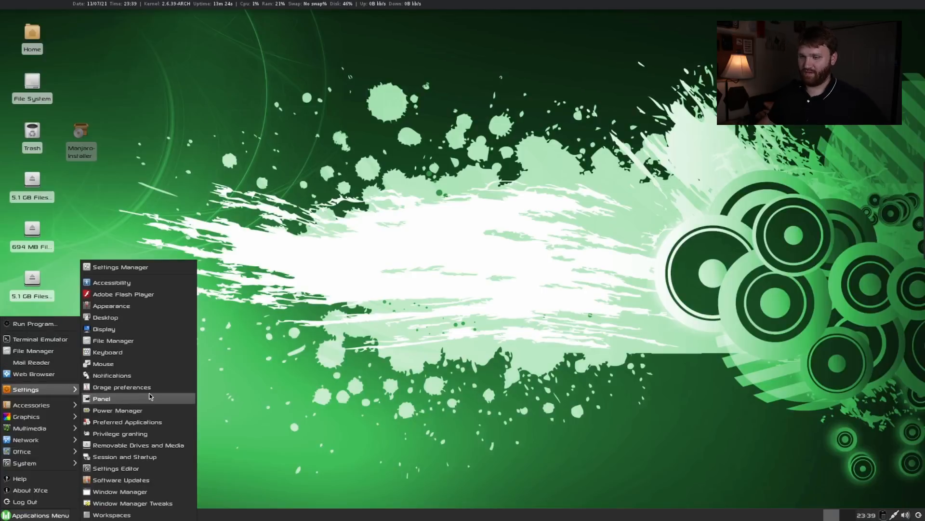
{"action": "mouse_move", "coordinate": [141, 305]}
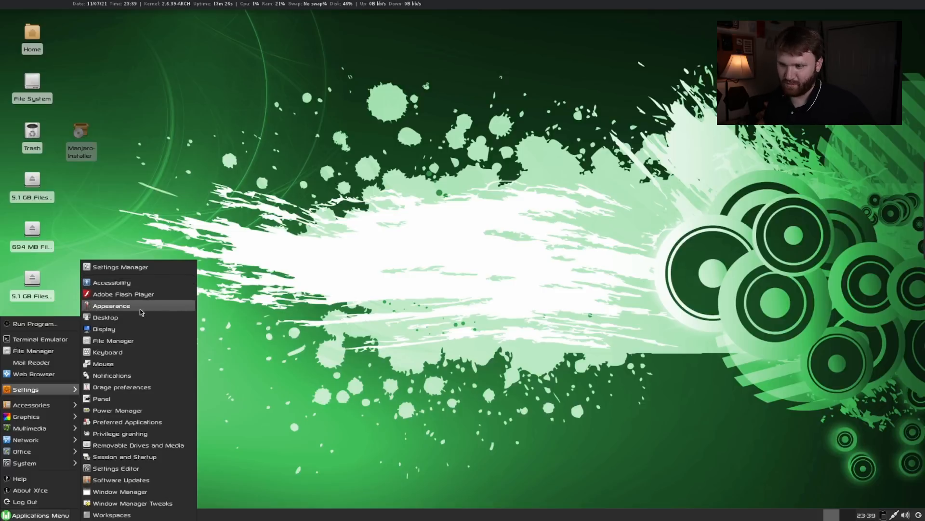
{"action": "left_click", "coordinate": [111, 305]}
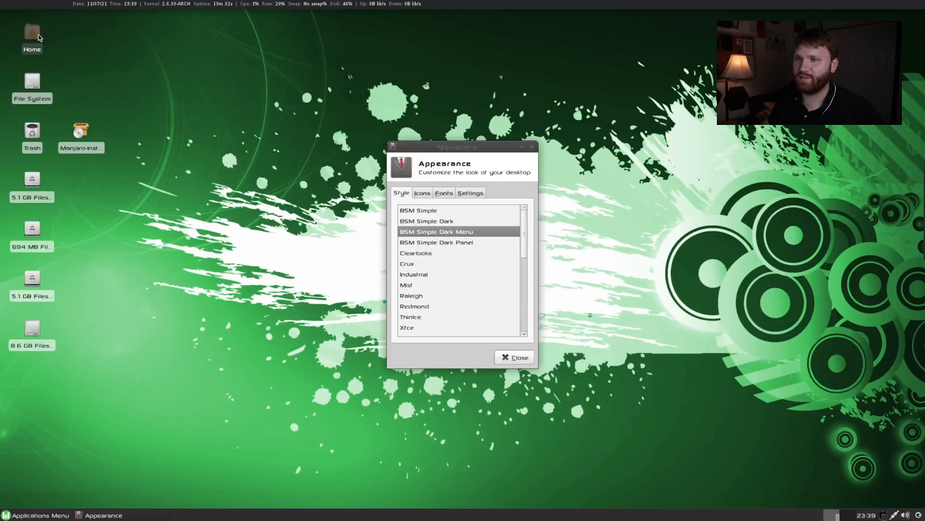
Try the plain Xfce style, then apply the BSM Simple Dark Panel style
{"action": "double_click", "coordinate": [31, 34]}
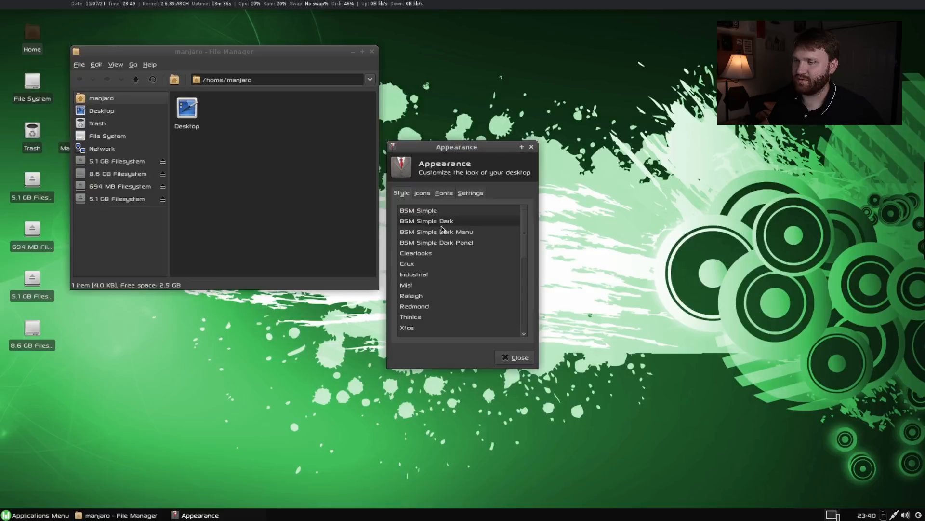
{"action": "scroll", "scroll_direction": "down", "scroll_amount": 3}
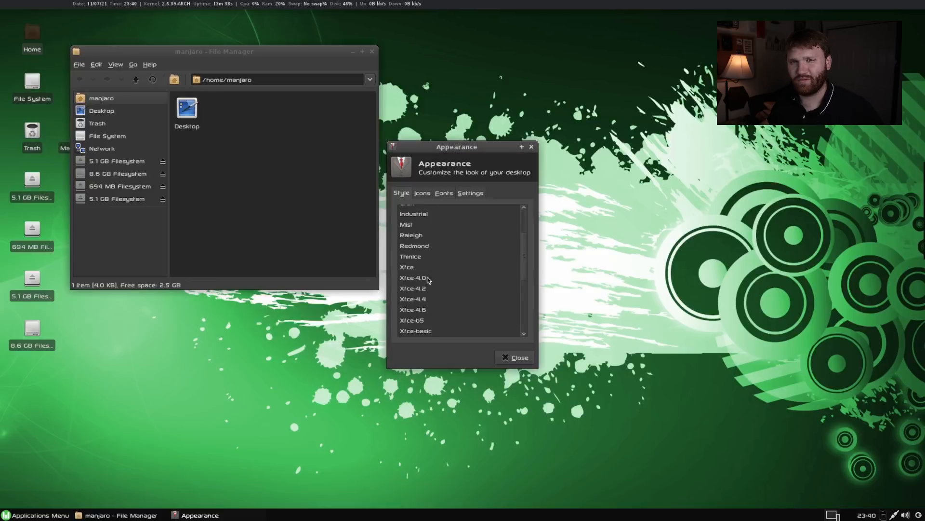
{"action": "left_click", "coordinate": [413, 298]}
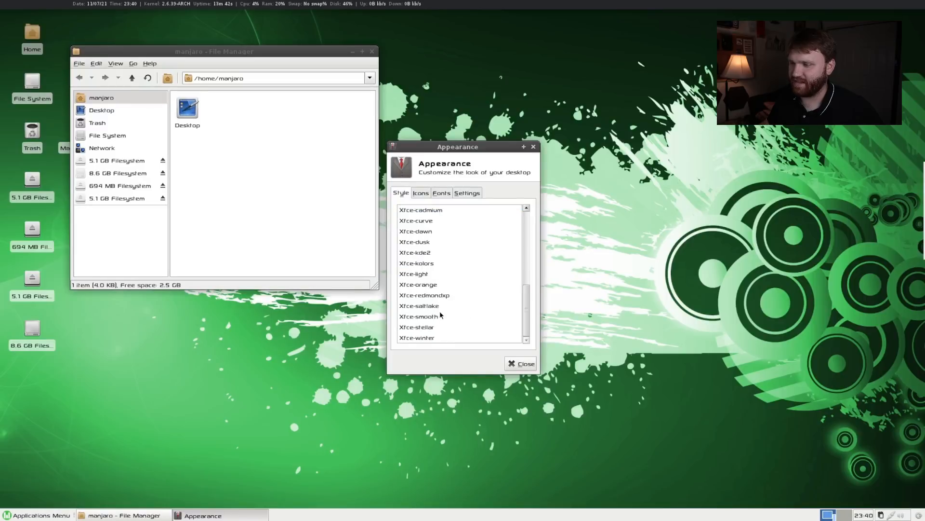
{"action": "scroll", "scroll_direction": "up", "scroll_amount": 3}
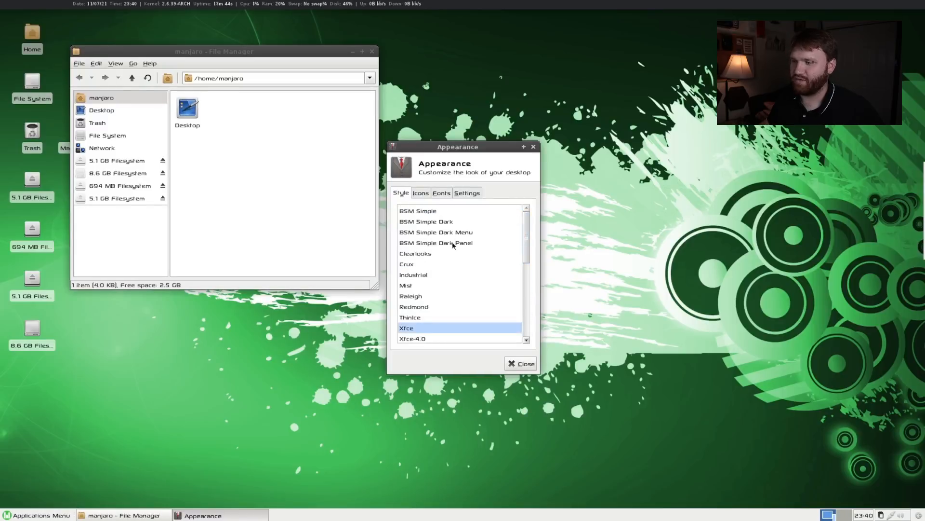
{"action": "left_click", "coordinate": [436, 243]}
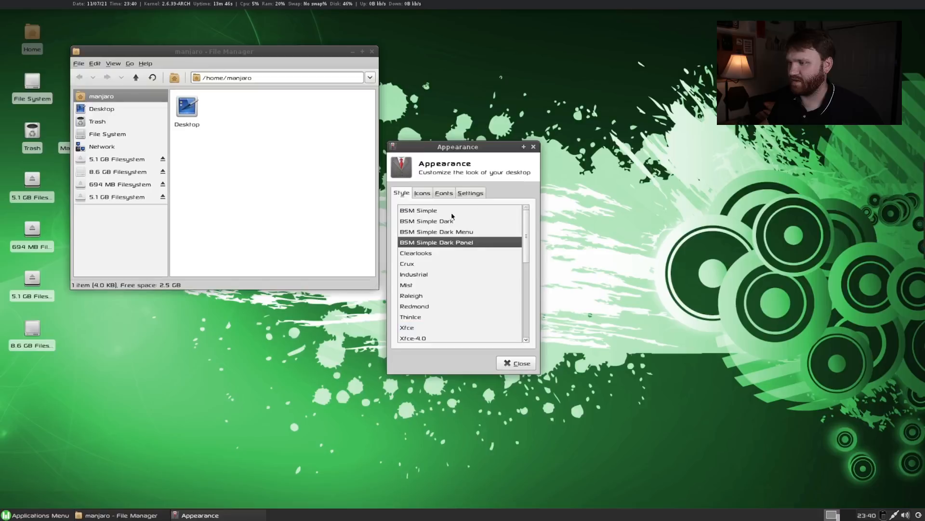
Try GNOME and Tango icon themes, view Fonts and Settings tabs, then close Appearance
{"action": "left_click", "coordinate": [421, 193]}
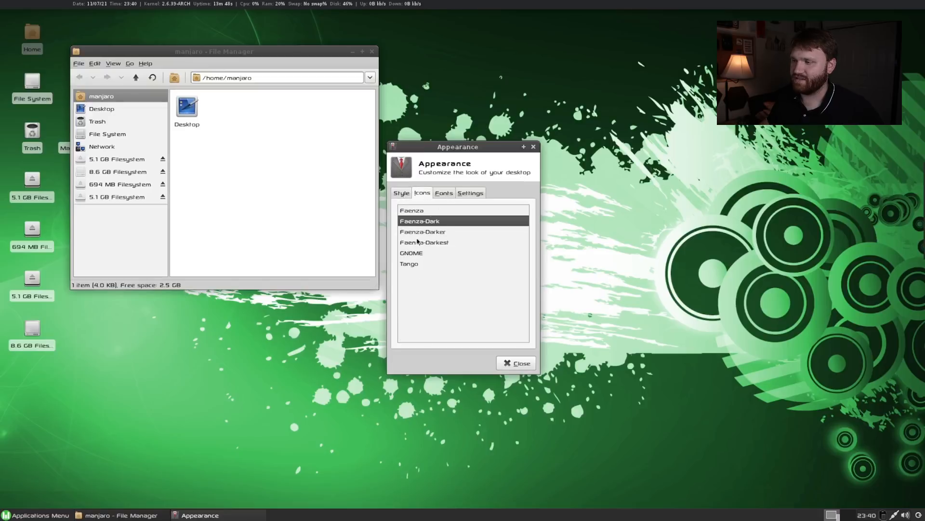
{"action": "left_click", "coordinate": [411, 253]}
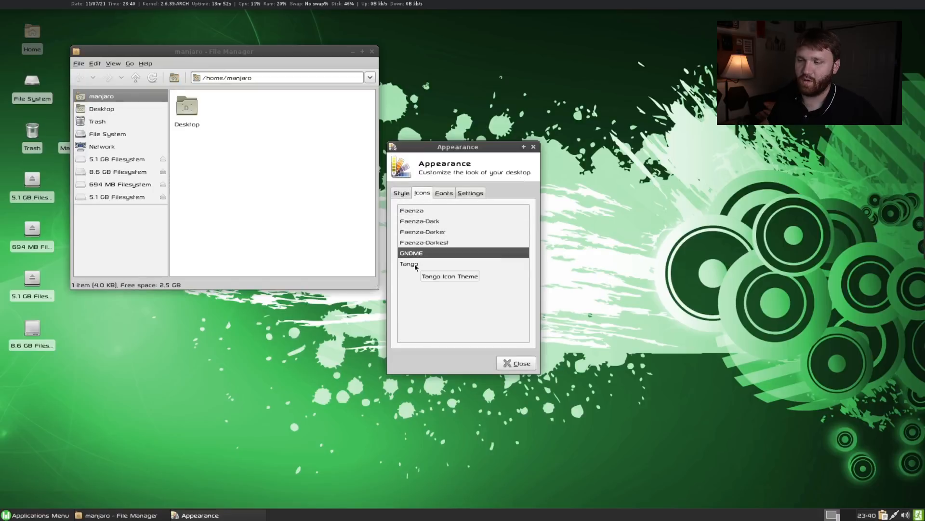
{"action": "left_click", "coordinate": [409, 263]}
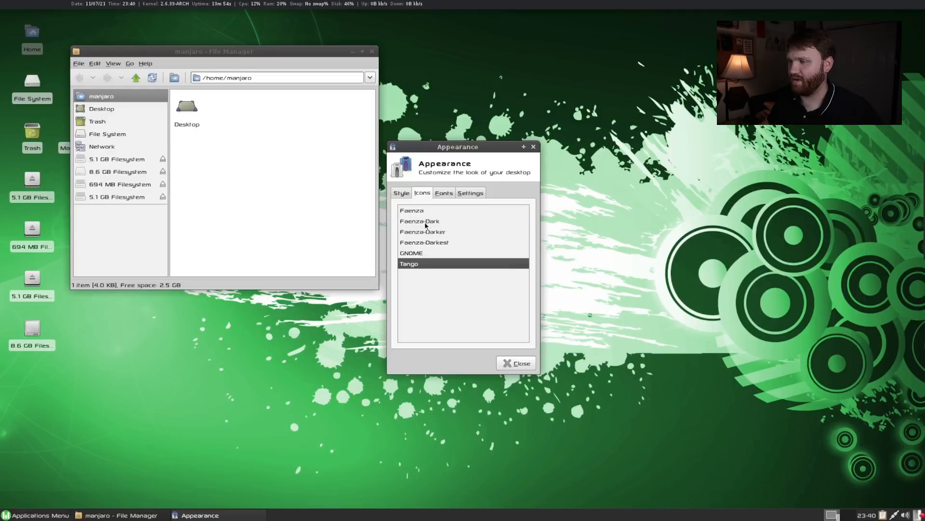
{"action": "left_click", "coordinate": [443, 192]}
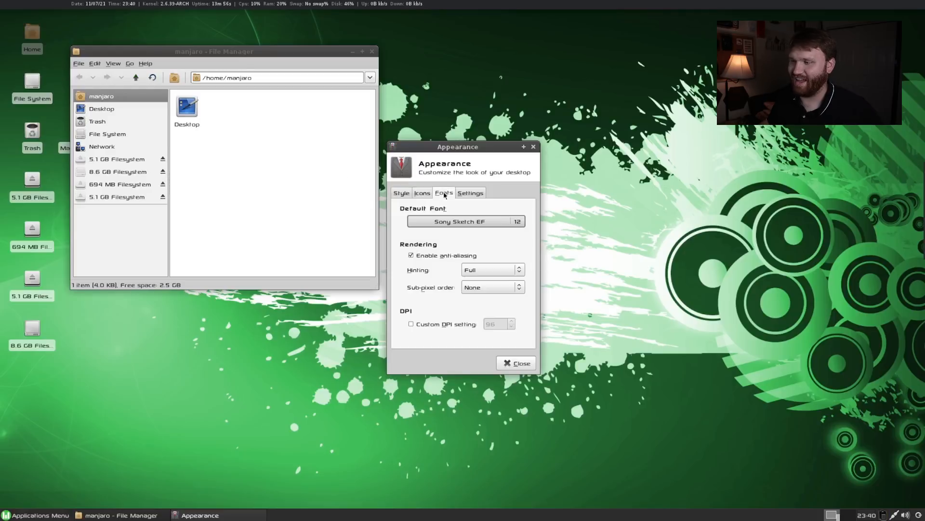
{"action": "left_click", "coordinate": [471, 192]}
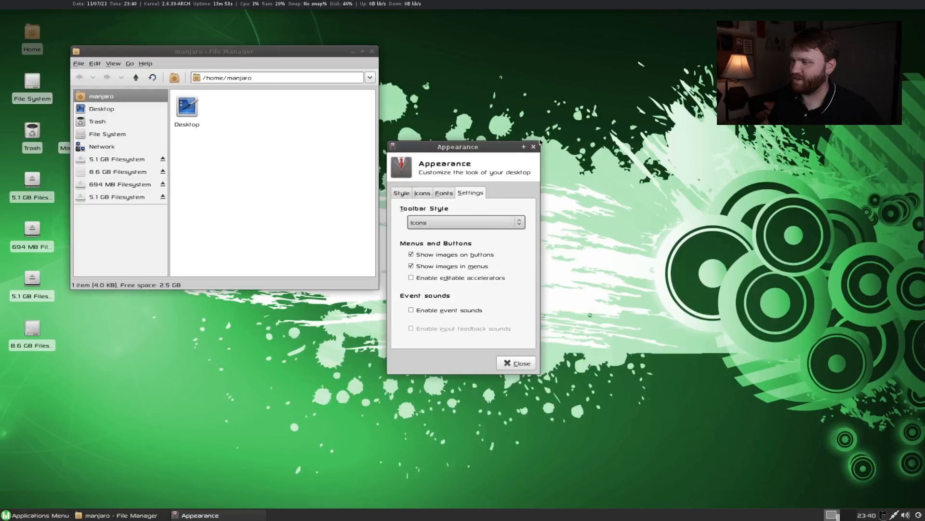
{"action": "left_click", "coordinate": [516, 363]}
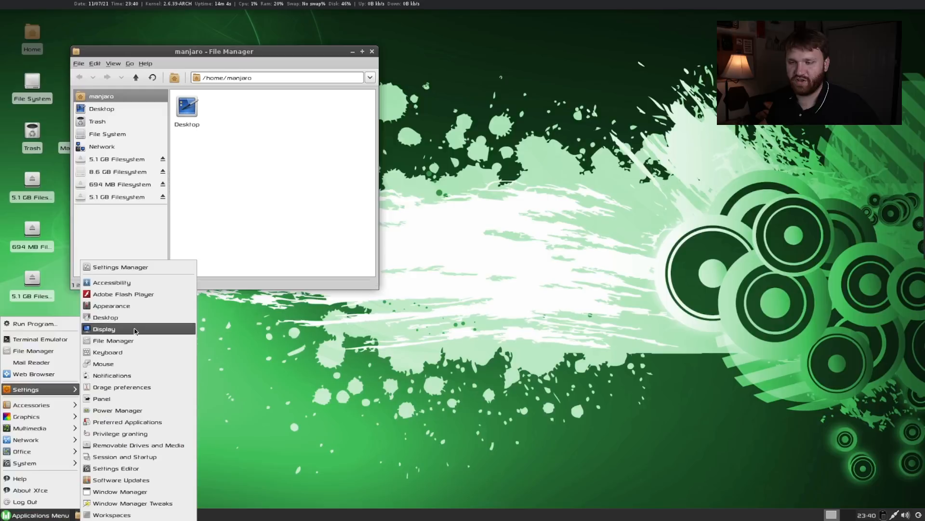
{"action": "mouse_move", "coordinate": [142, 282]}
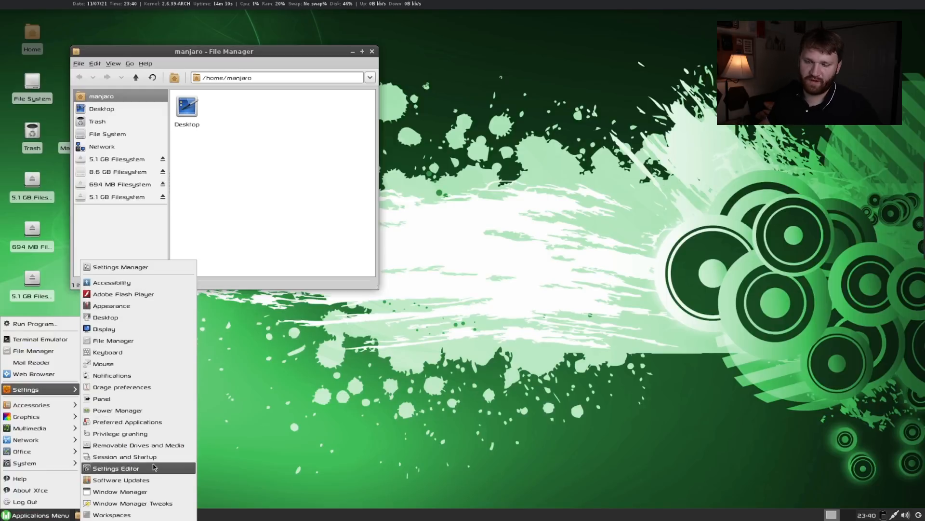
{"action": "mouse_move", "coordinate": [173, 470]}
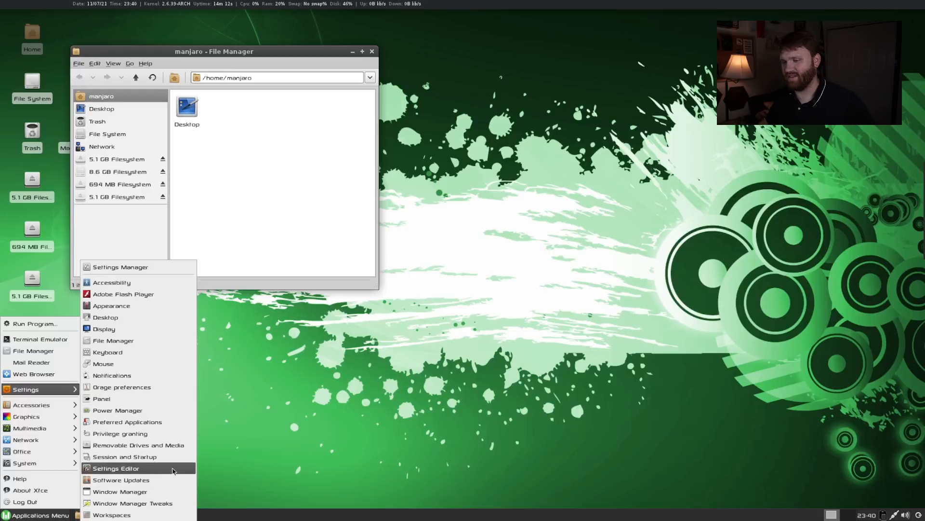
{"action": "mouse_move", "coordinate": [529, 393]}
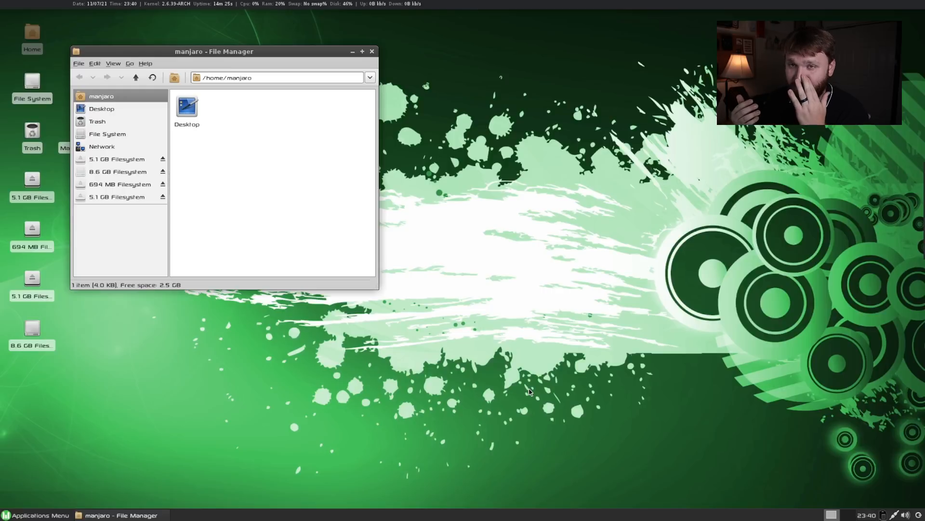
{"action": "mouse_move", "coordinate": [492, 445]}
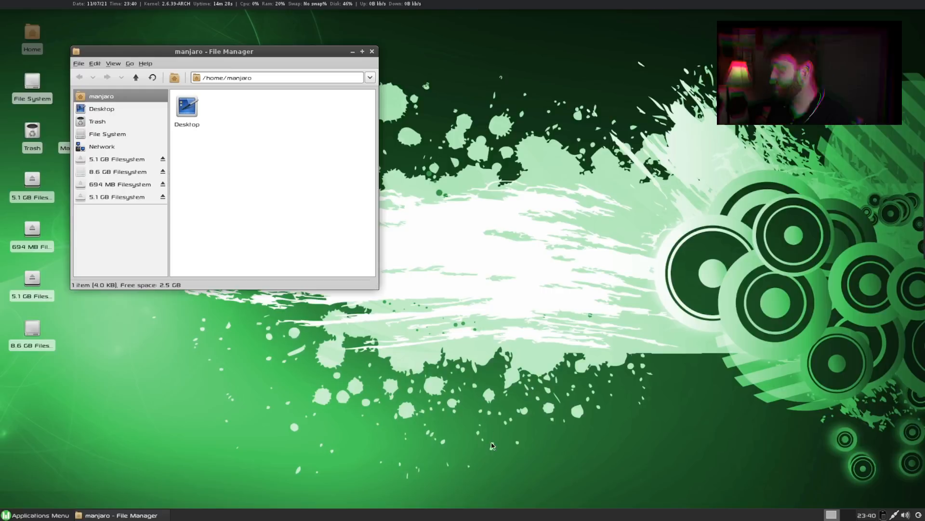